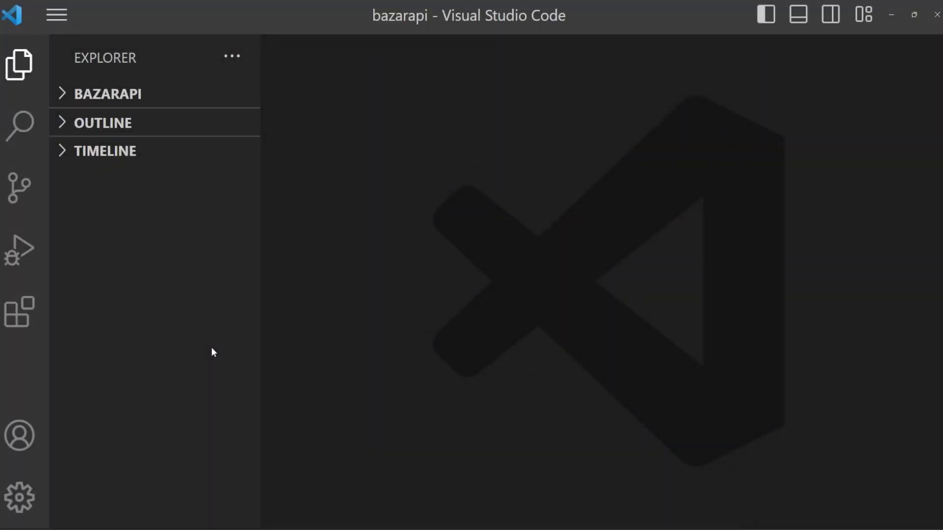
- Expand the bazarapi root and its src folder to reveal the users module files
click(107, 93)
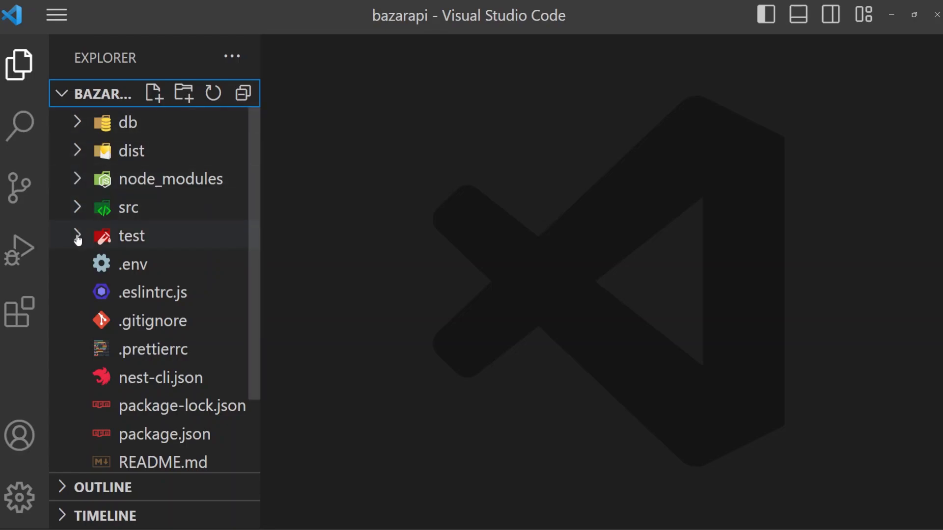
click(128, 207)
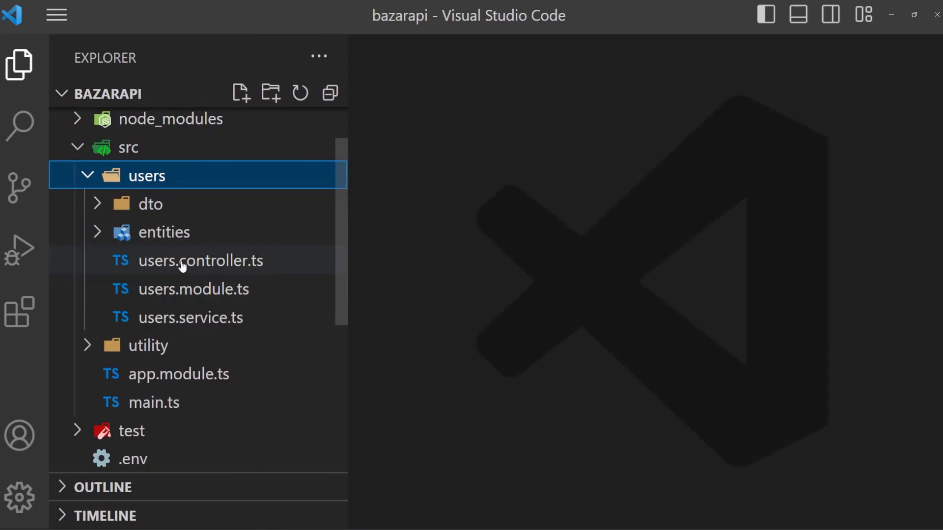
mouse_move(256, 270)
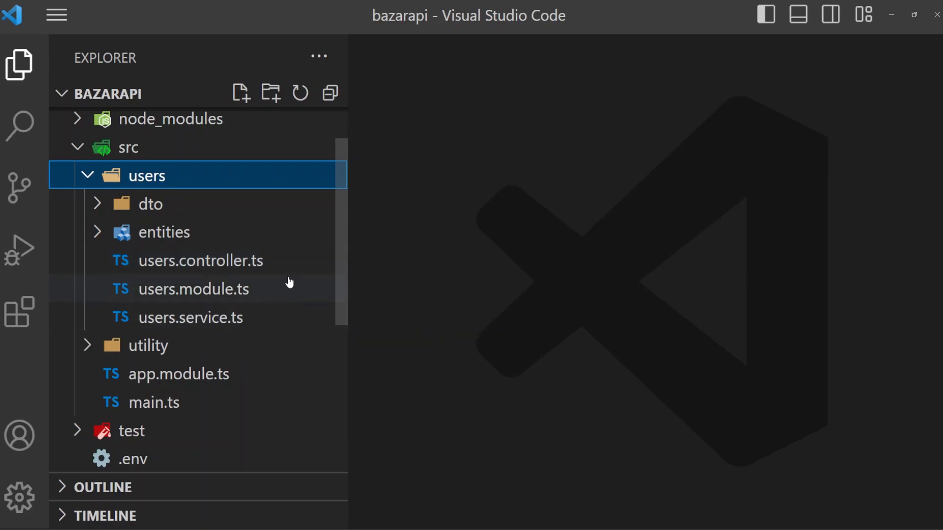
mouse_move(232, 266)
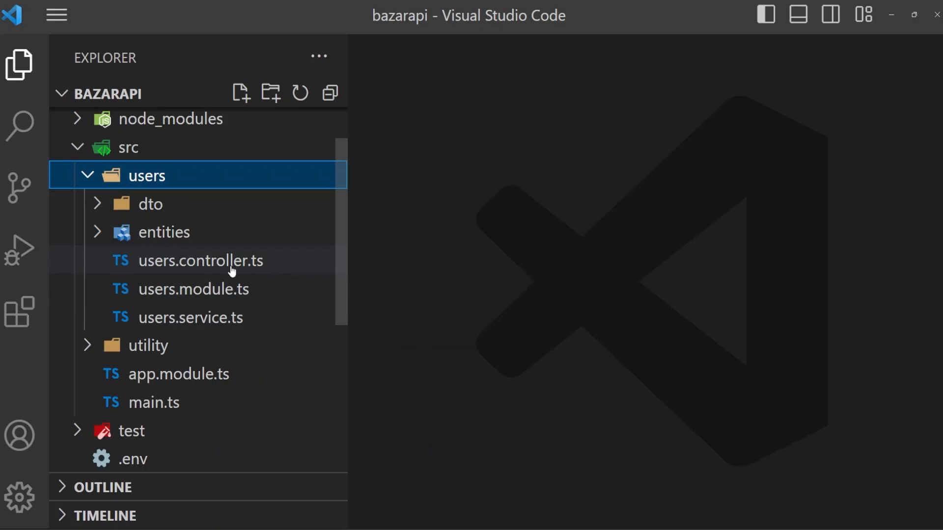
- In users.controller.ts, make the create handler return 'hi' on a new line
click(200, 260)
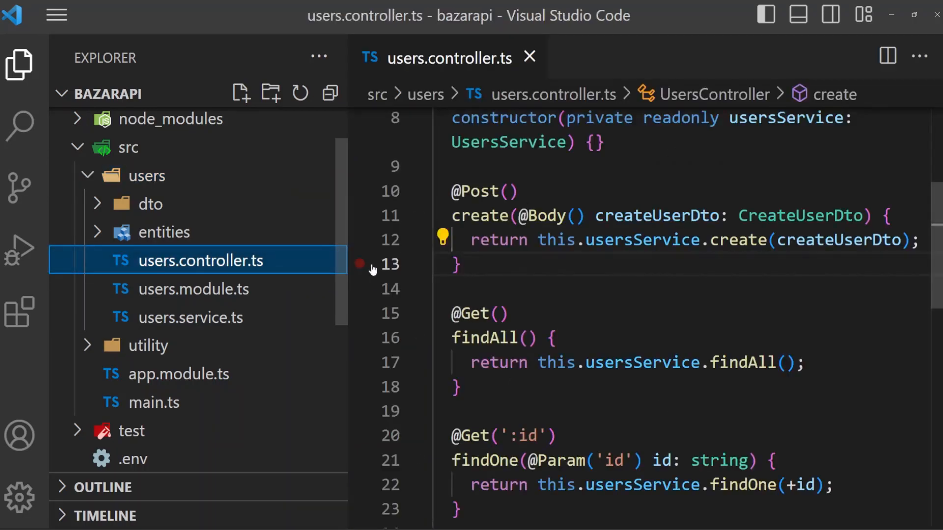
click(20, 64)
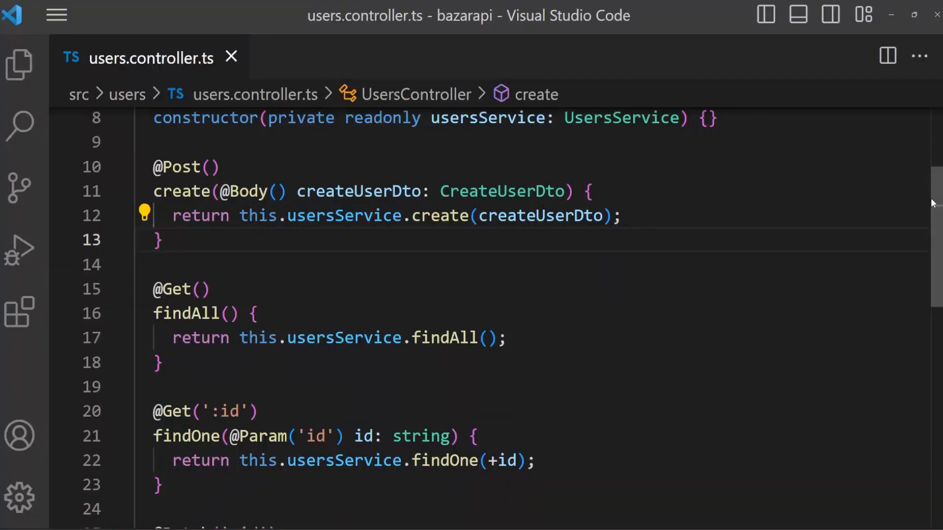
scroll(up, 3)
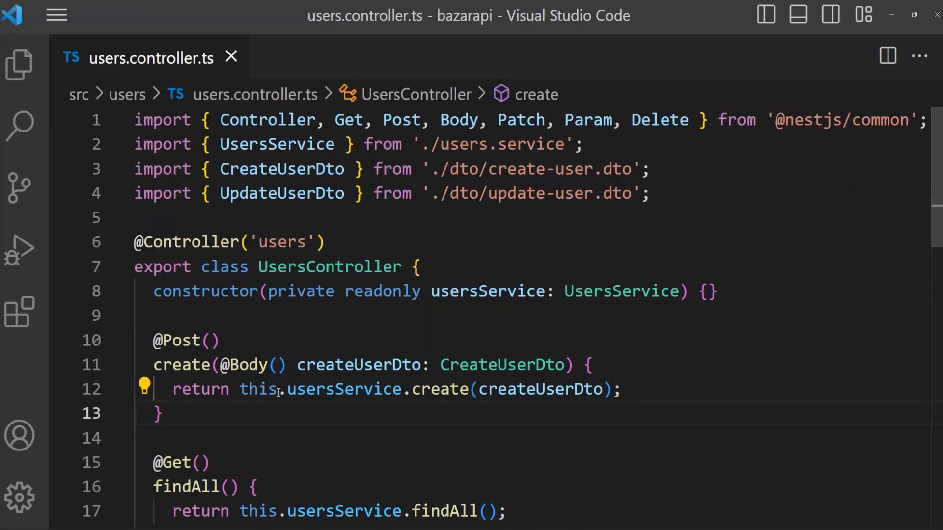
mouse_move(187, 340)
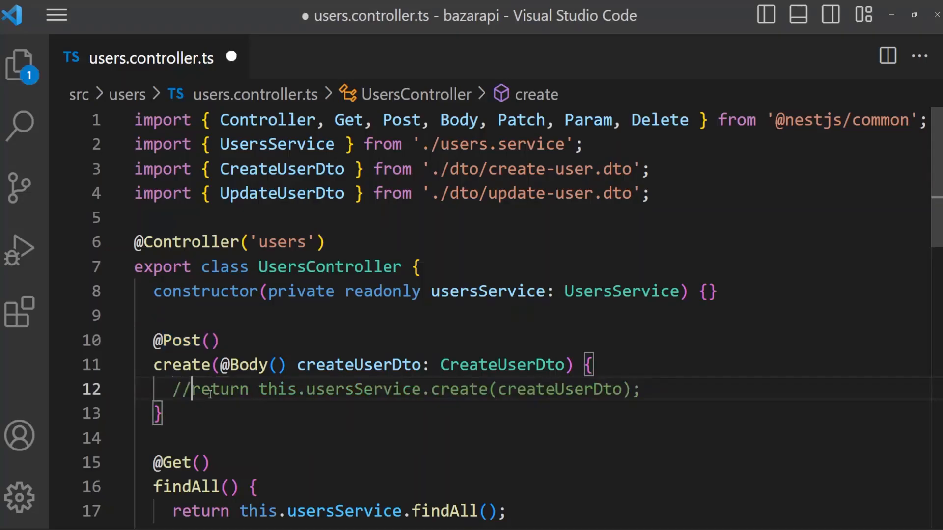
key(Enter)
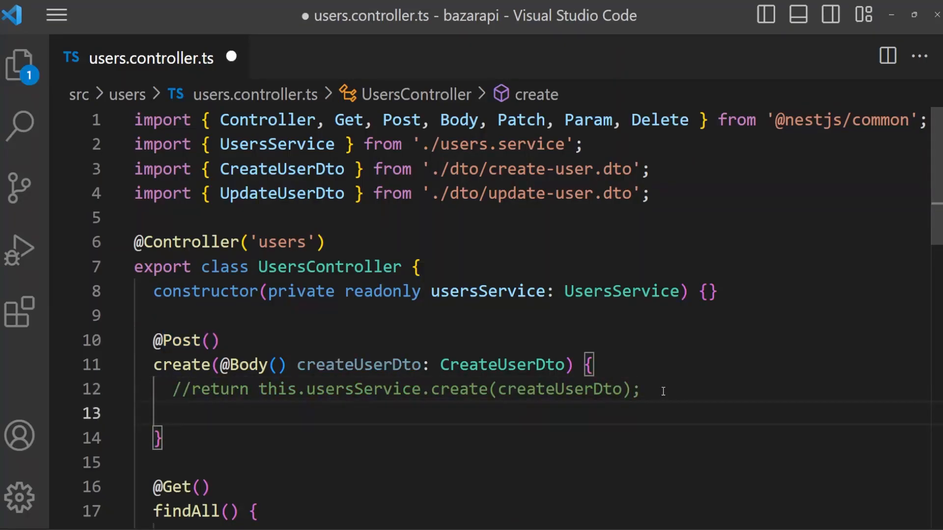
text(return)
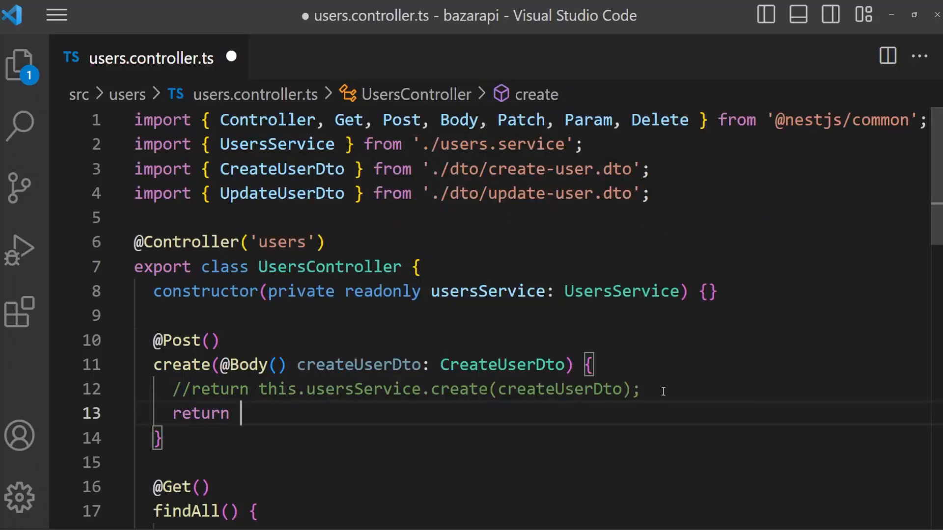
text('hi')
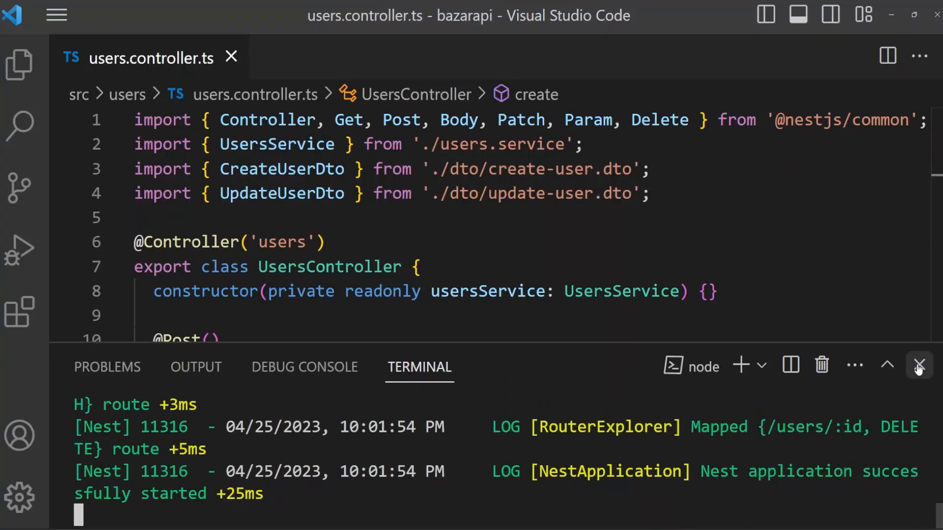
click(918, 367)
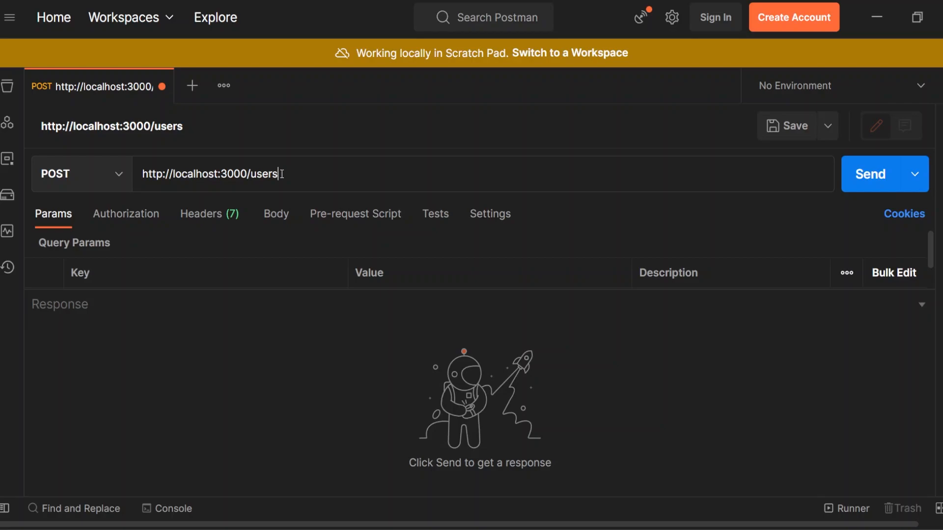
double_click(263, 173)
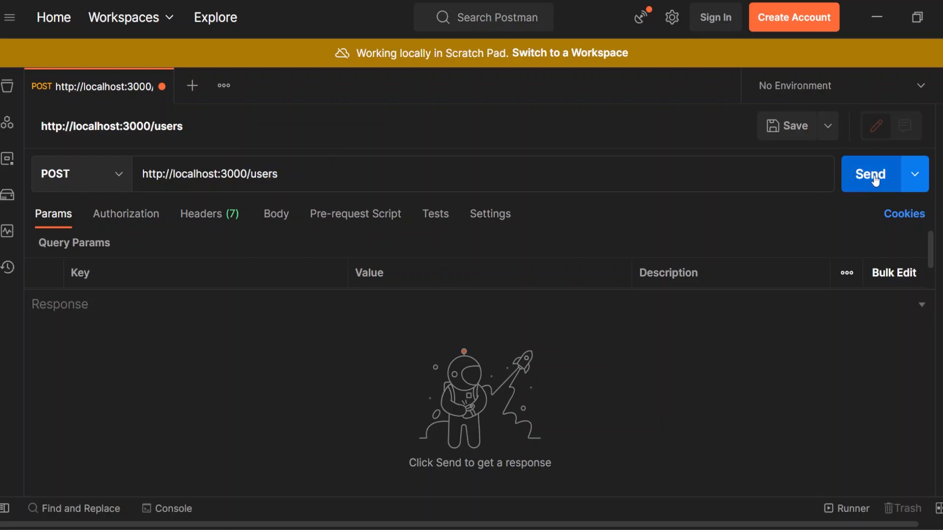
click(870, 174)
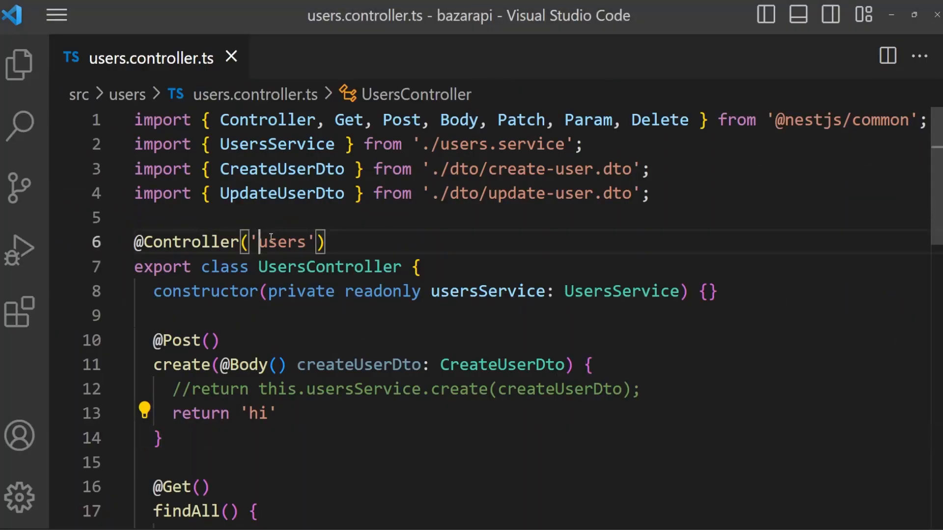
text(api)
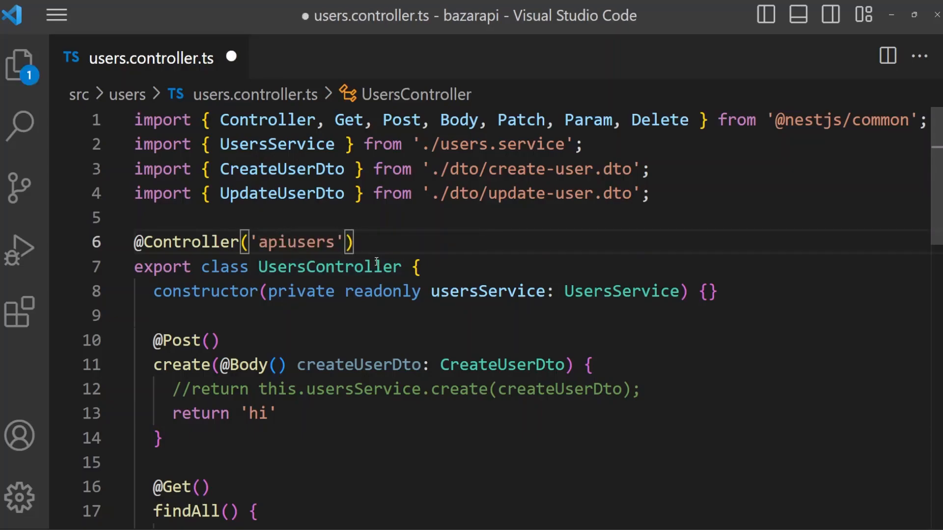
text(/v1)
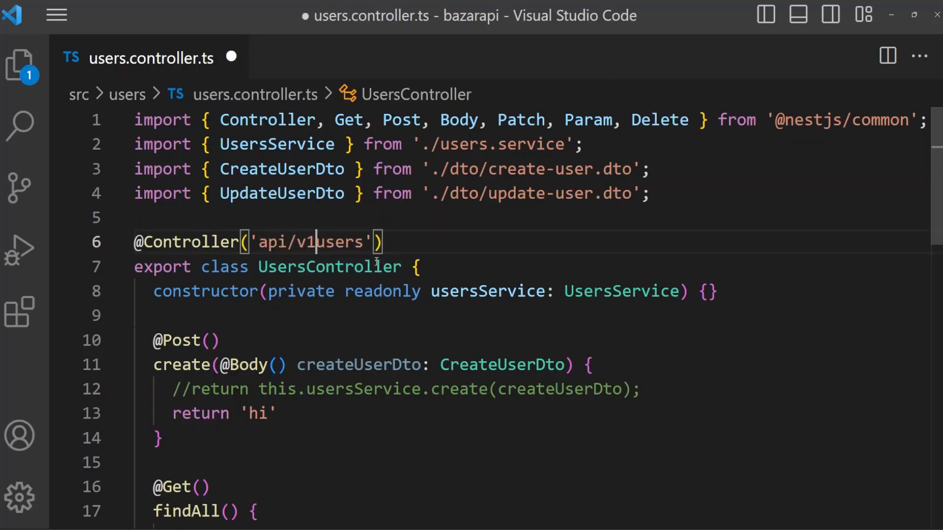
text(/)
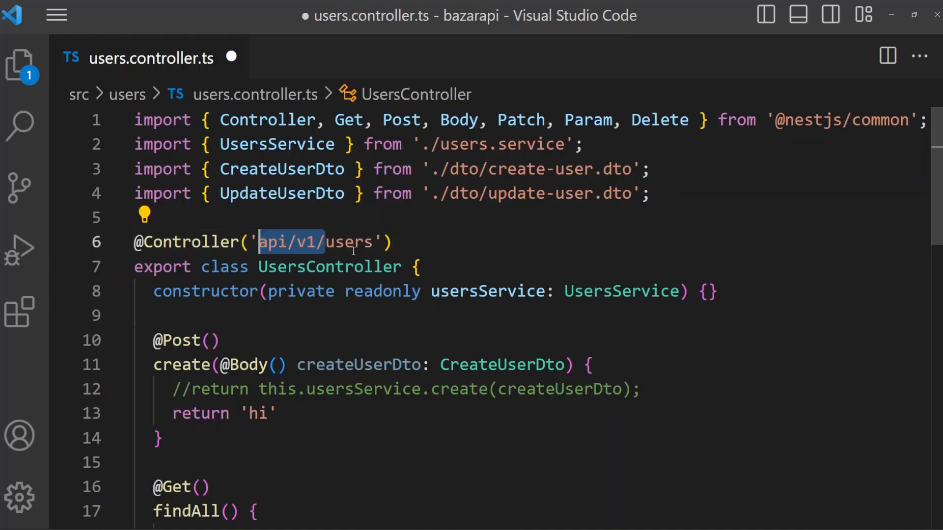
mouse_move(433, 257)
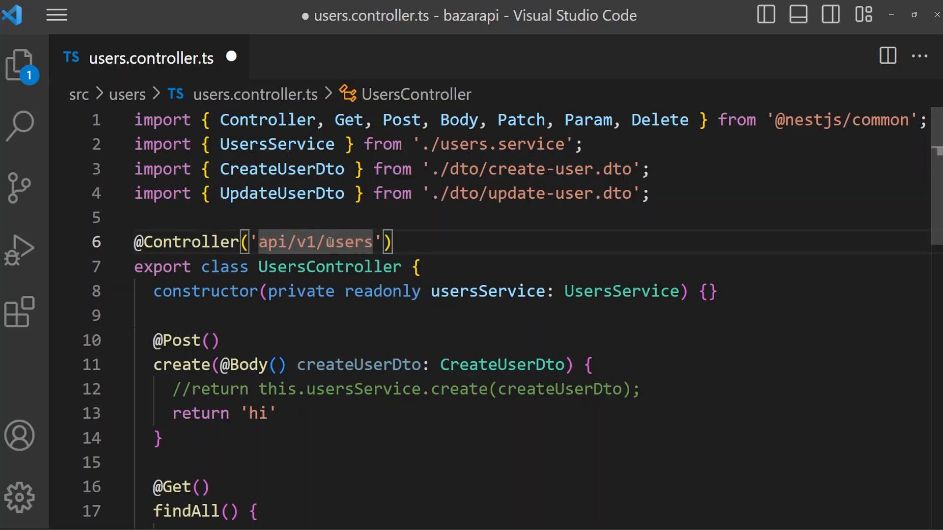
click(329, 241)
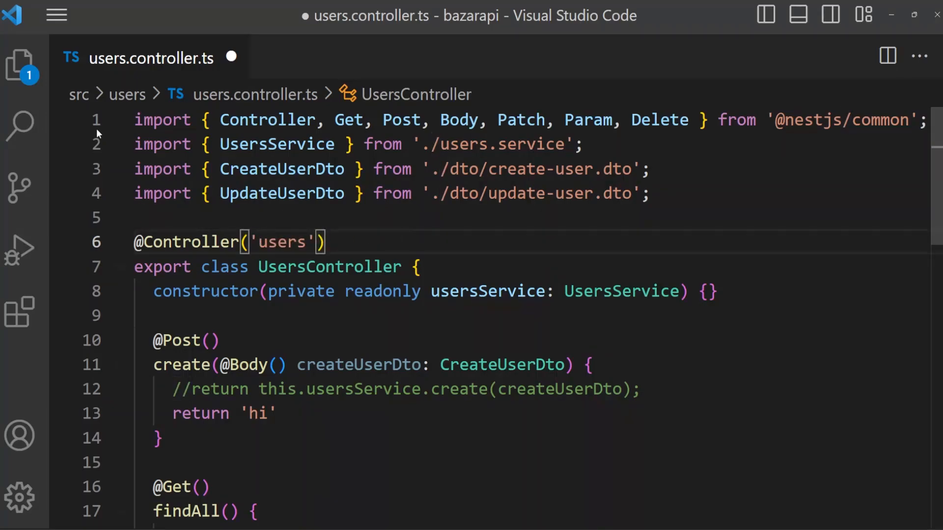
click(20, 65)
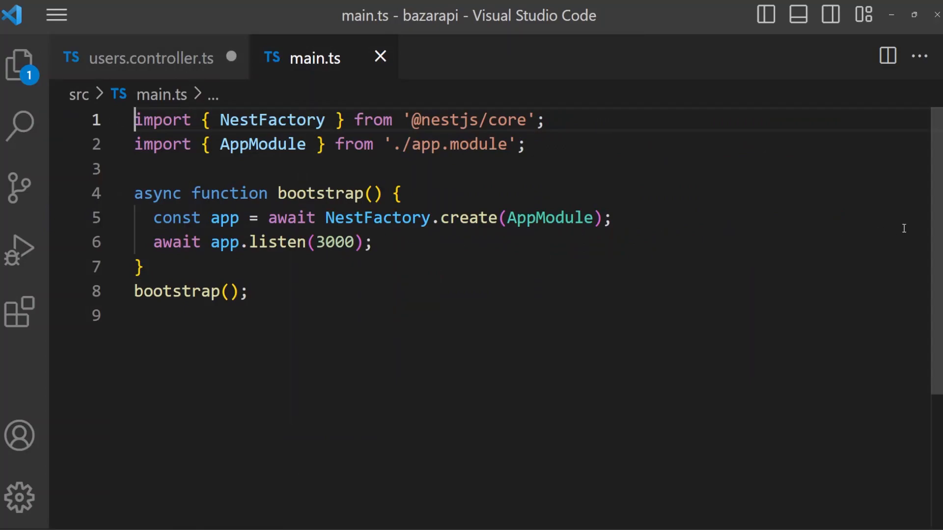
mouse_move(149, 242)
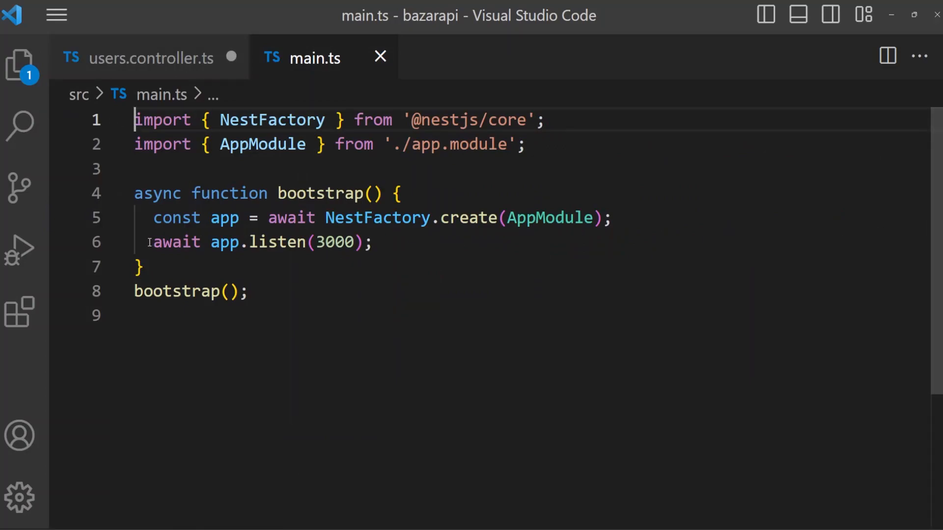
- Add an app global-prefix call in main.ts, correcting useGlobalPrefix to setGlobalPrefix
key(Enter)
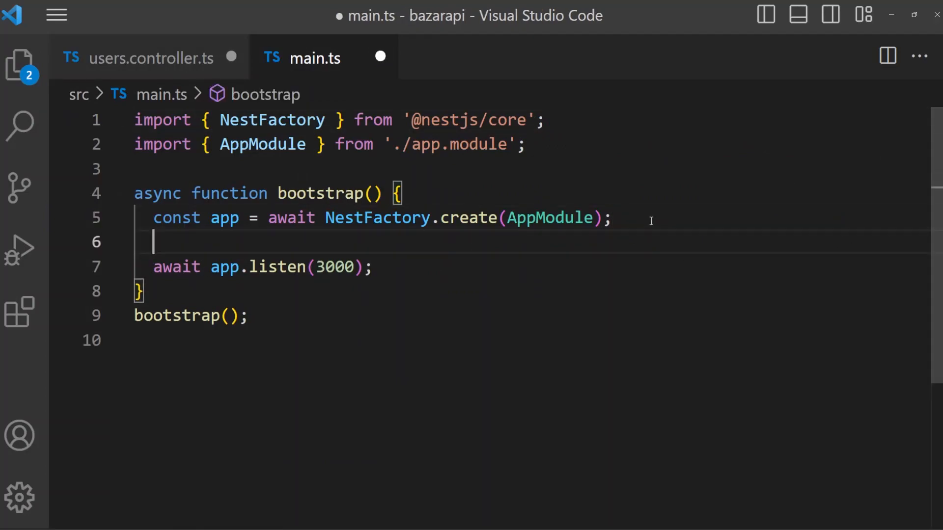
text(app.)
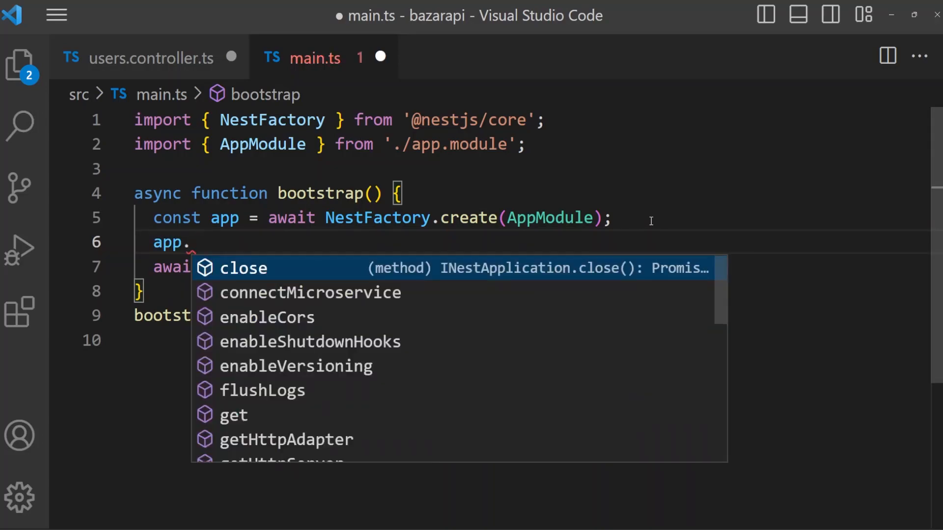
text(use)
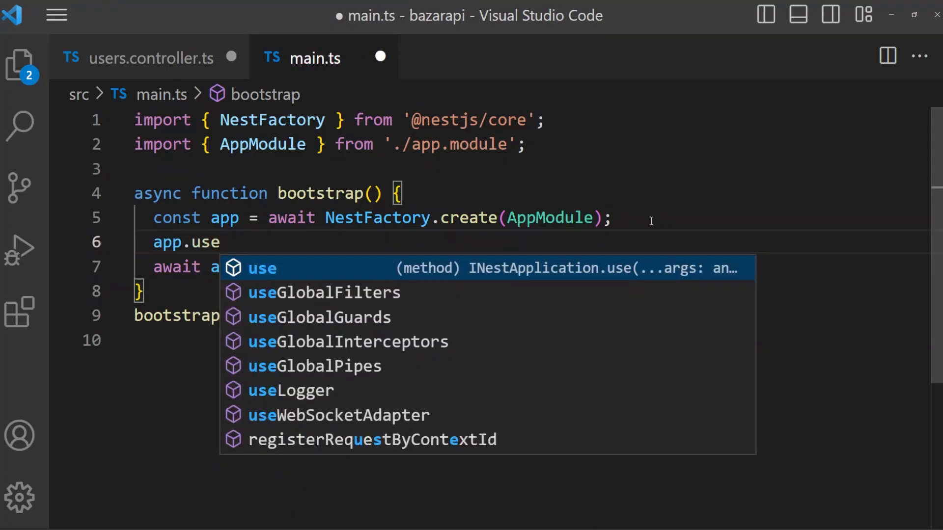
text(G)
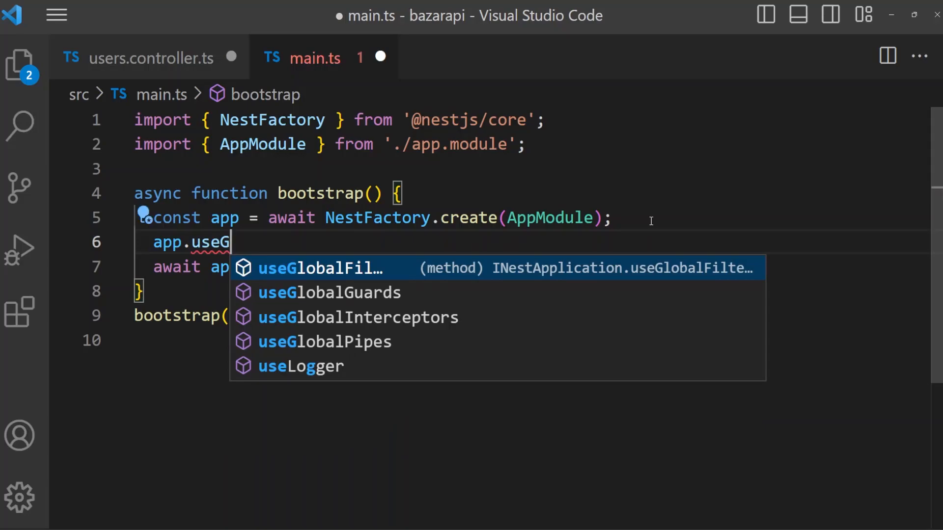
key(Backspace)
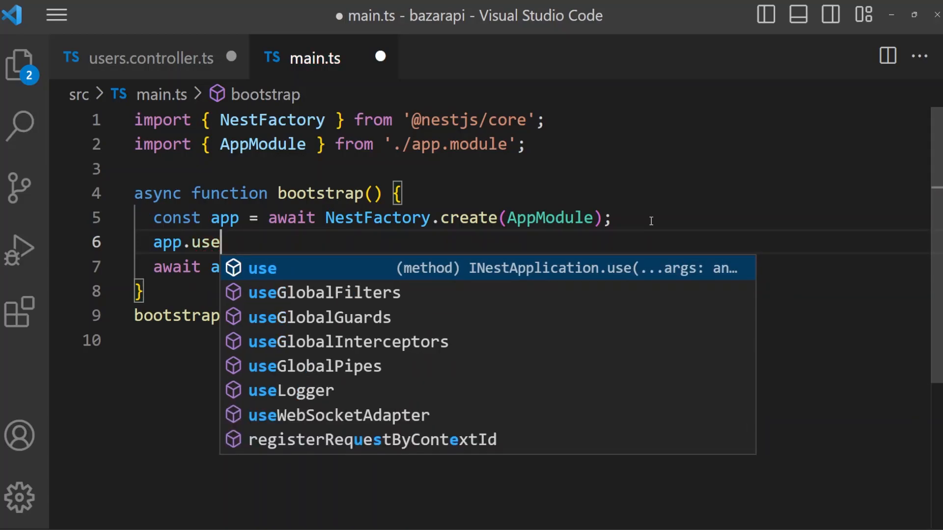
text(G)
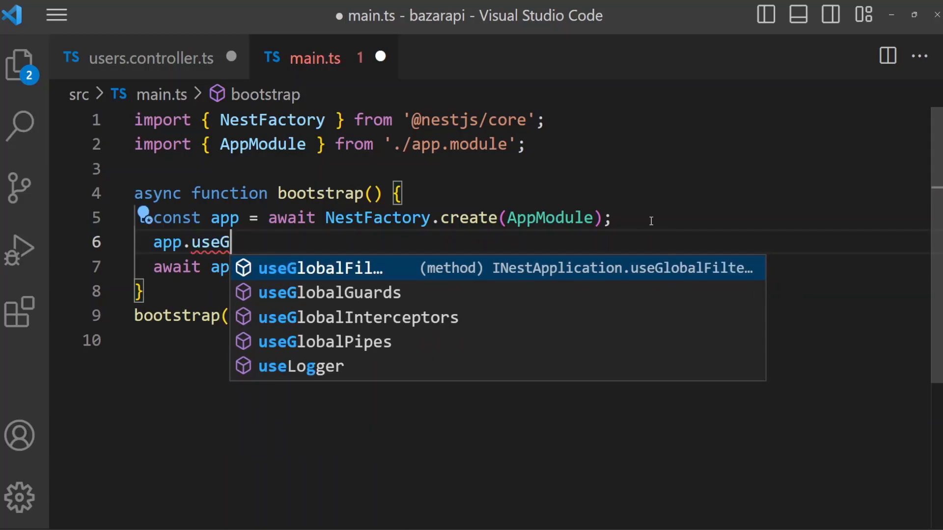
text(lo)
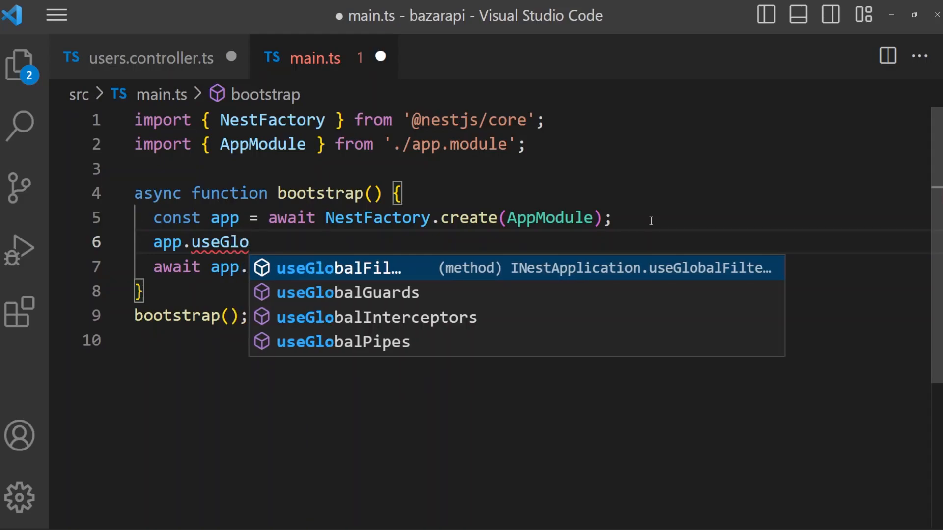
text(Prefix)
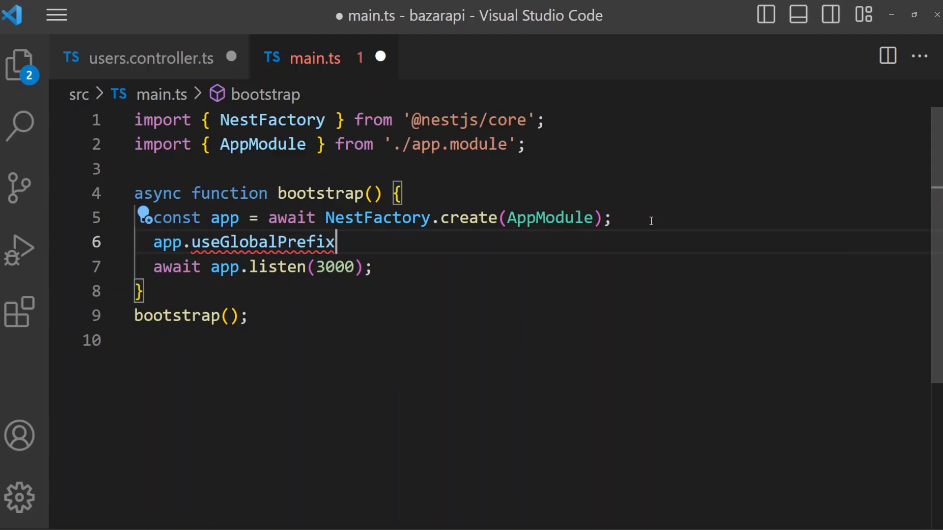
text(();)
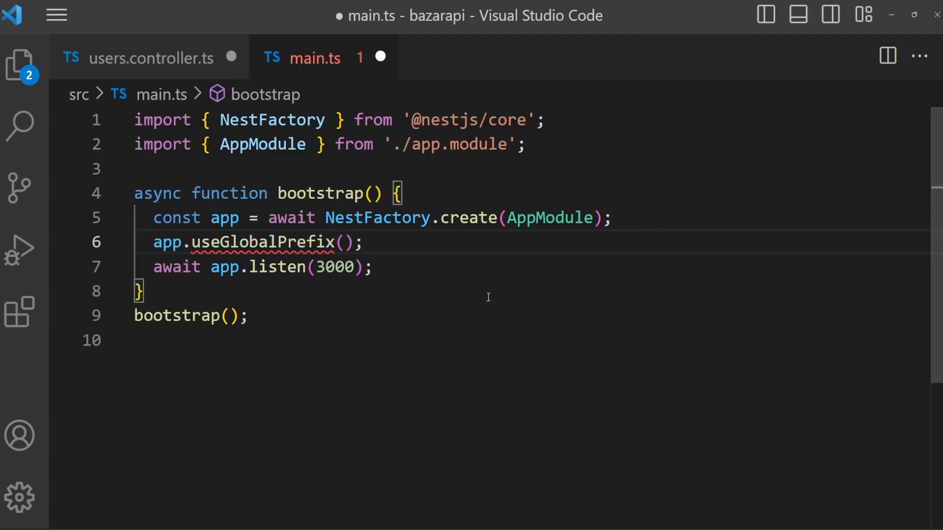
click(145, 212)
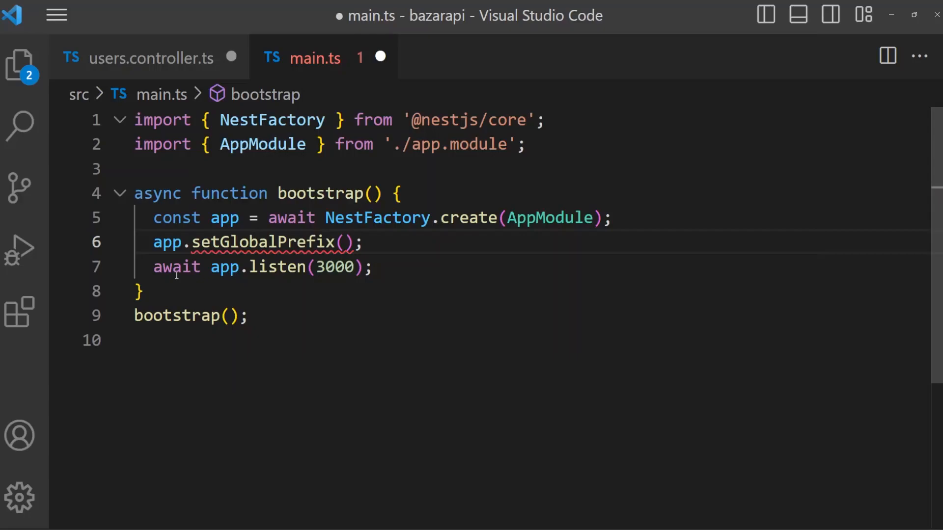
- Give setGlobalPrefix the value 'api/v1' and save main.ts
click(344, 242)
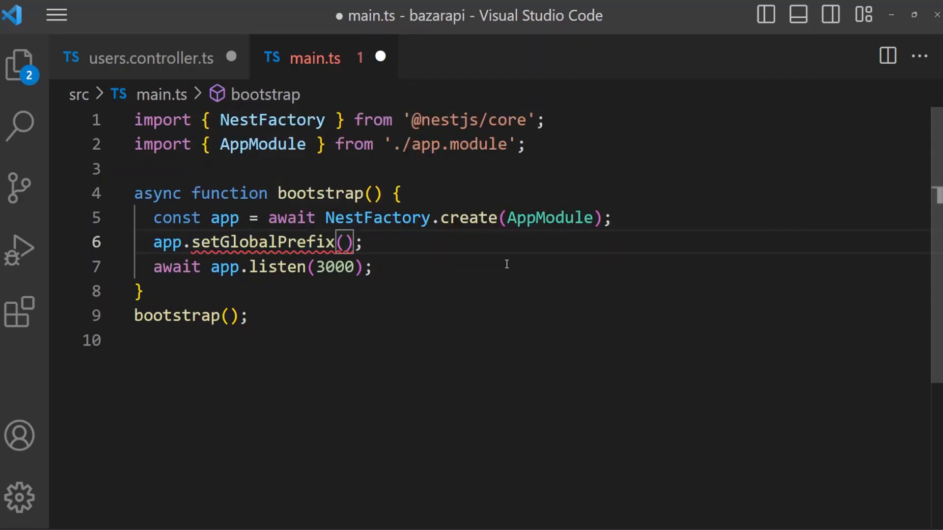
text('')
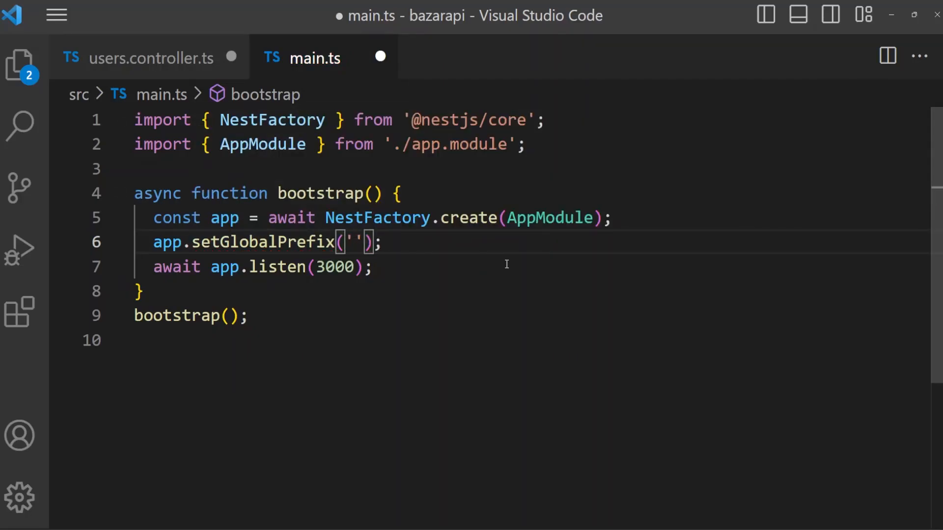
text(api)
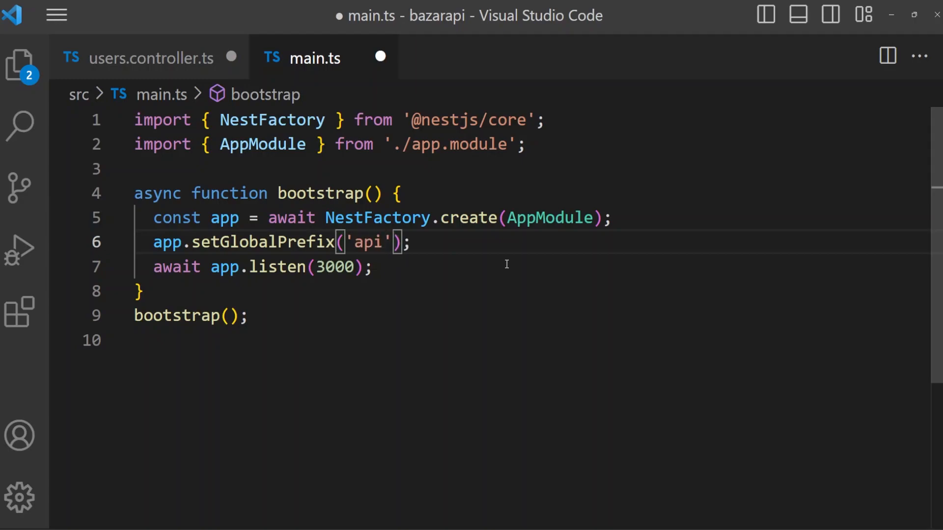
text(/)
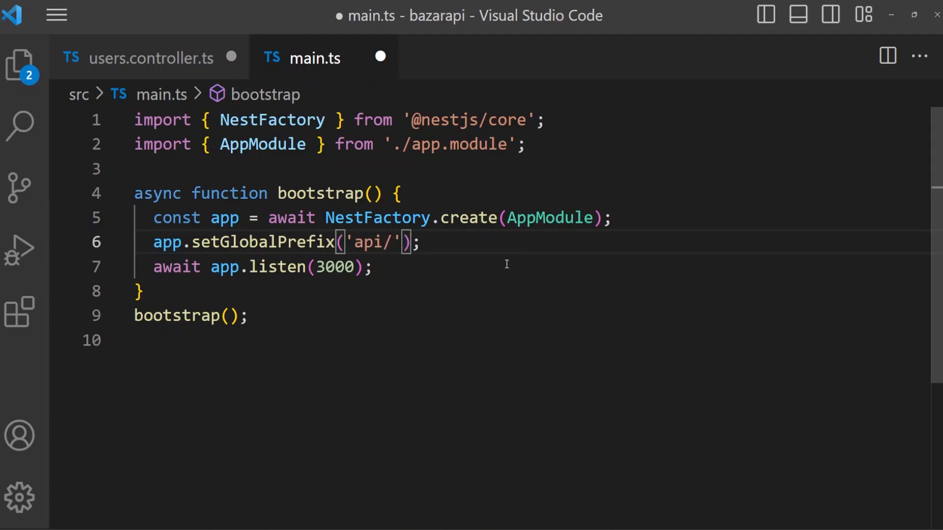
text(v1)
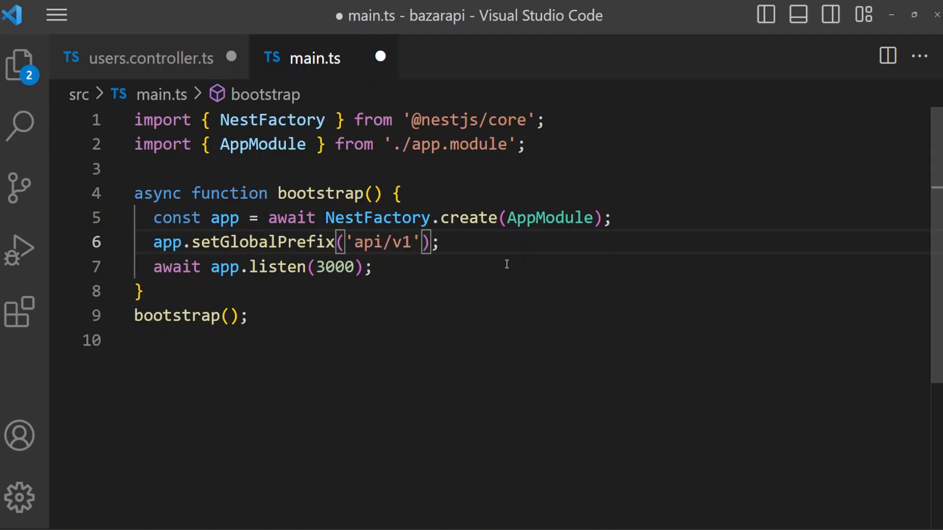
key(ctrl+s)
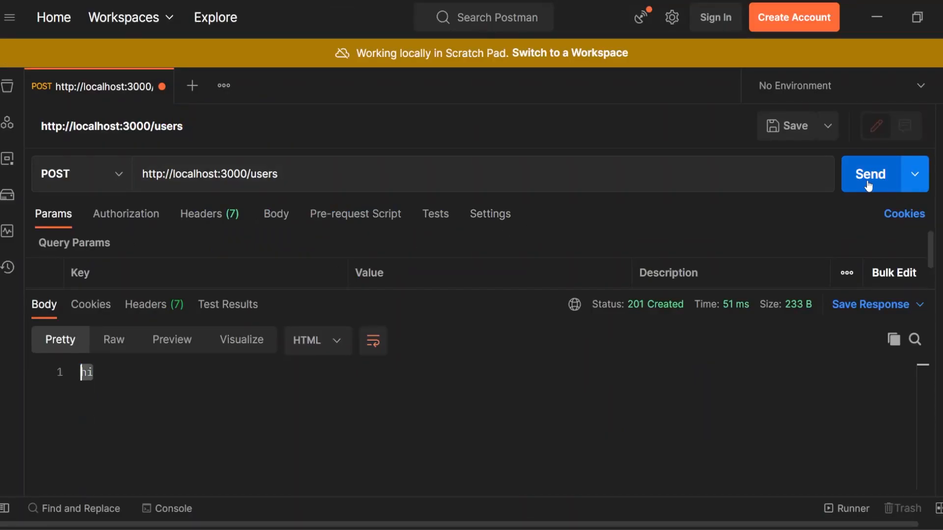
- Resend to /users for the 404, then change the URL to localhost:3000/api/v1/users and send
double_click(240, 173)
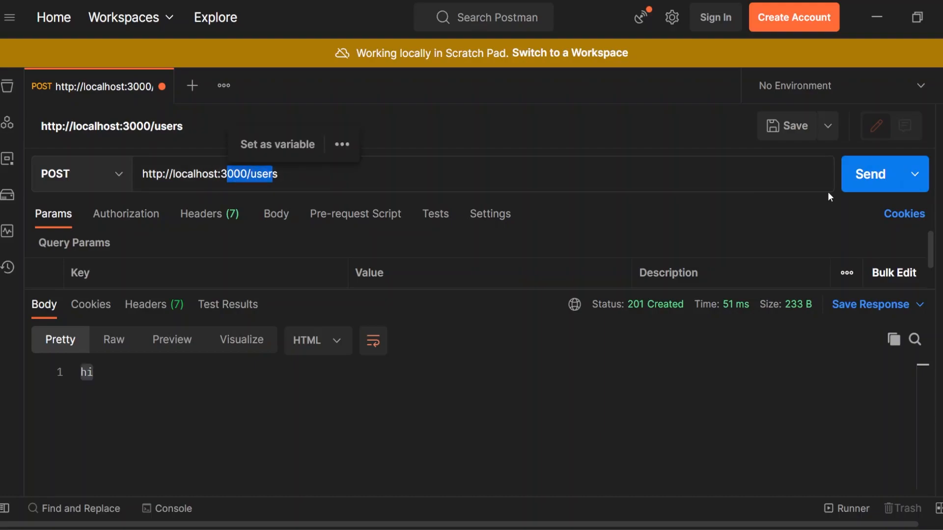
click(869, 174)
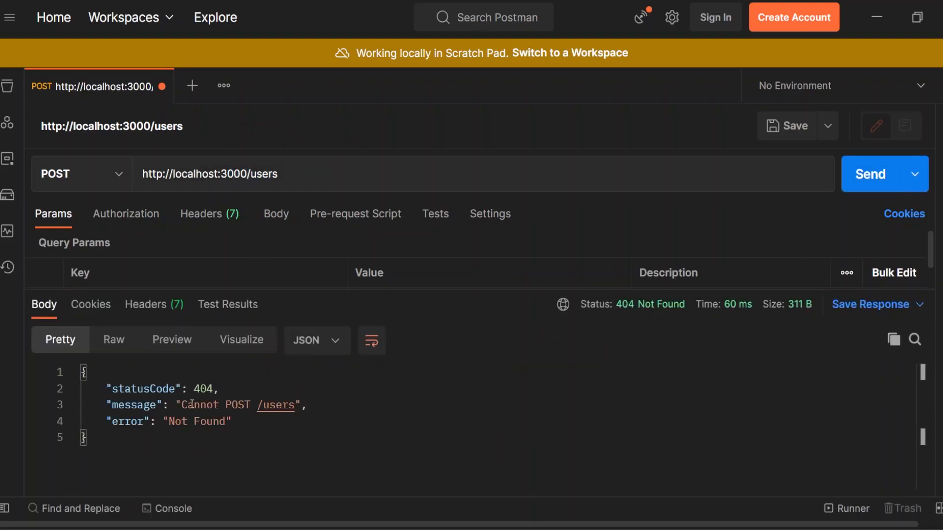
double_click(247, 174)
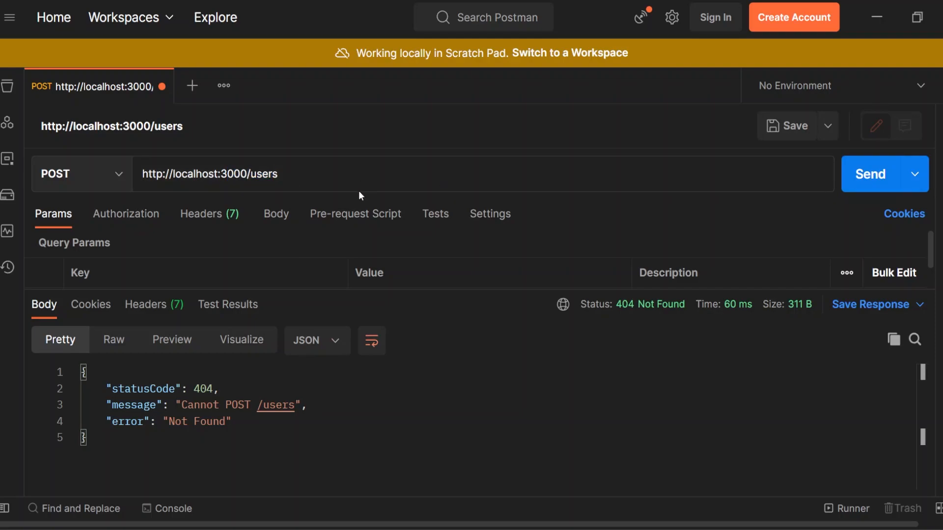
text(api/v1/)
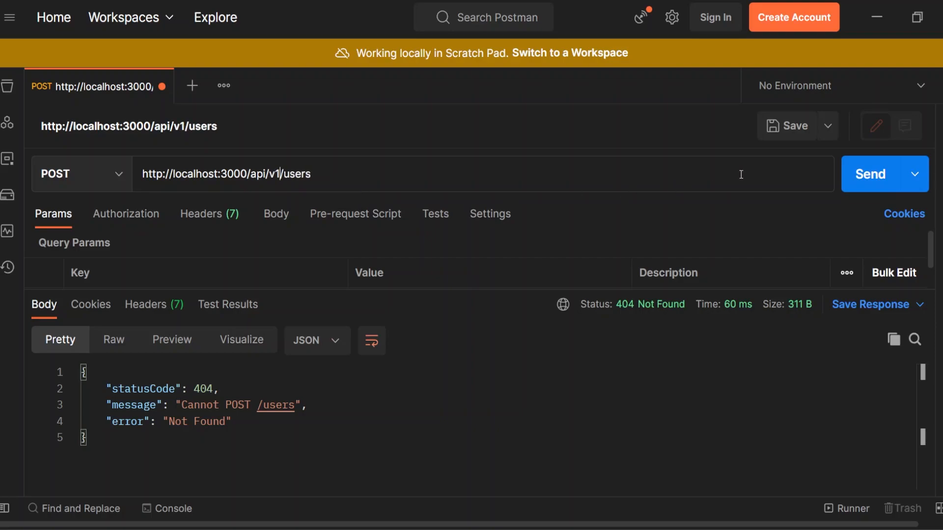
click(870, 174)
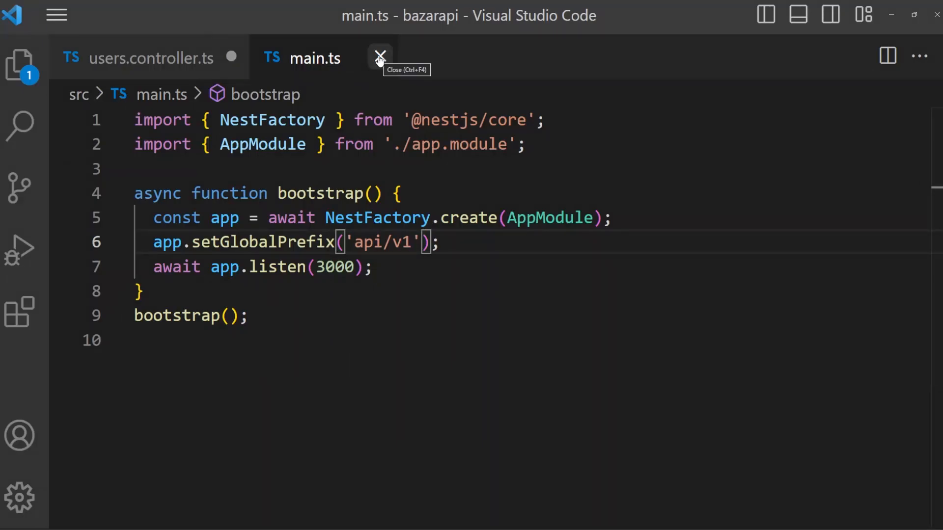
click(380, 58)
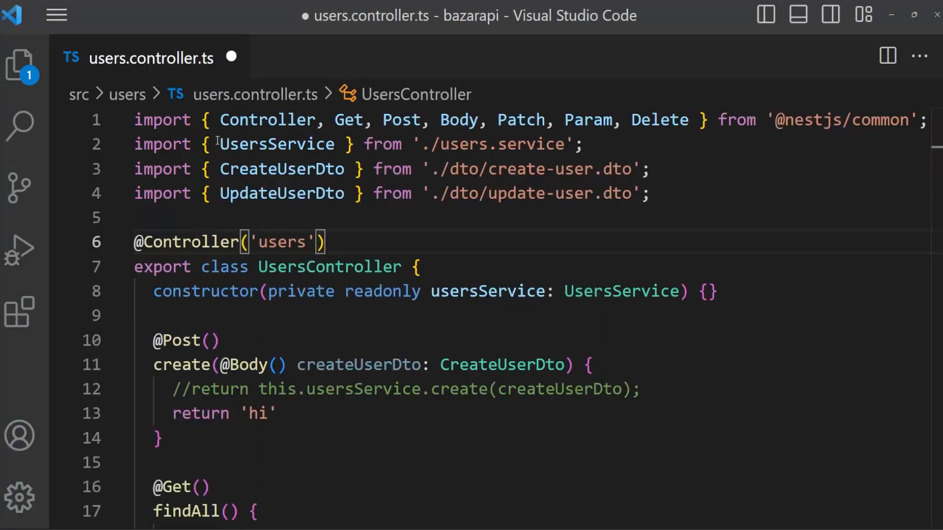
scroll(down, 3)
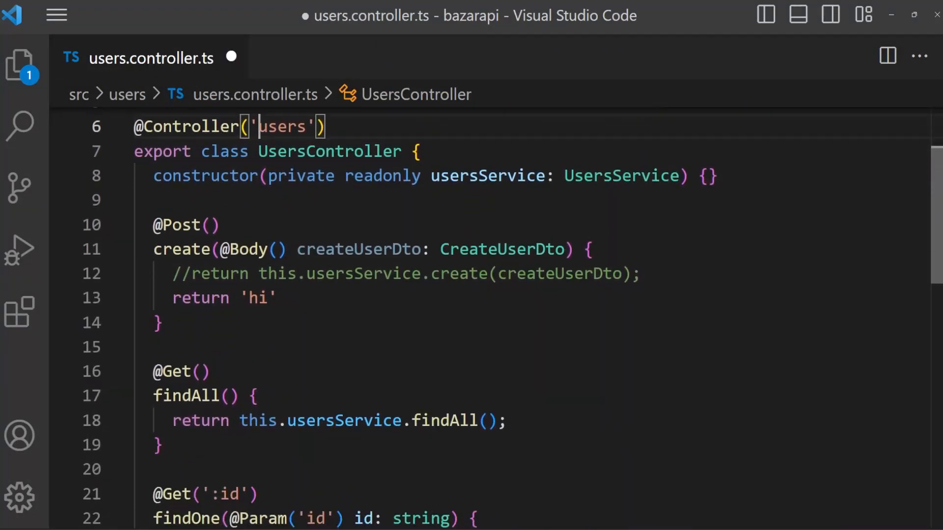
scroll(down, 3)
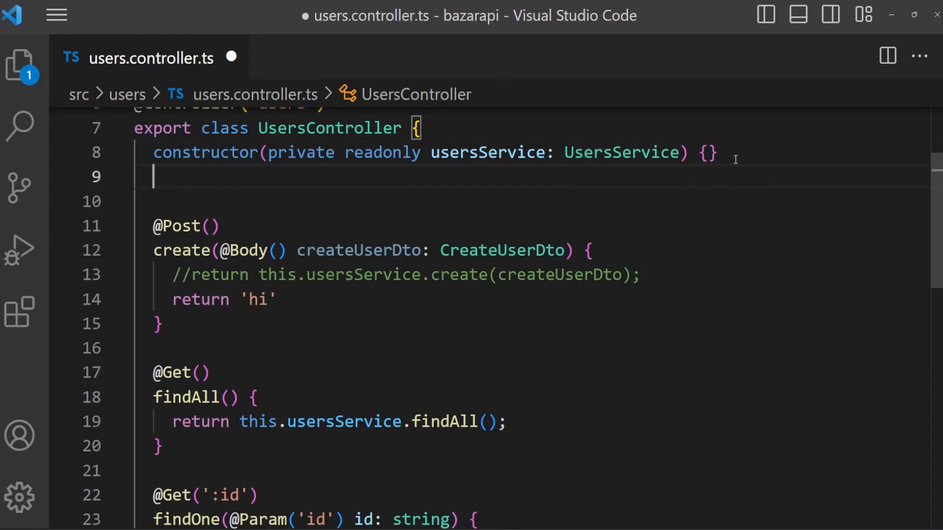
text(@Post()
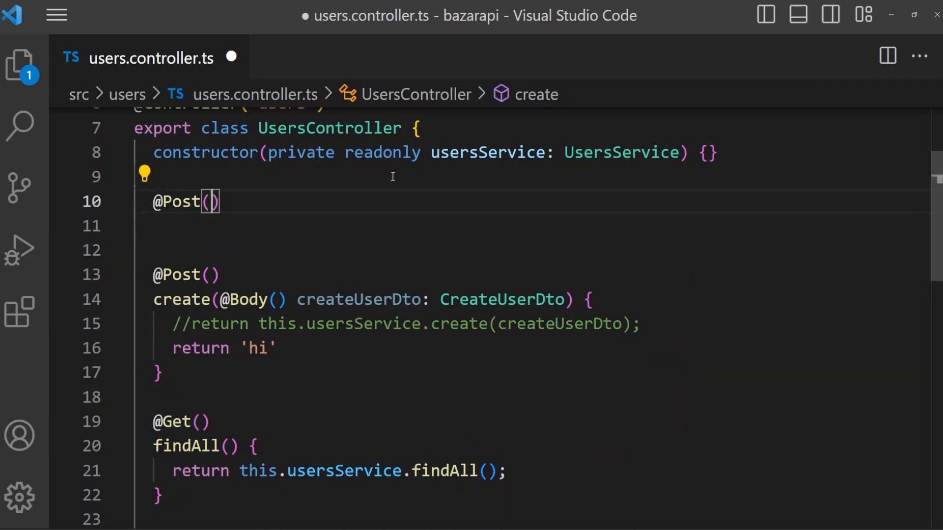
text('sign')
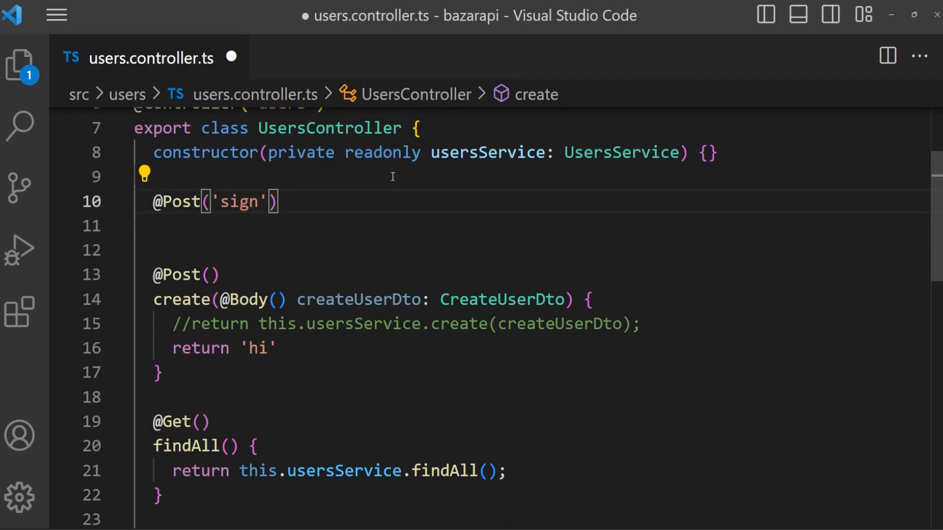
text(up)
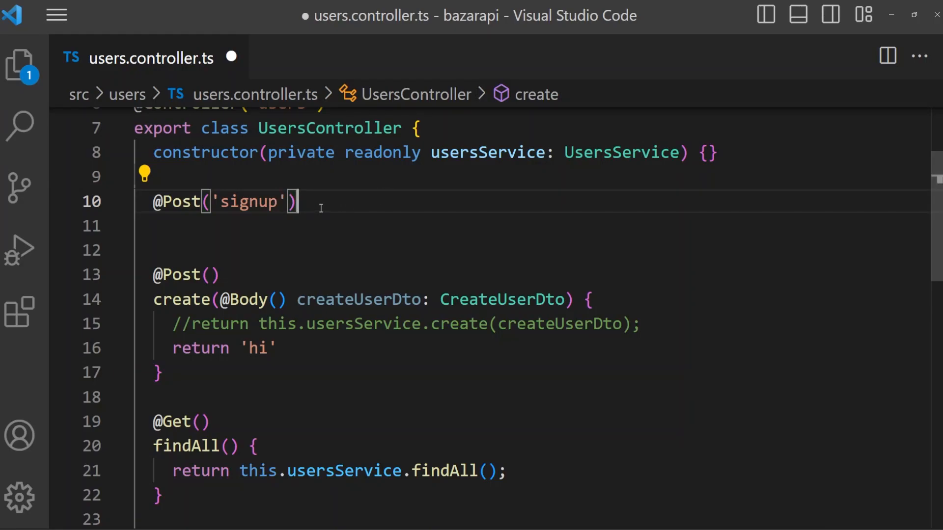
text(.)
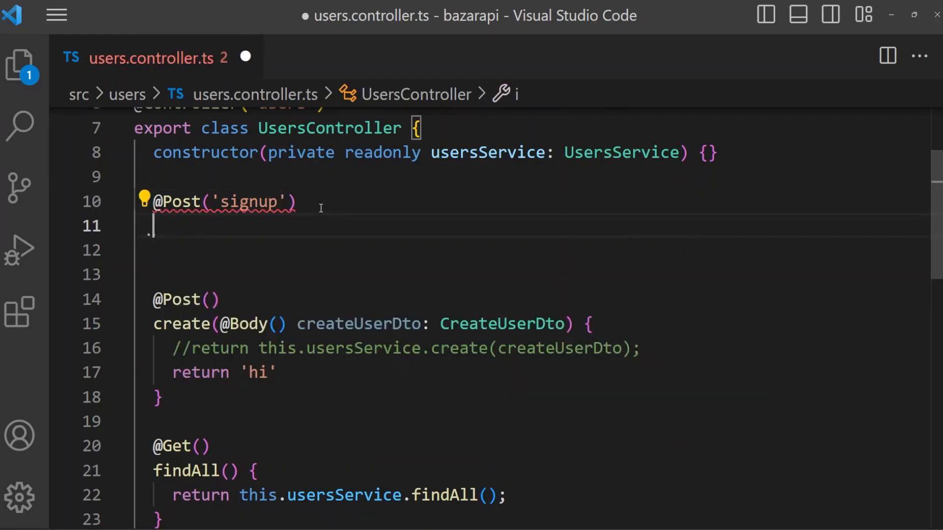
text(signup)
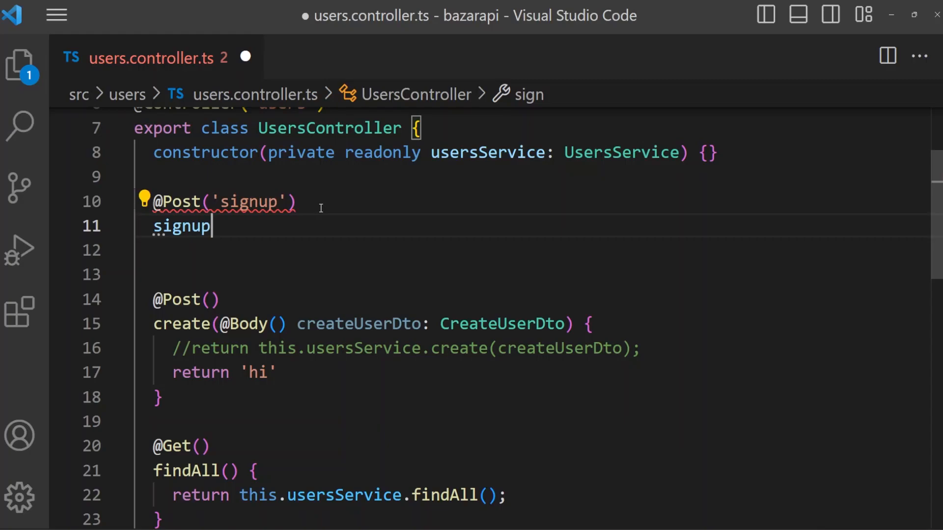
text(())
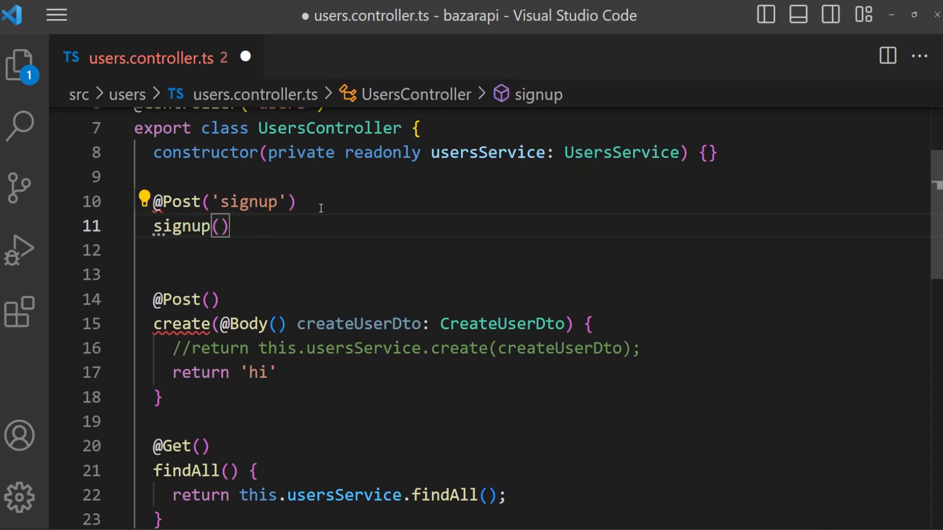
text({)
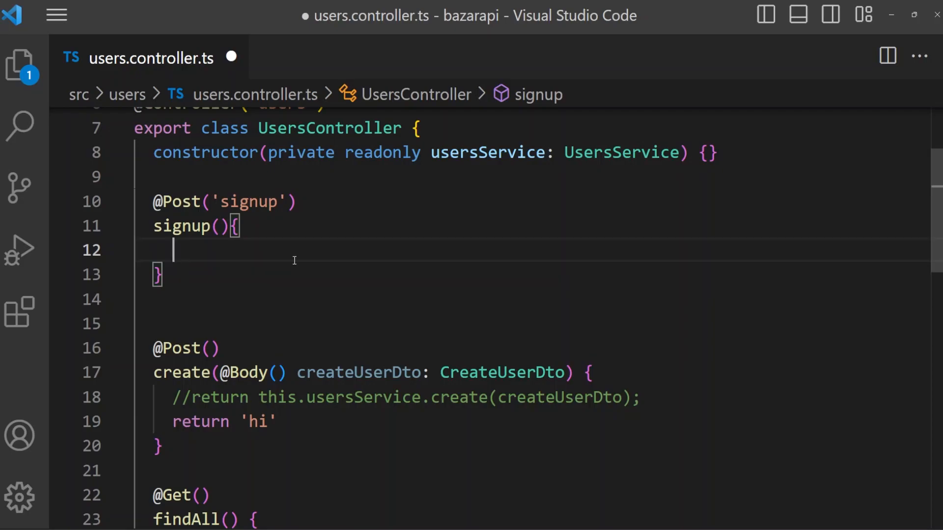
mouse_move(244, 246)
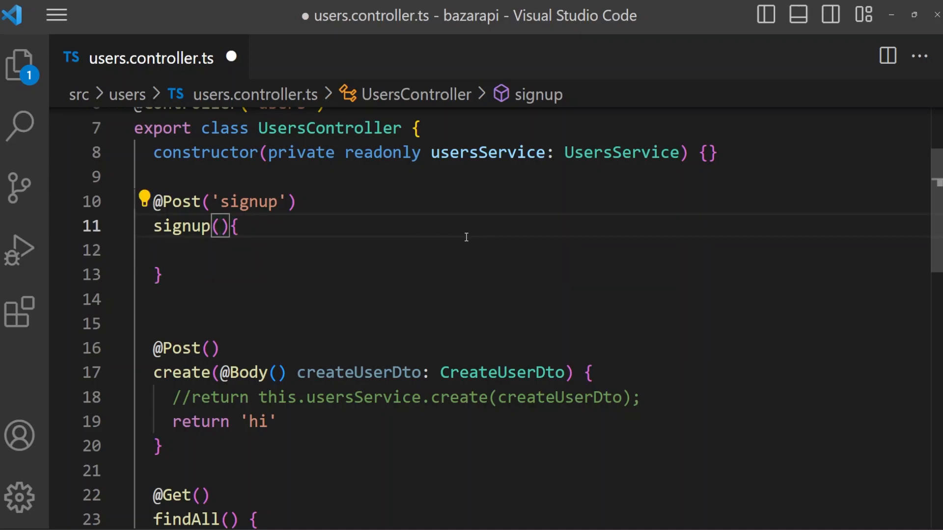
text(@Body()
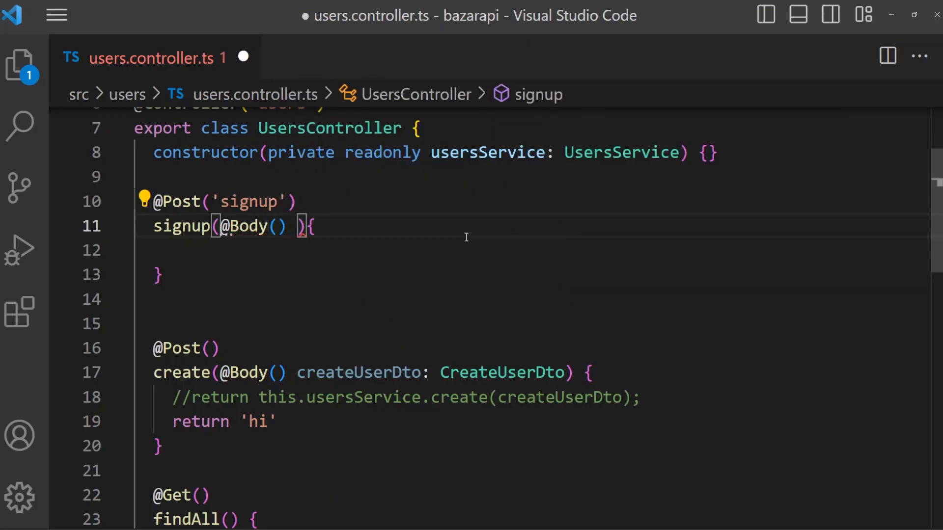
text(body)
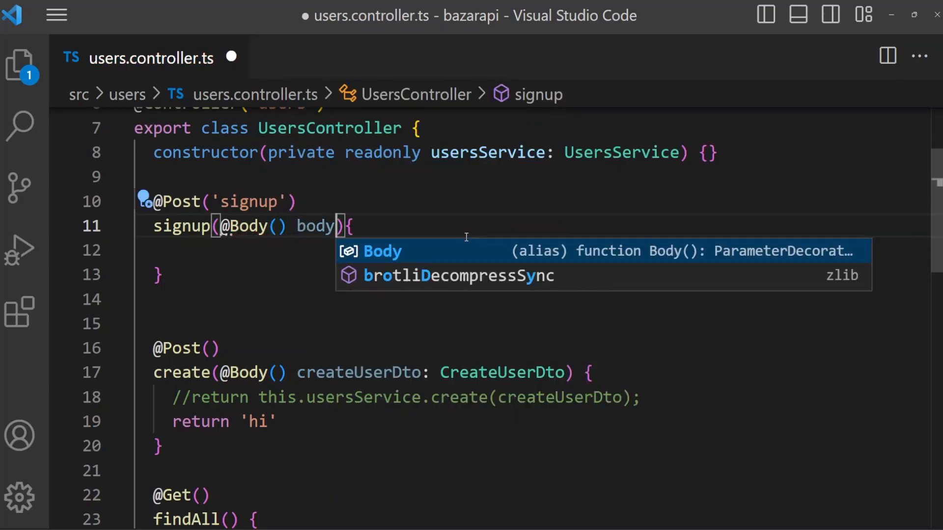
text(:any)
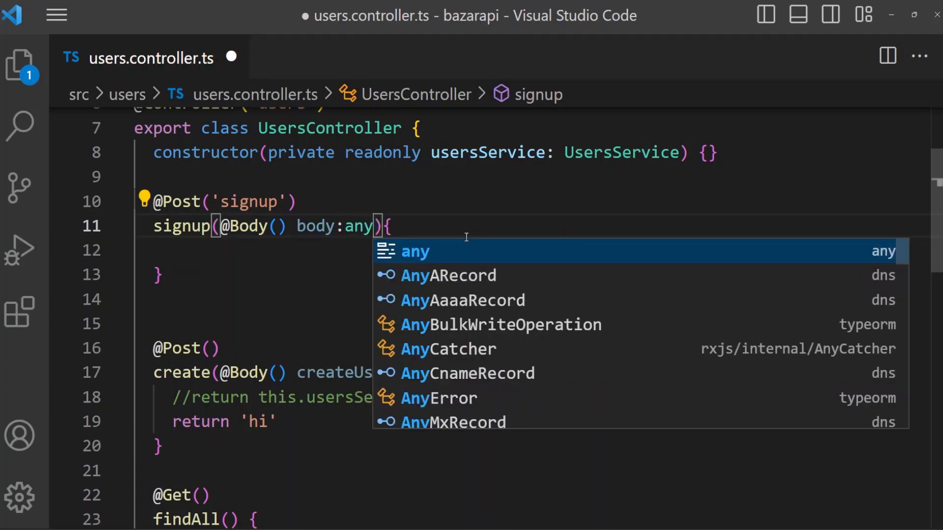
- Make signup log the body with console.log and return 'hi', then save the controller
key(Escape)
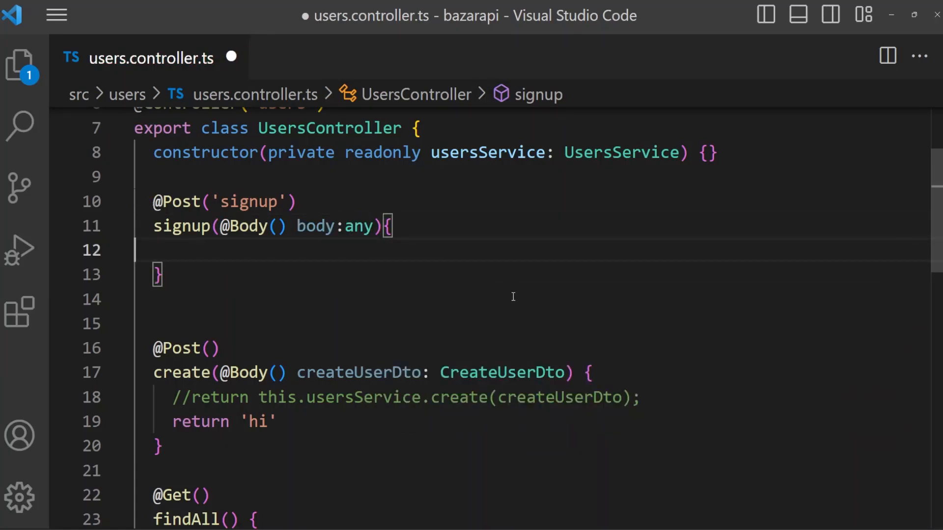
text(return)
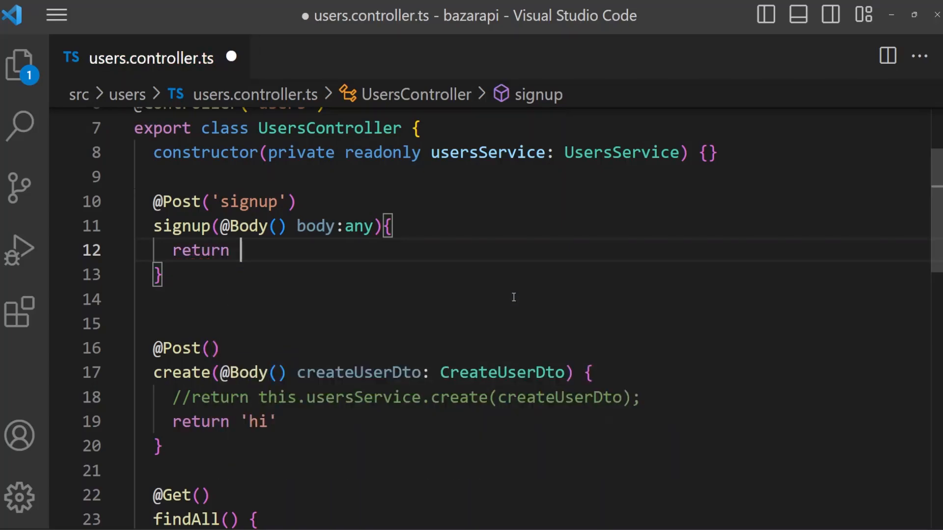
text('hi')
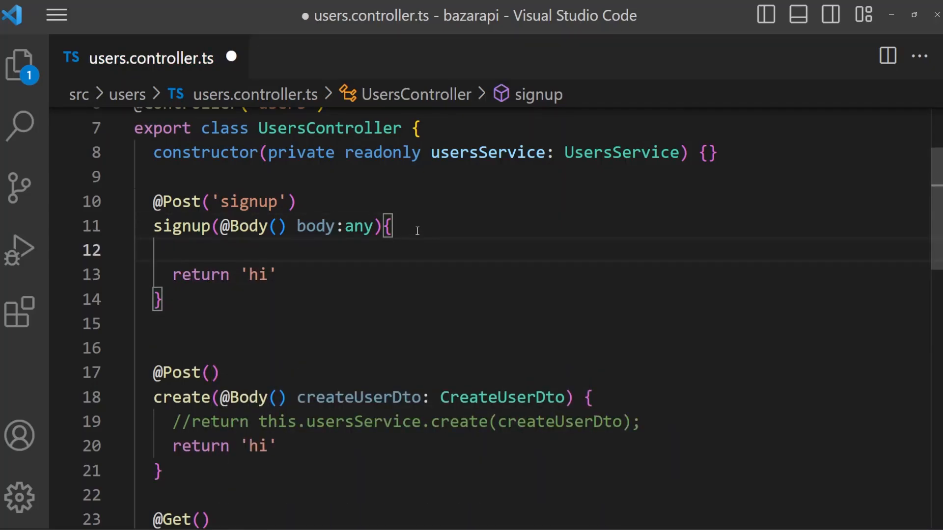
text(console)
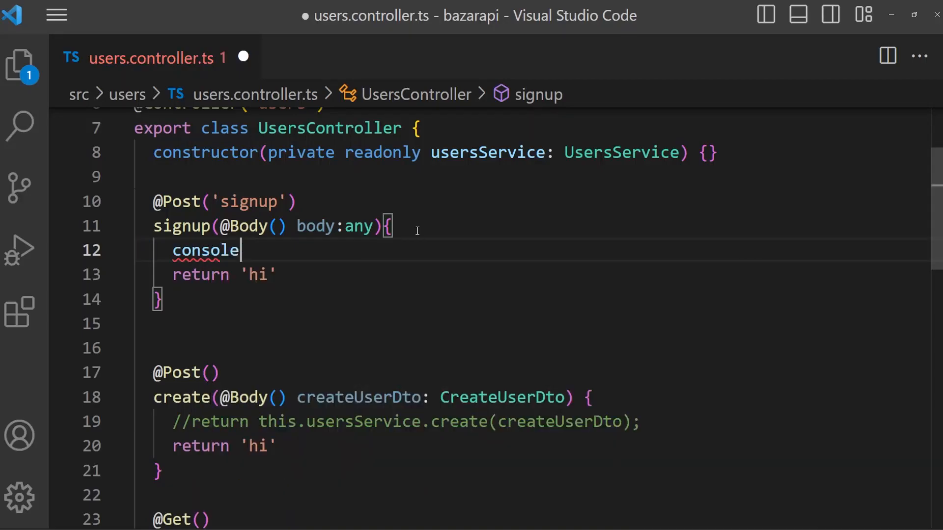
text(.log()
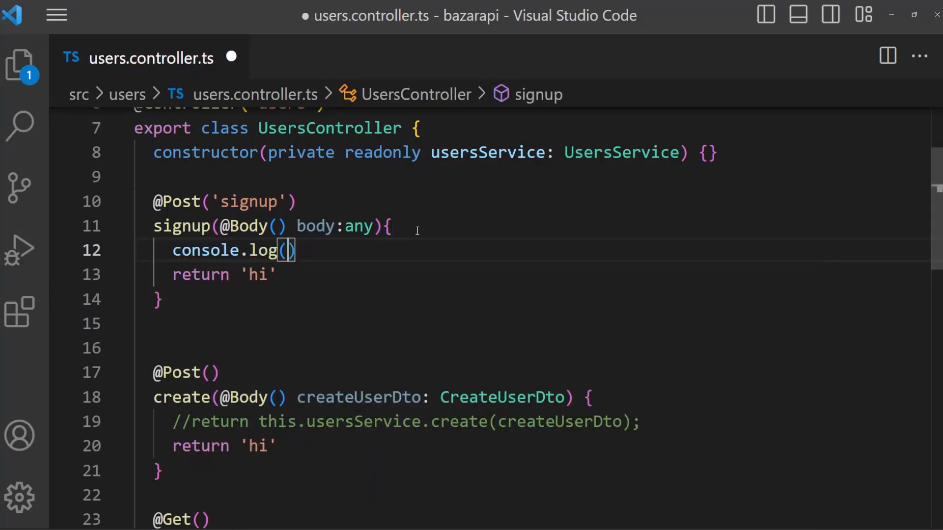
text(body)
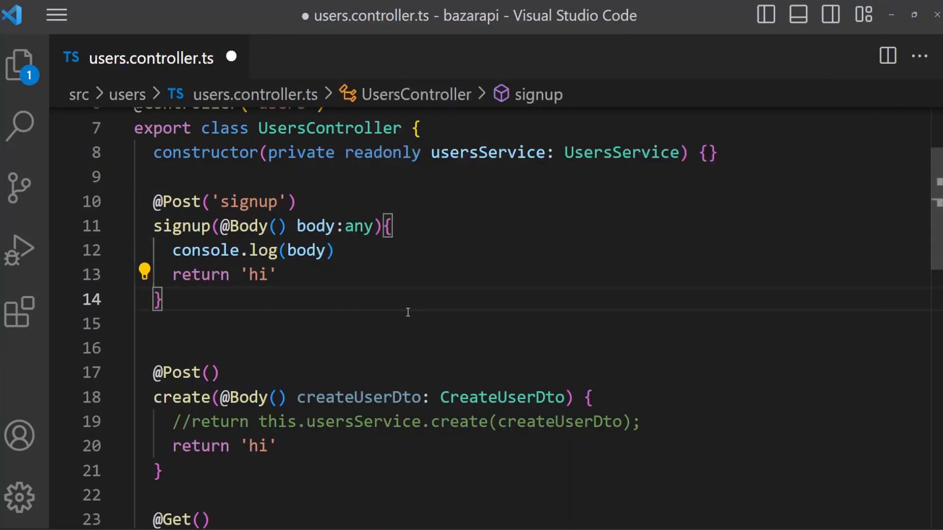
key(ctrl+s)
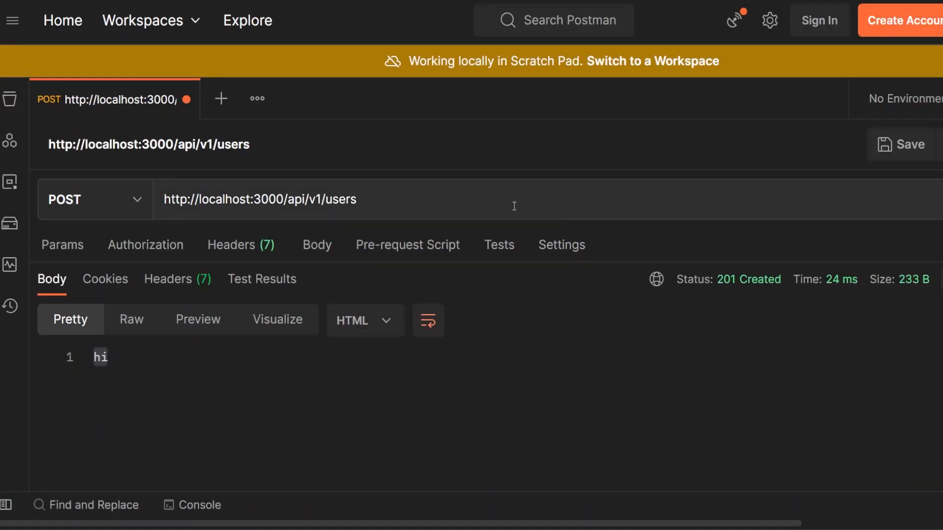
- Set the Postman request body to raw with JSON format
click(62, 244)
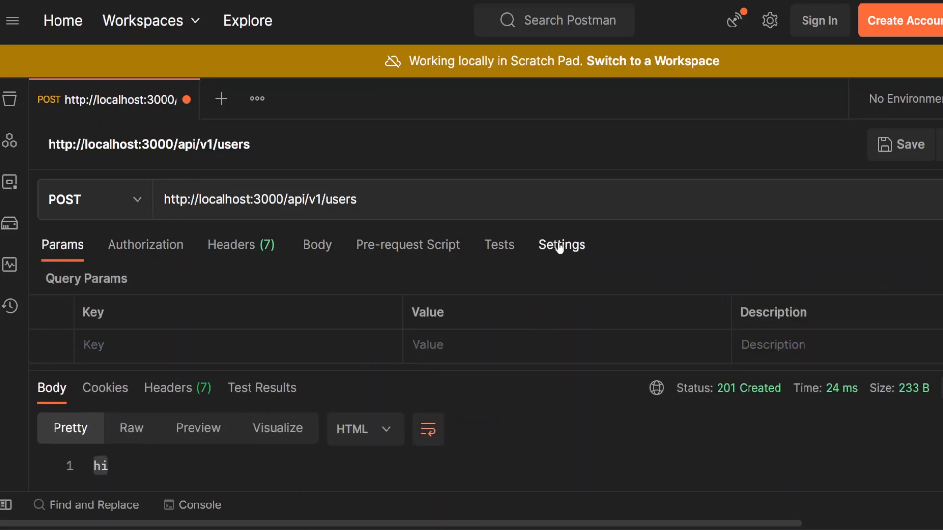
click(317, 245)
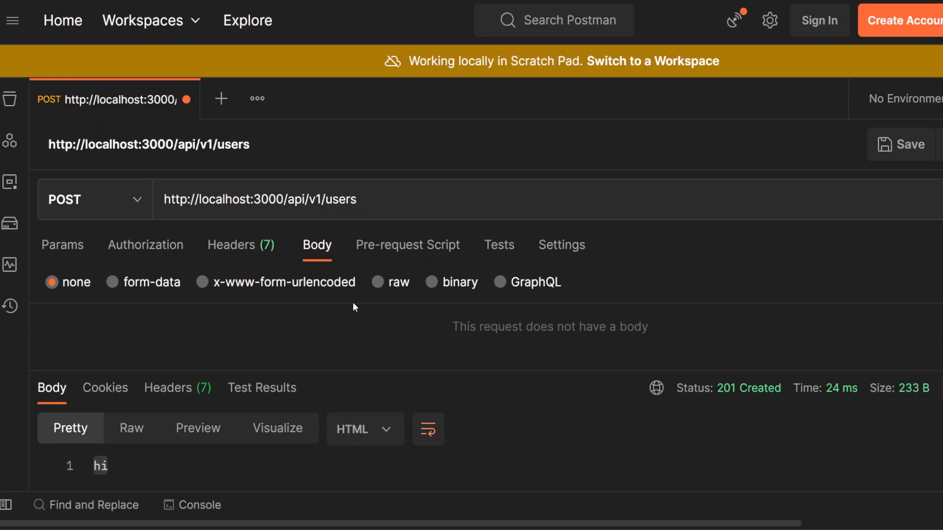
click(378, 282)
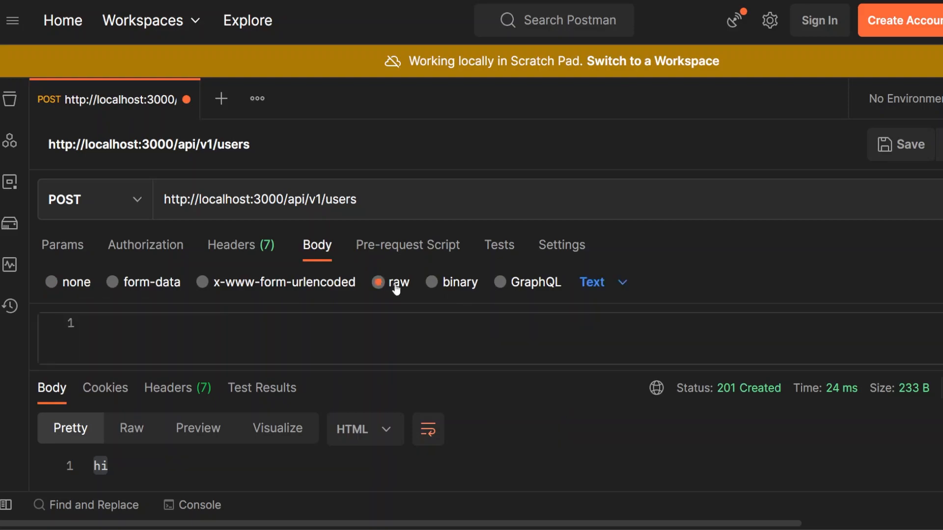
click(600, 281)
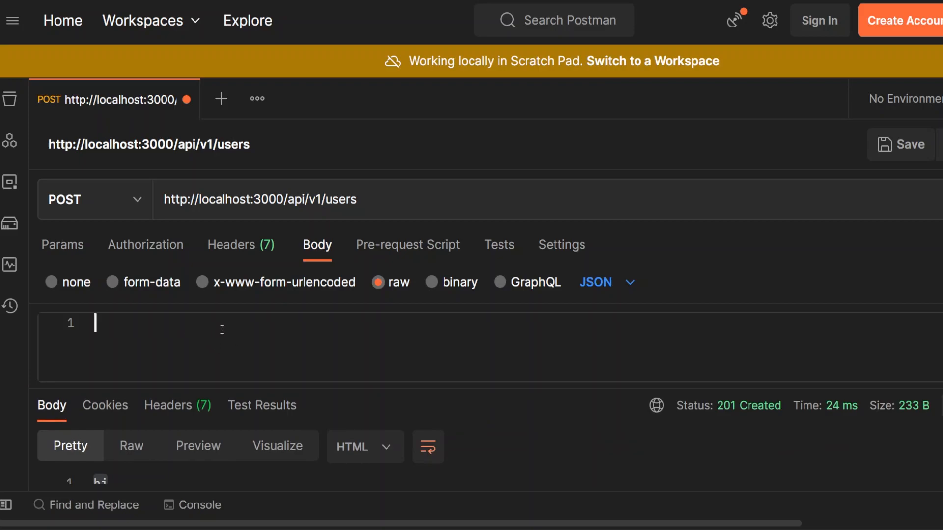
text({)
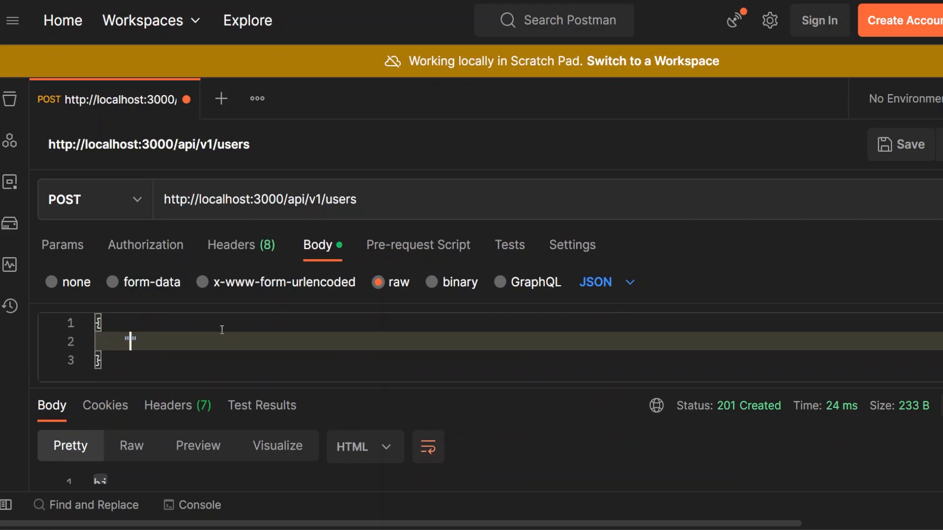
text("name")
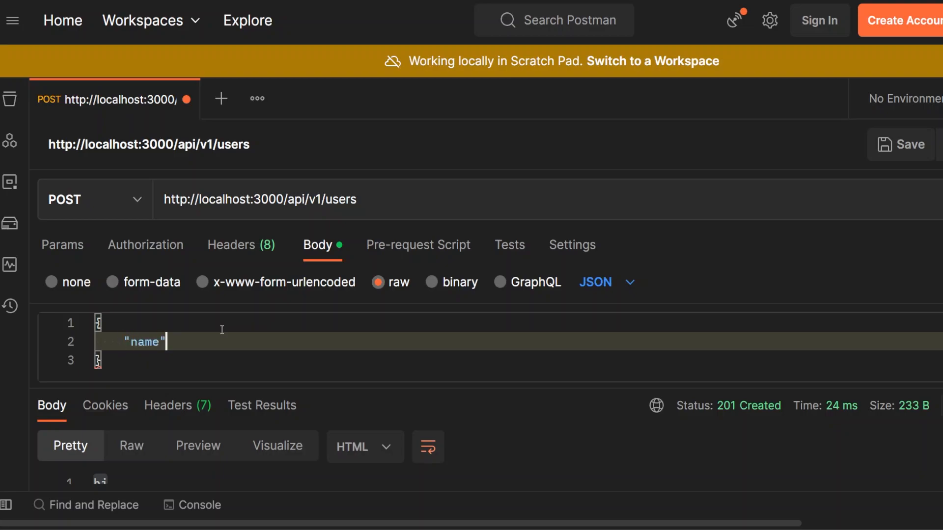
text(:"")
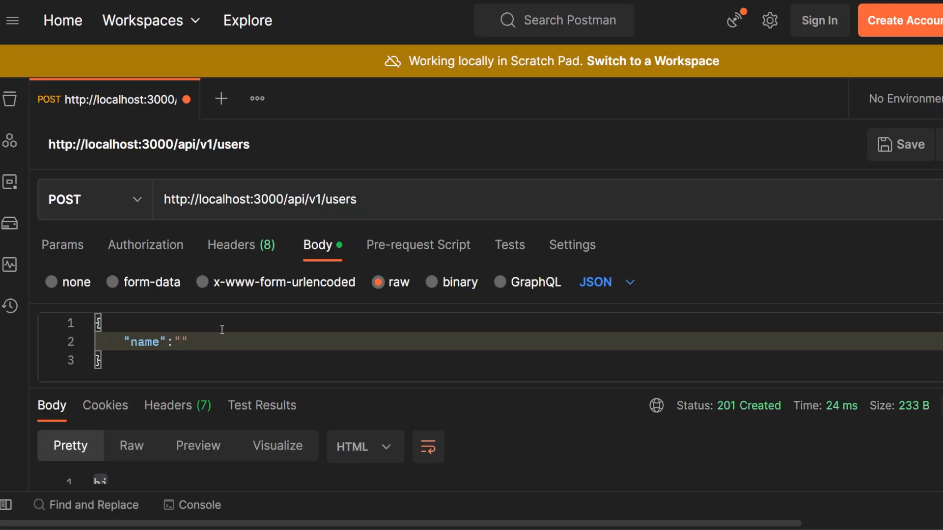
text(xyz)
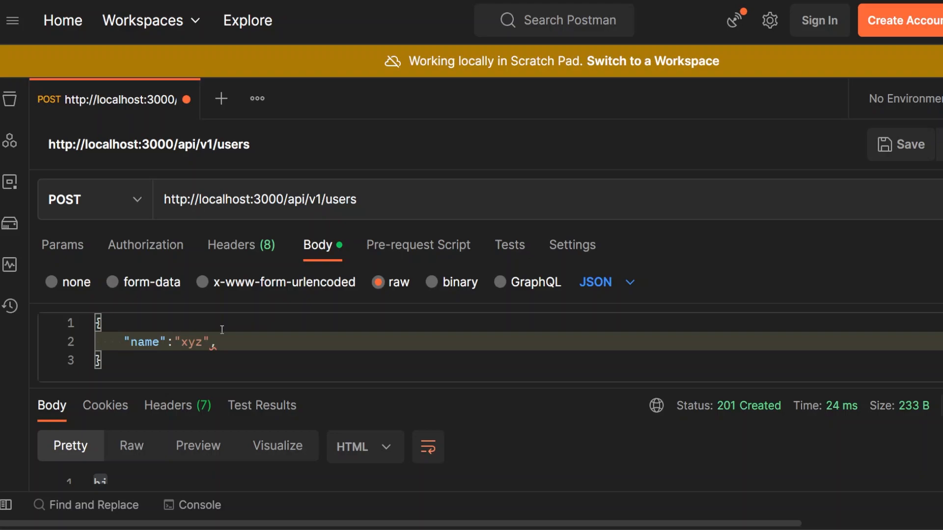
text("e)
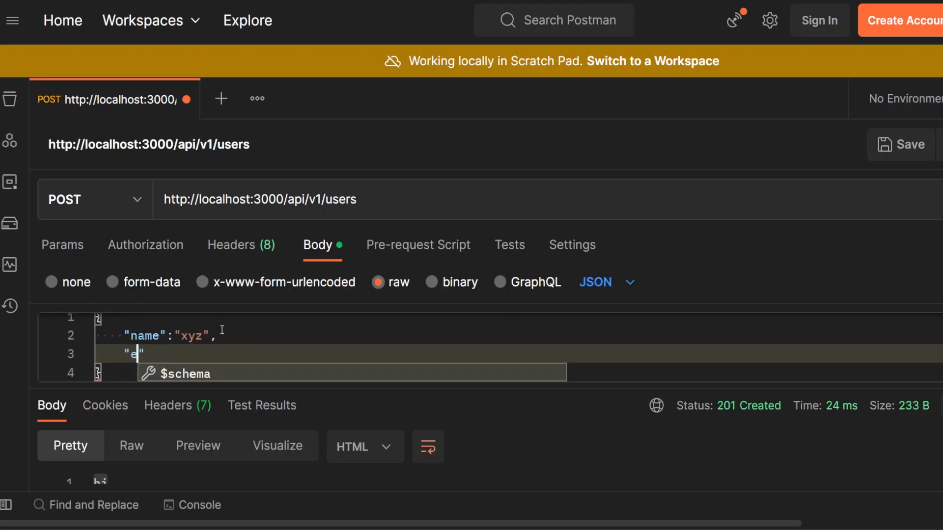
text(mail)
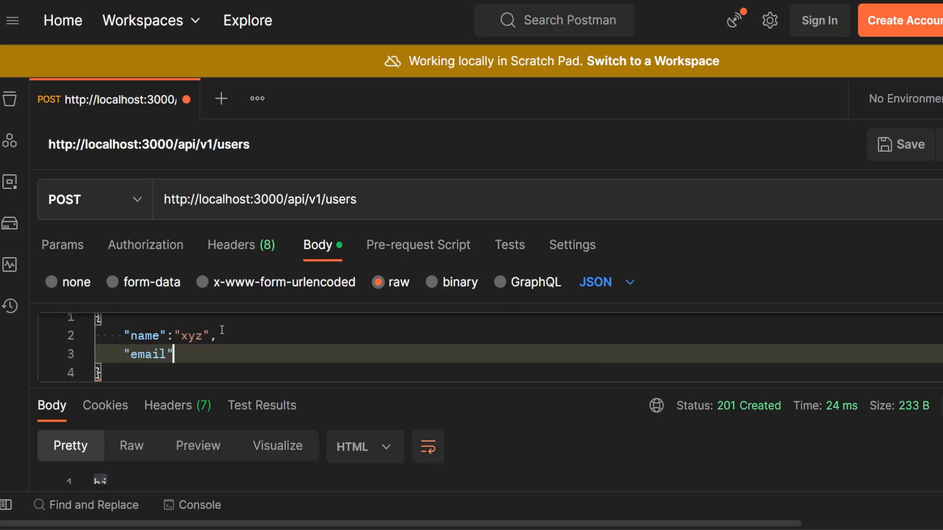
text(:"")
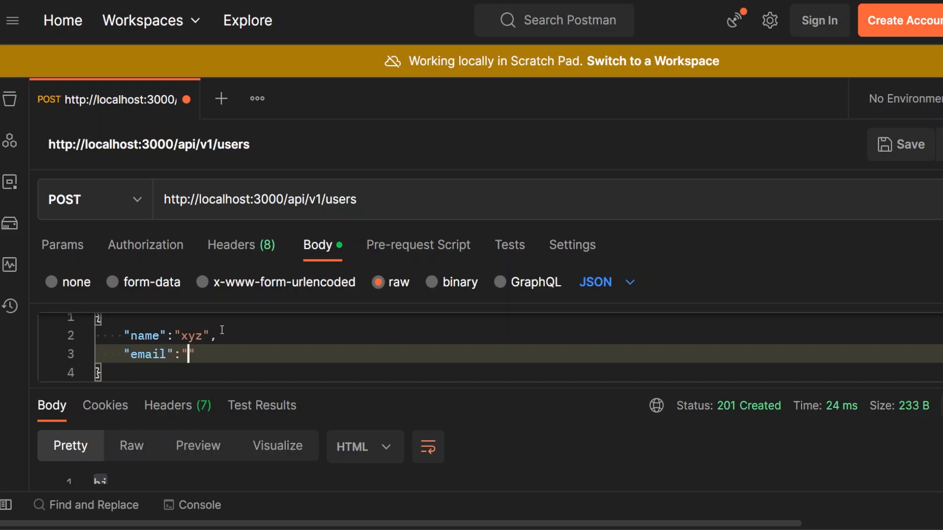
text(xyz)
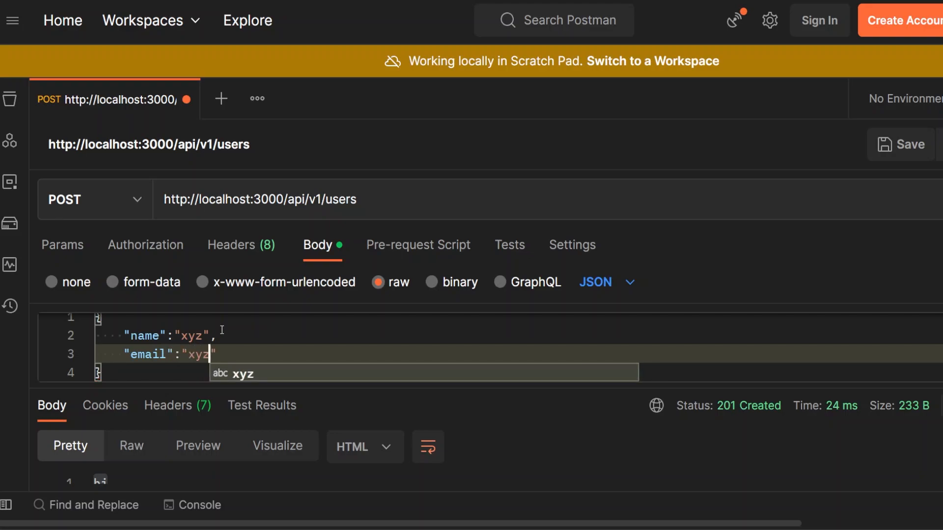
text(@x)
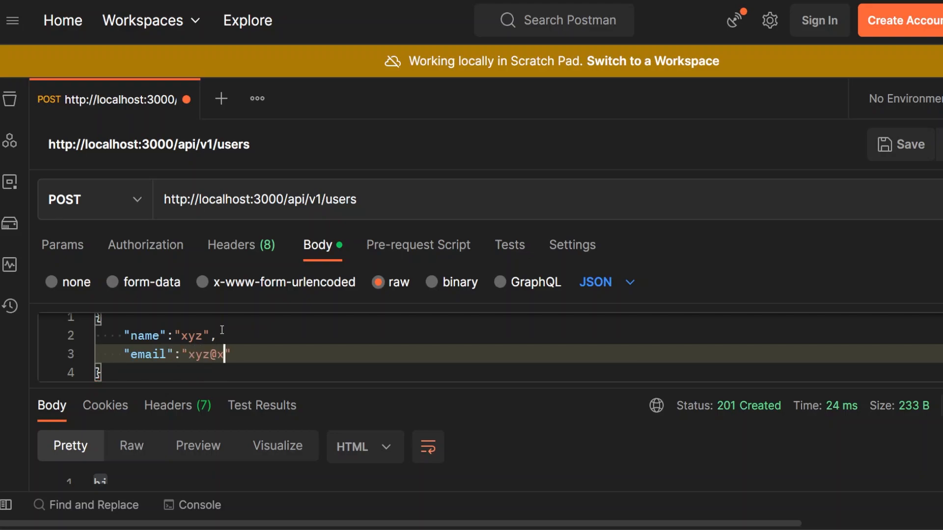
text(yz.com")
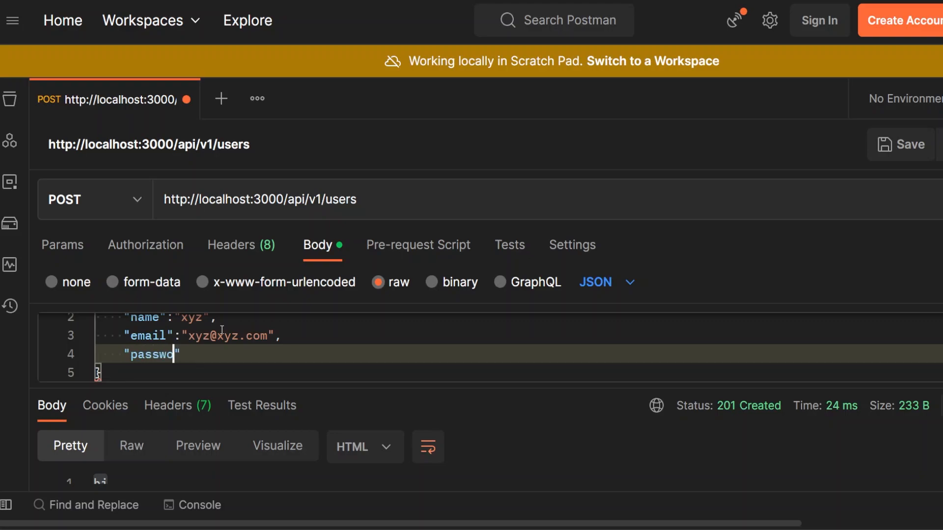
text(rd":)
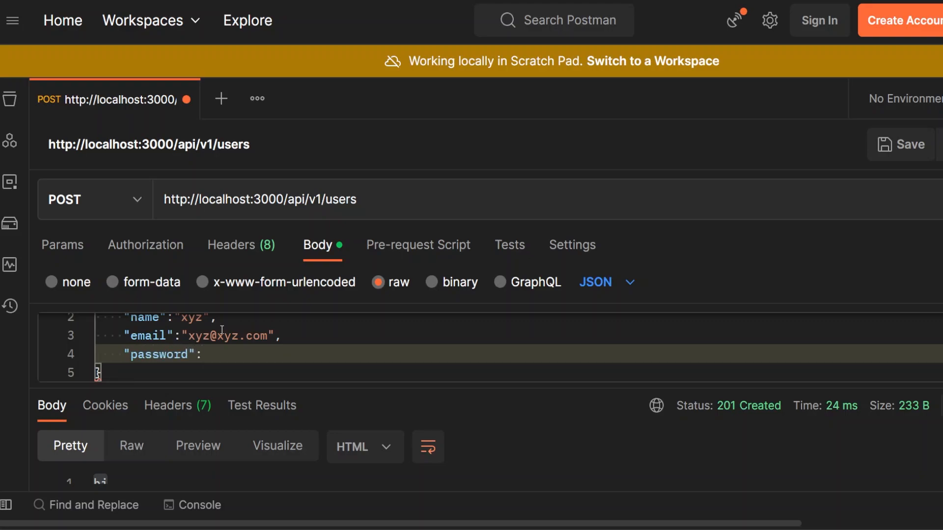
text("")
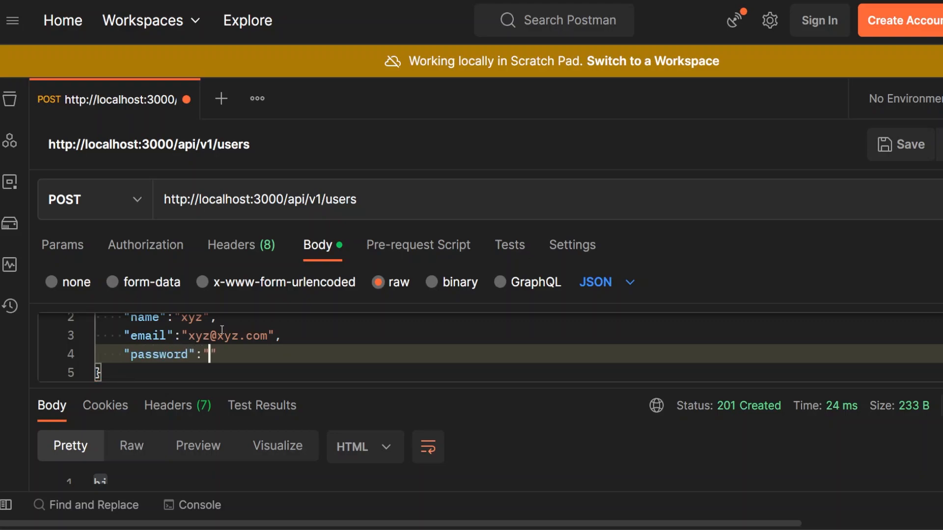
text(xyz)
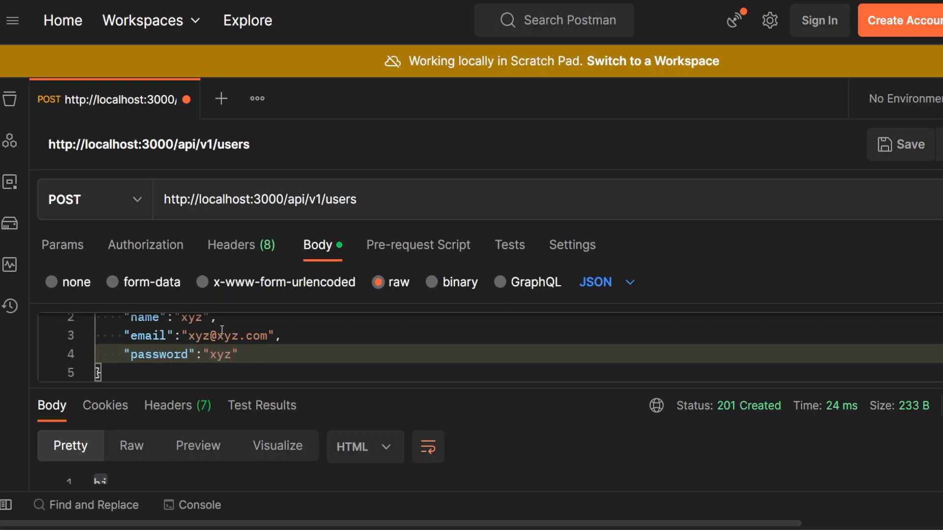
mouse_move(611, 244)
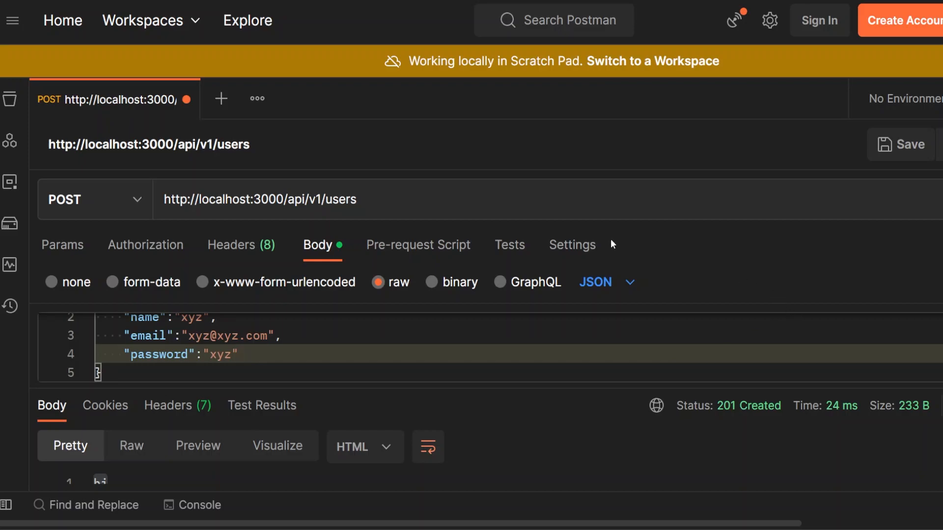
mouse_move(795, 259)
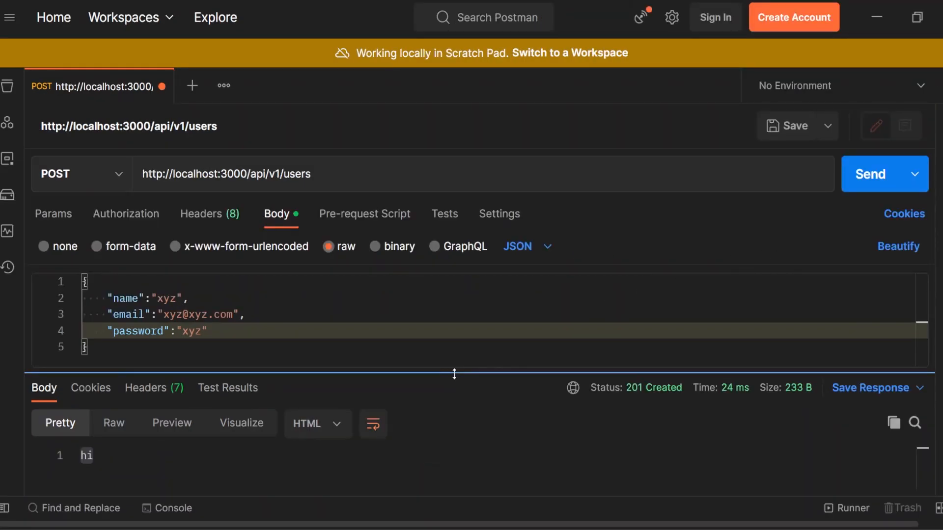
- Send the JSON to /api/v1/users/signup and view the logged body in the VS Code terminal
click(884, 174)
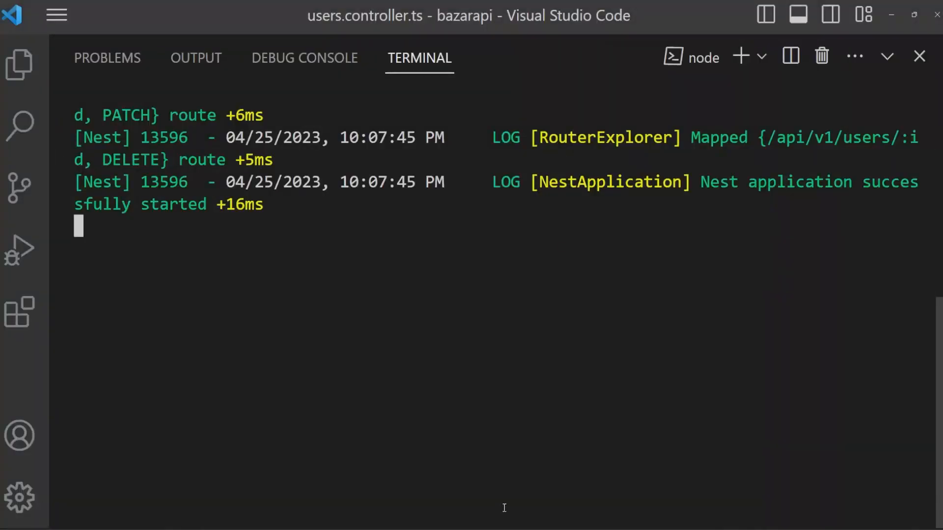
mouse_move(661, 428)
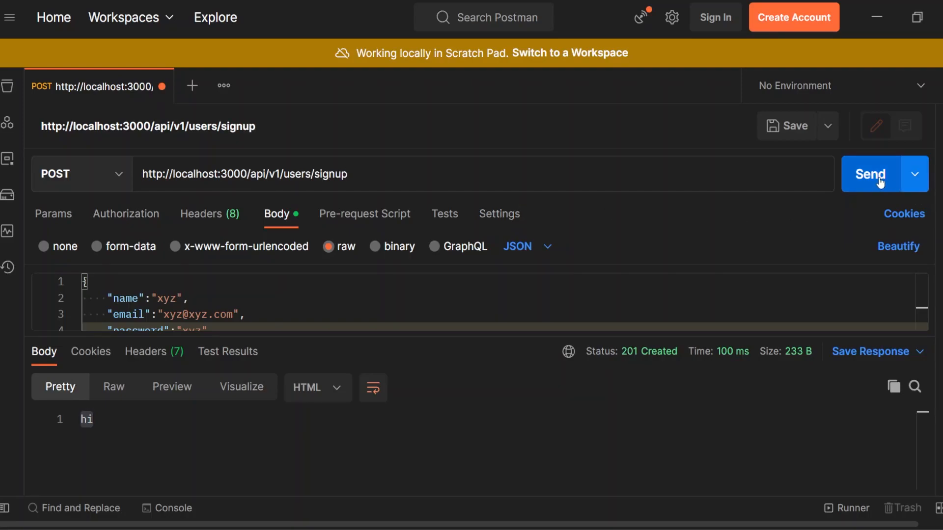
click(874, 174)
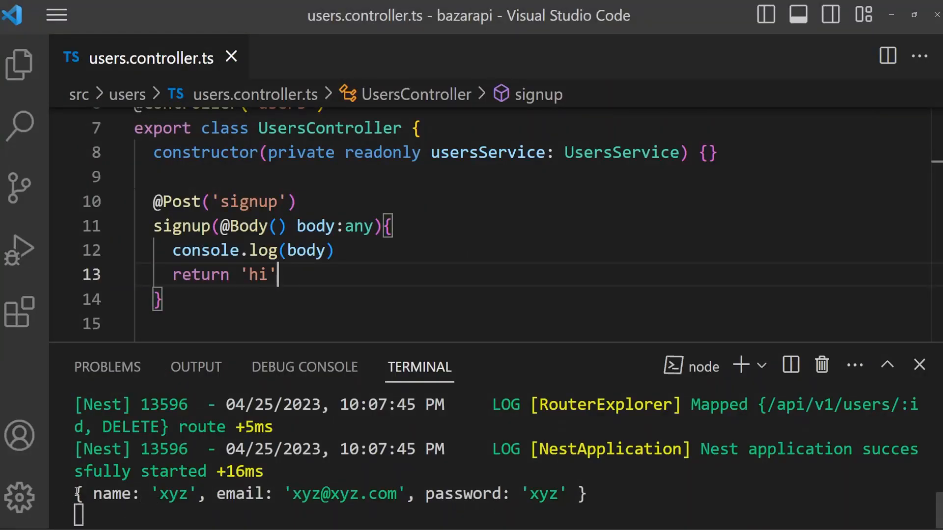
drag(72, 494, 207, 494)
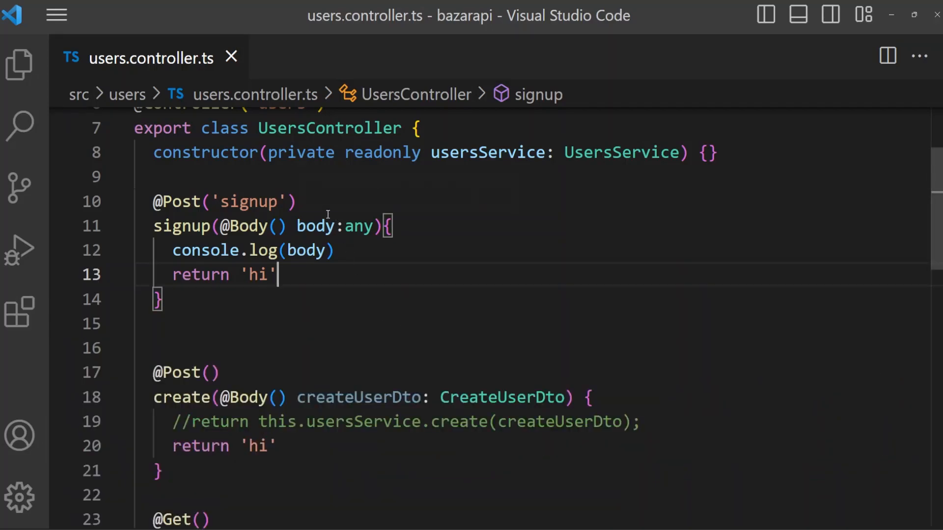
mouse_move(314, 226)
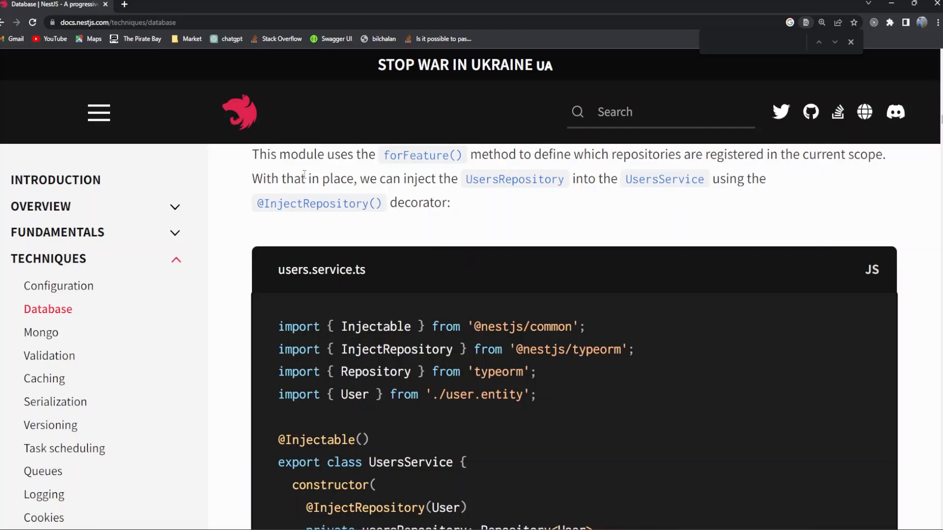
mouse_move(190, 32)
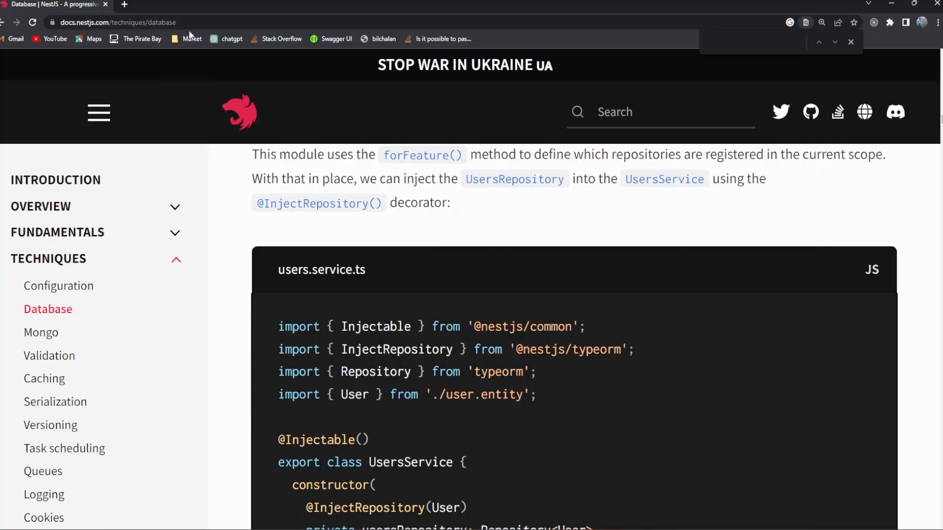
mouse_move(436, 313)
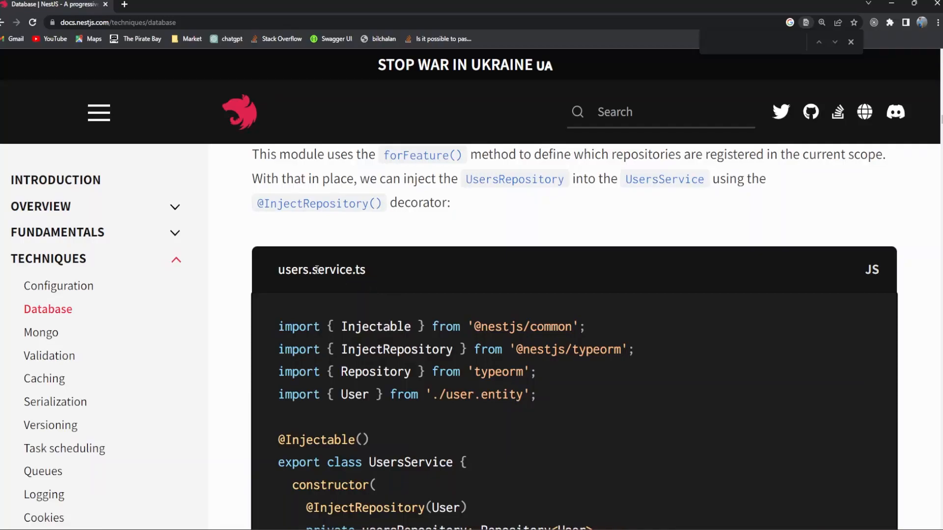
- Bring users.service.ts into view from the project file tree
double_click(341, 270)
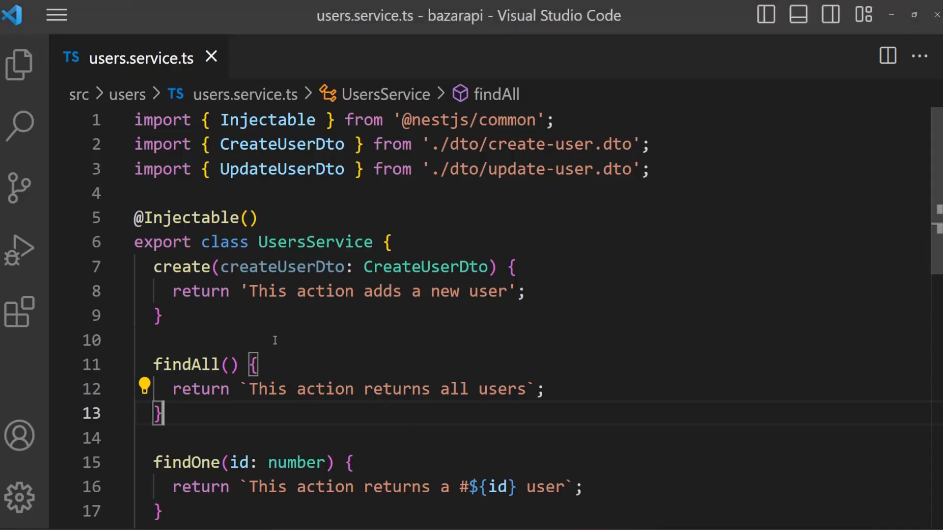
click(21, 65)
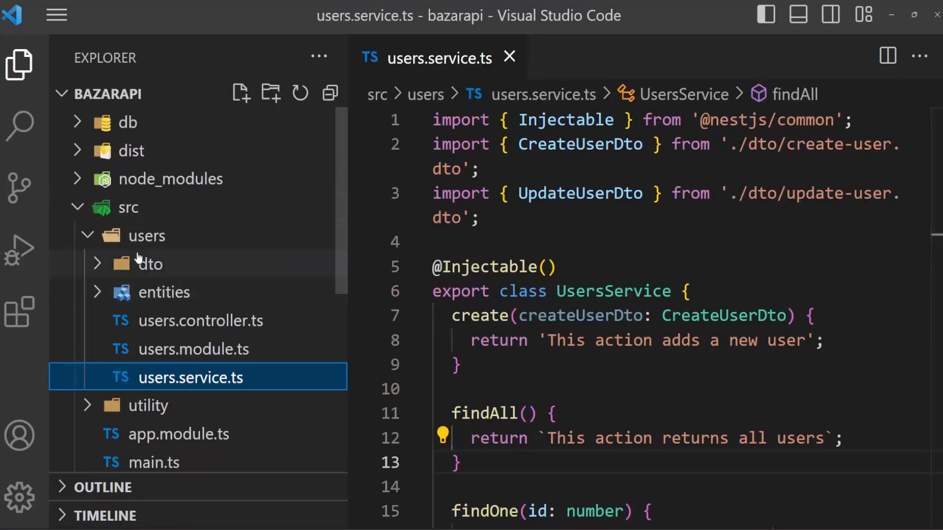
mouse_move(165, 378)
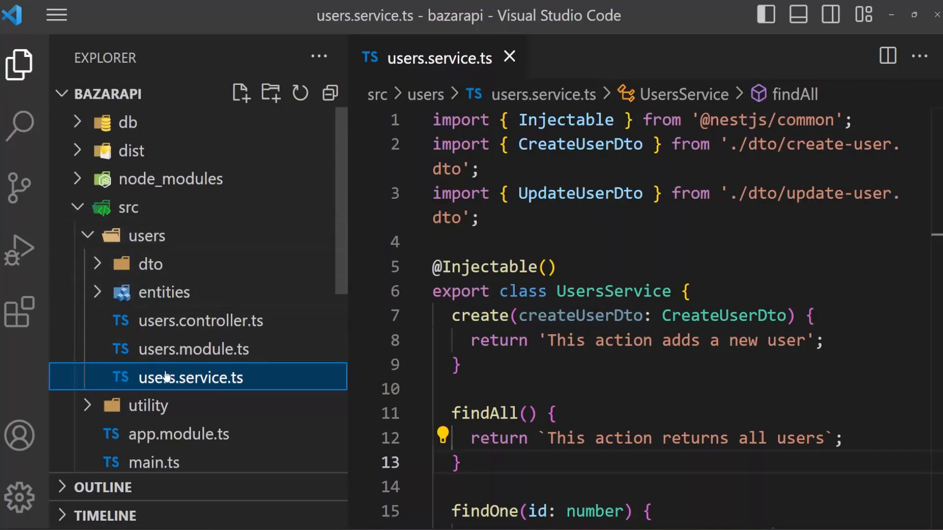
click(21, 65)
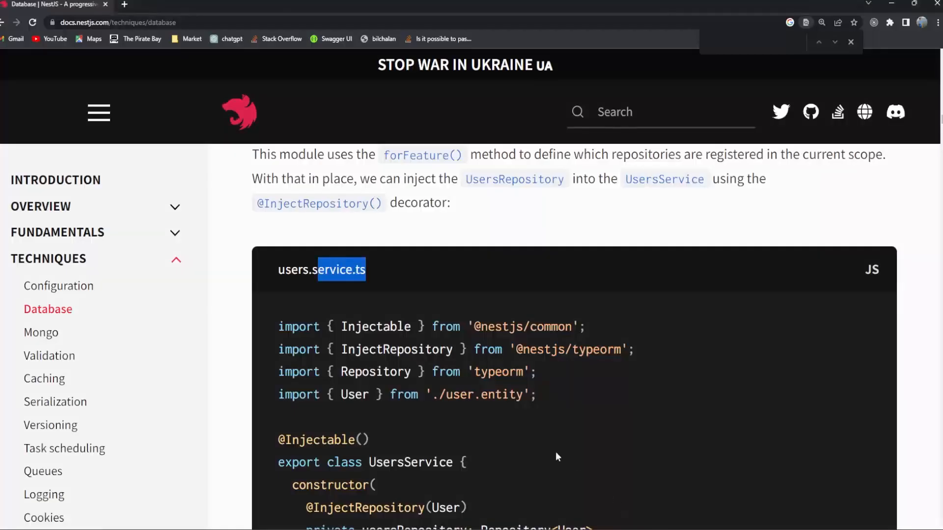
scroll(down, 3)
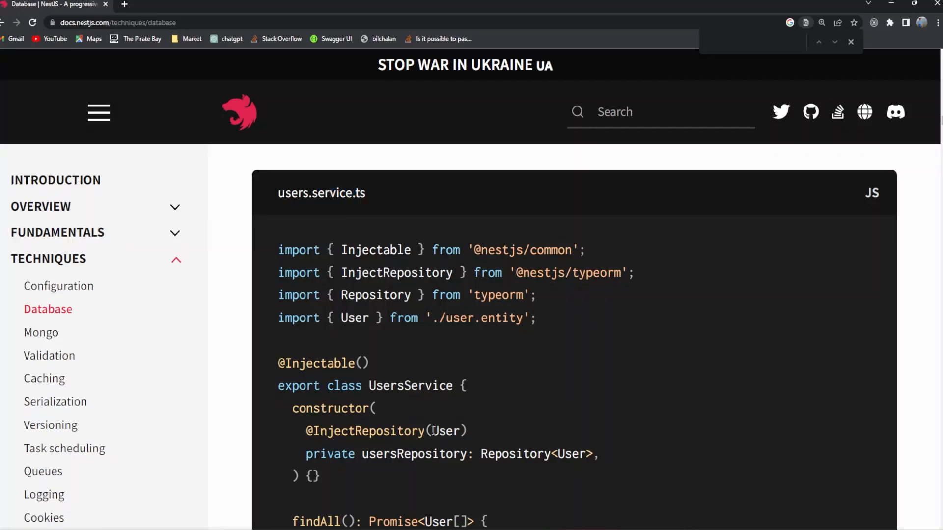
- Select the repository-injecting constructor in the NestJS Database docs example
double_click(447, 431)
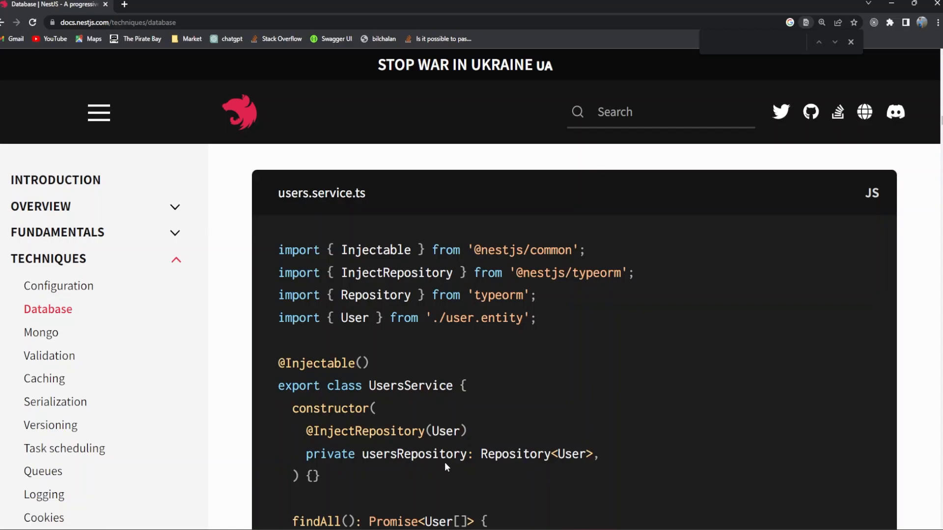
mouse_move(584, 455)
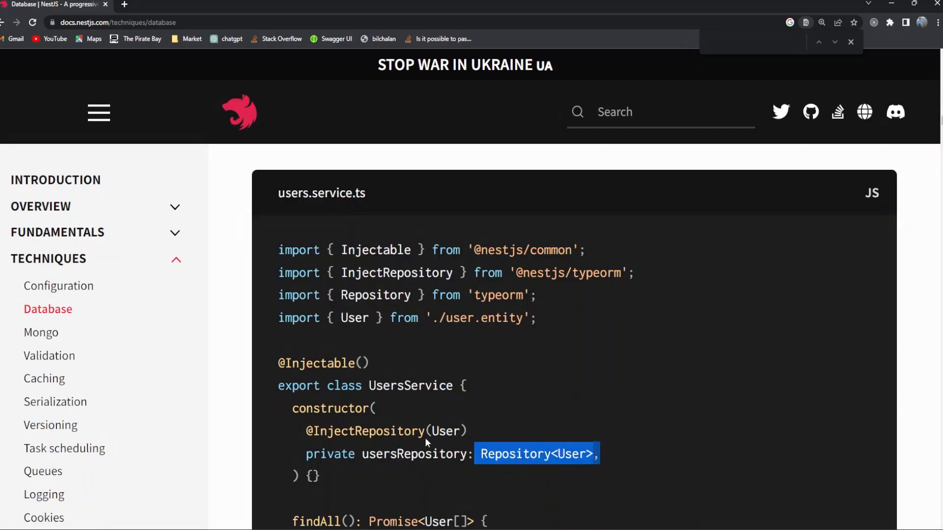
click(339, 476)
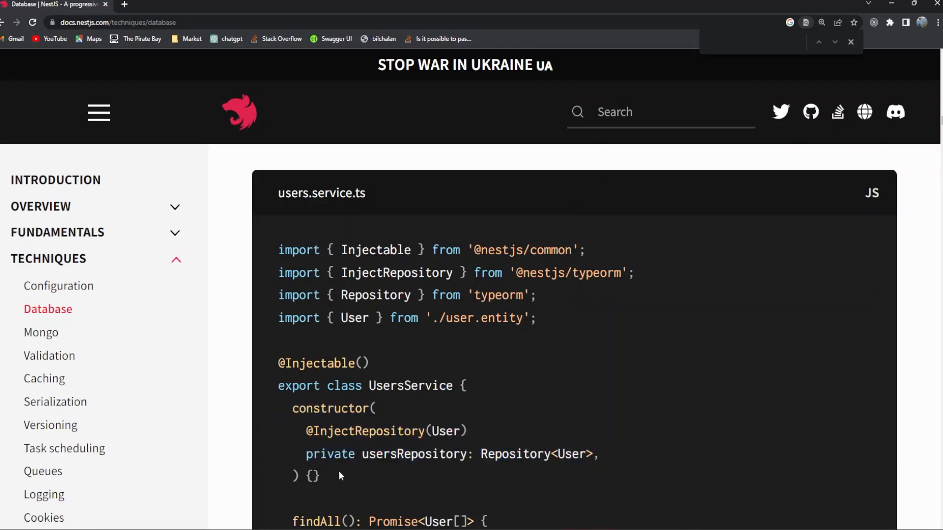
drag(292, 408, 321, 477)
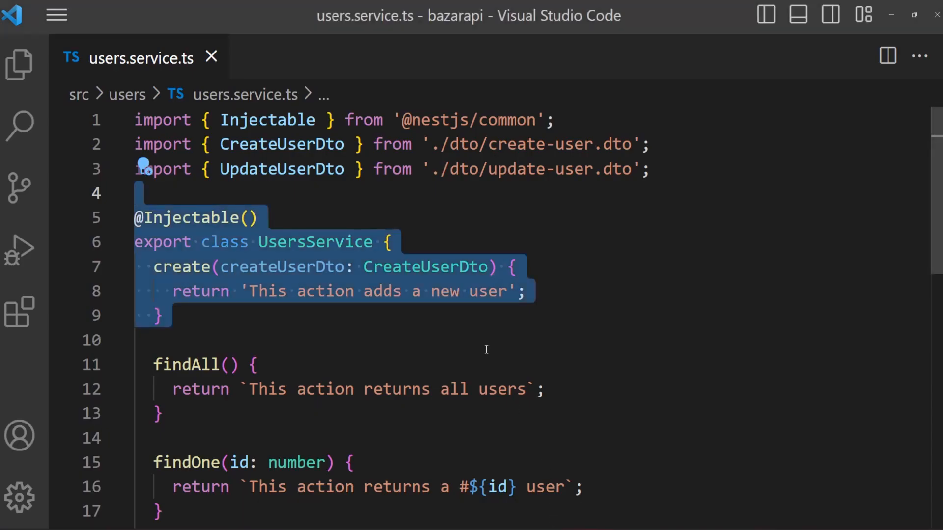
click(354, 241)
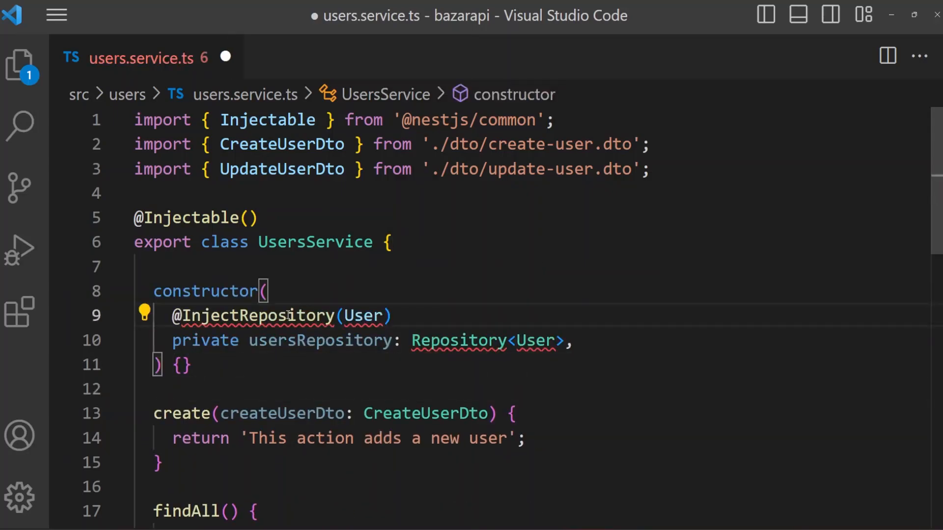
click(144, 314)
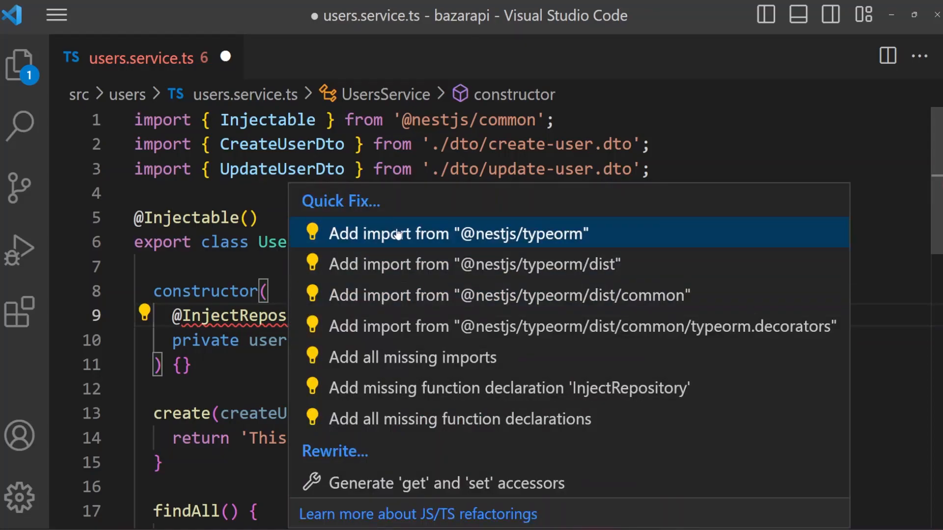
click(461, 233)
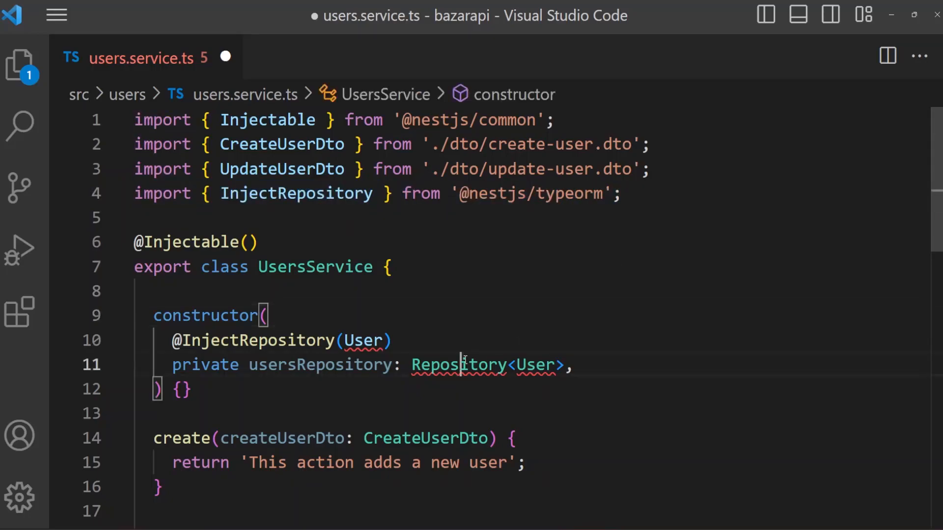
click(144, 365)
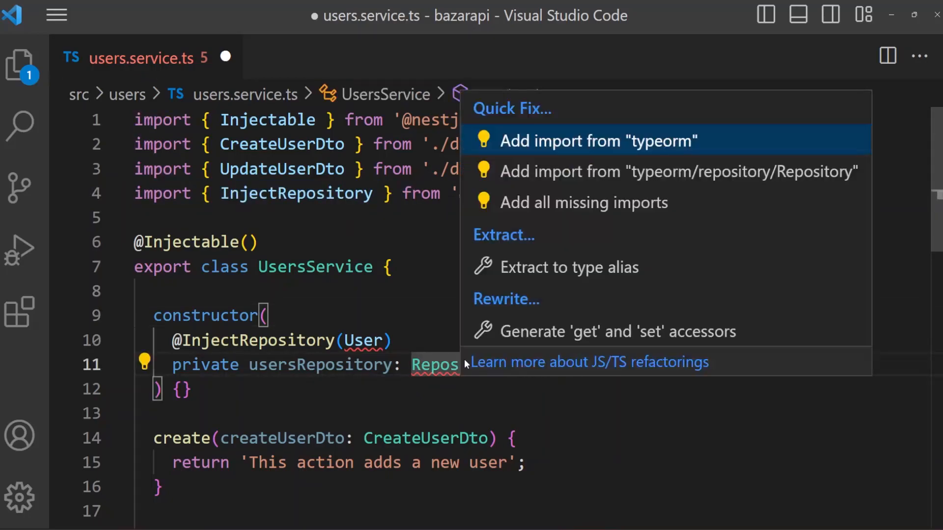
mouse_move(630, 152)
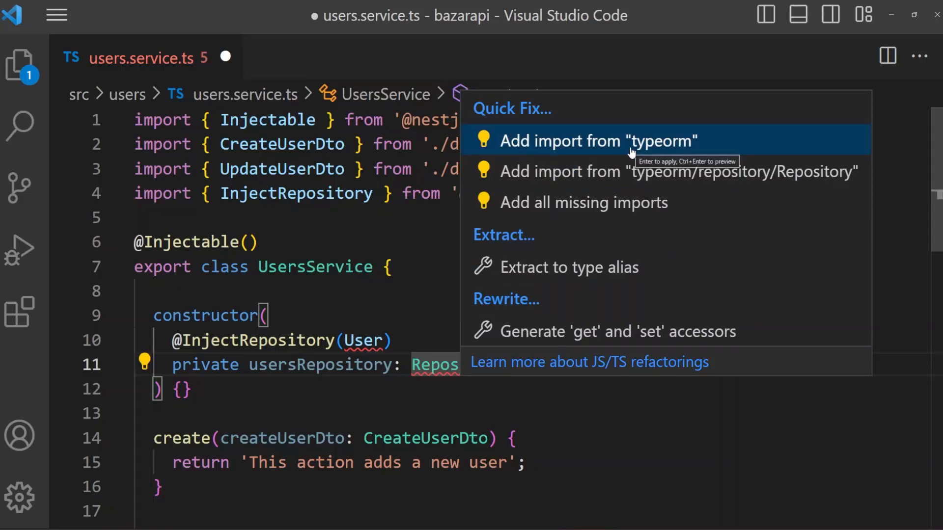
click(595, 141)
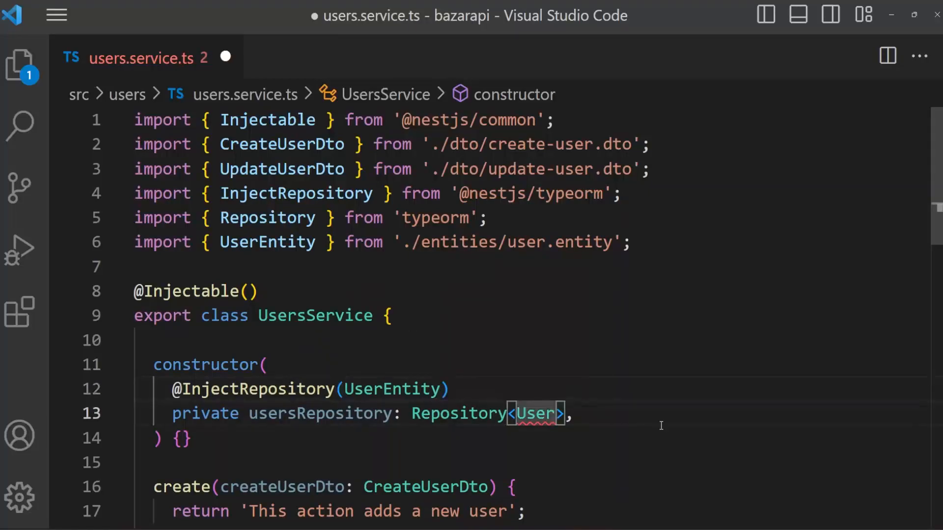
- Change the injected repository type from User to UserEntity
text(Entity)
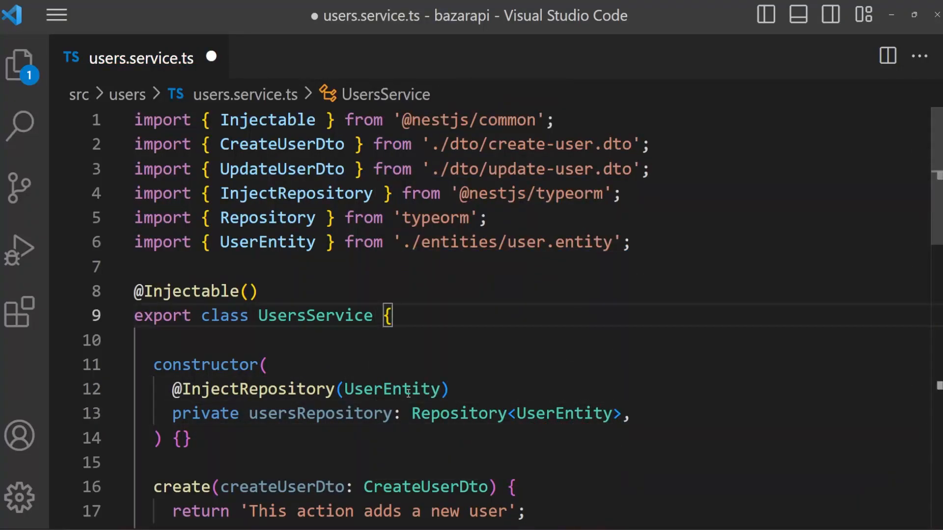
double_click(319, 413)
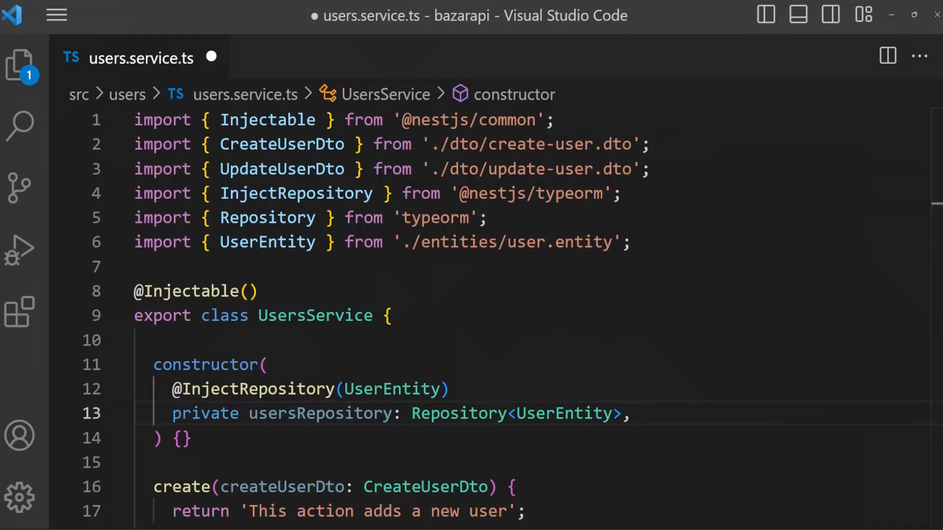
mouse_move(147, 288)
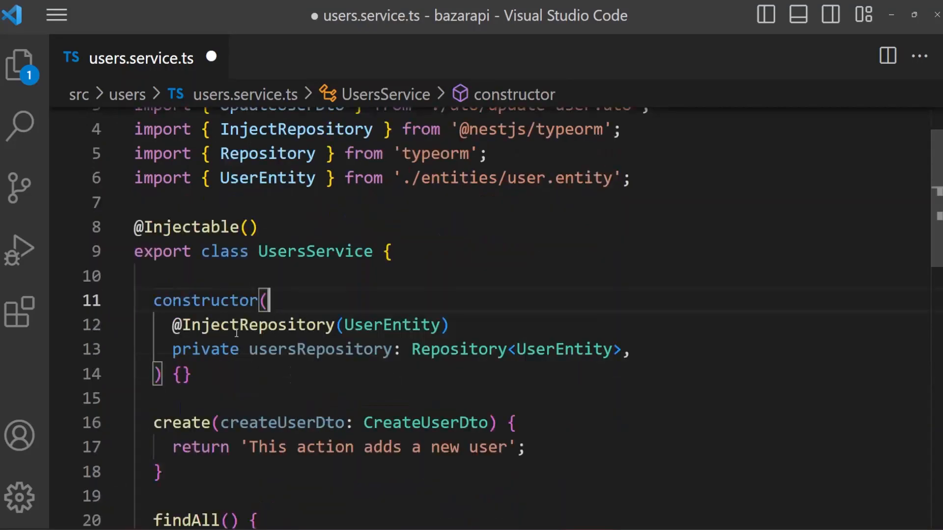
double_click(252, 325)
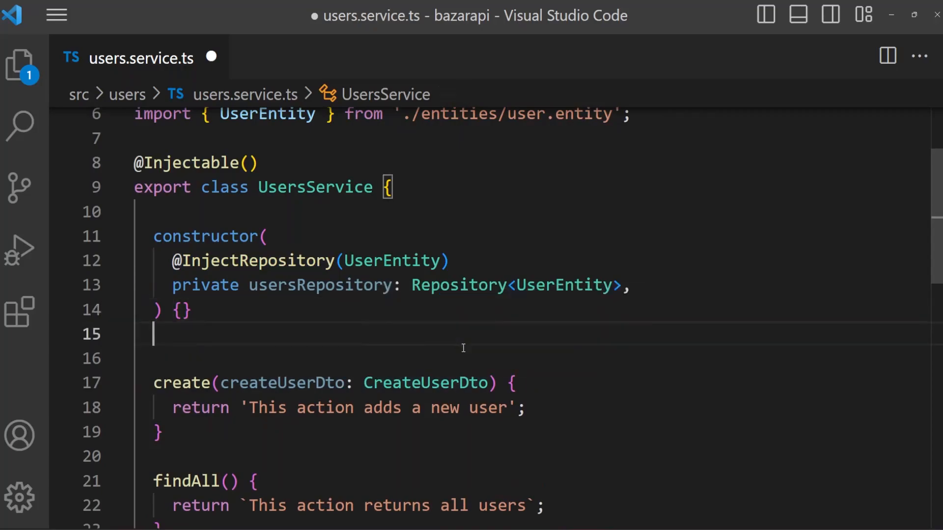
- Start a signup(body: any) method in UsersService after checking the controller
key(enter)
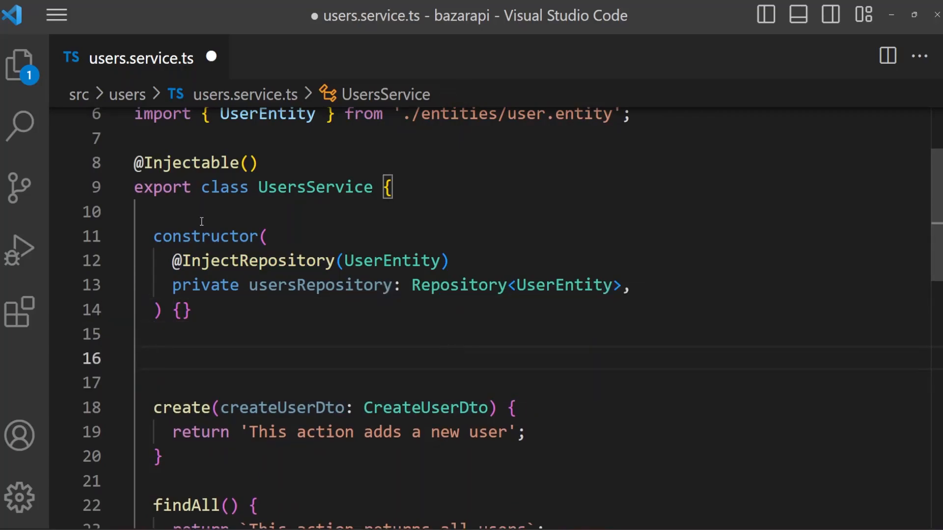
click(20, 65)
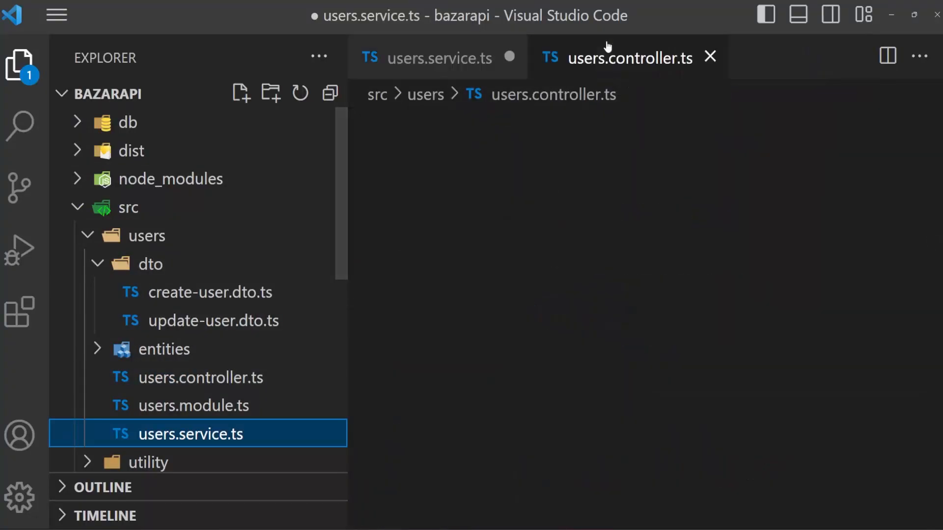
click(630, 58)
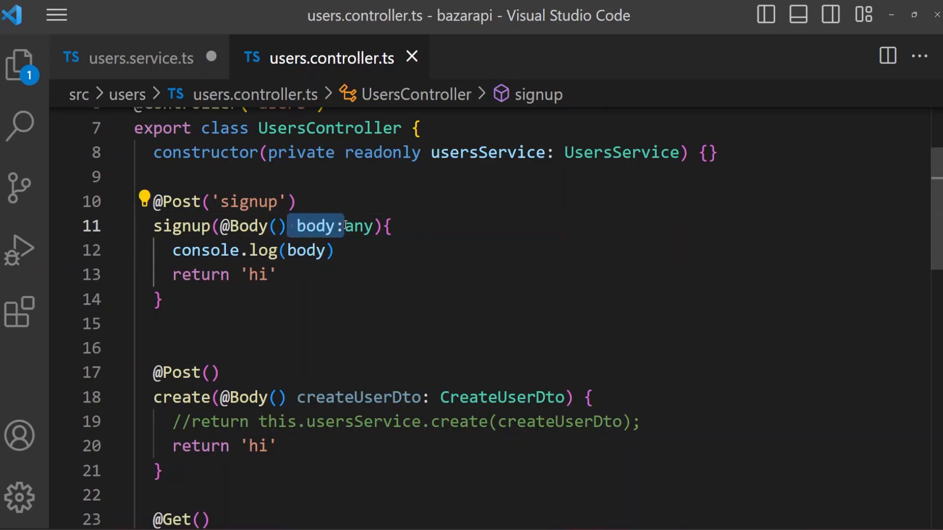
click(141, 58)
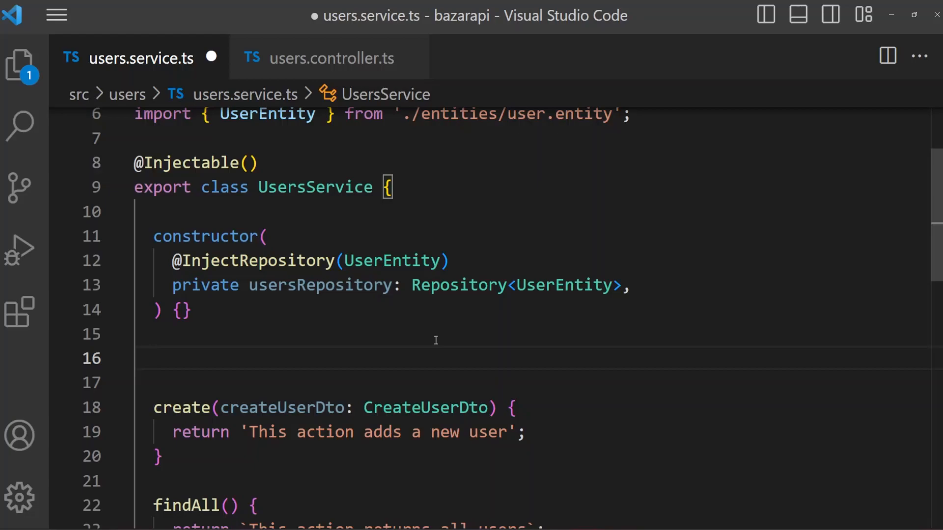
text(sign)
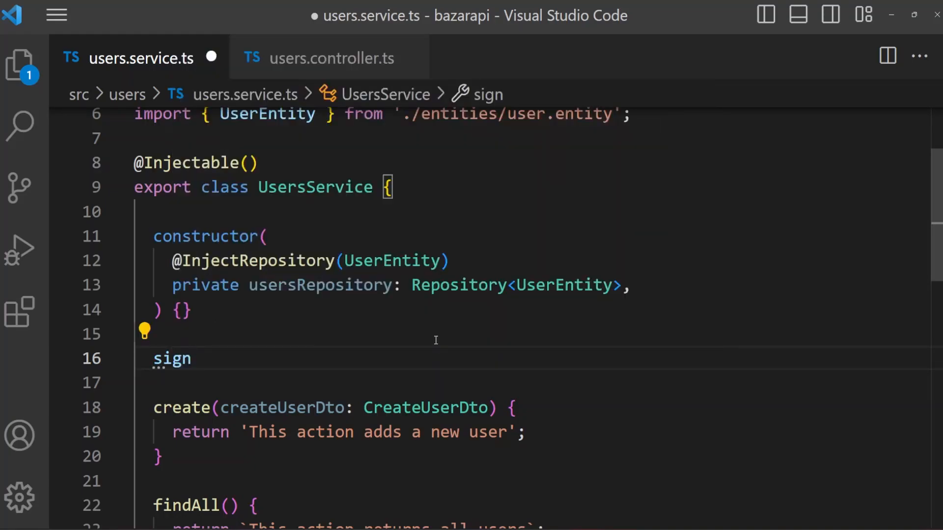
text(up())
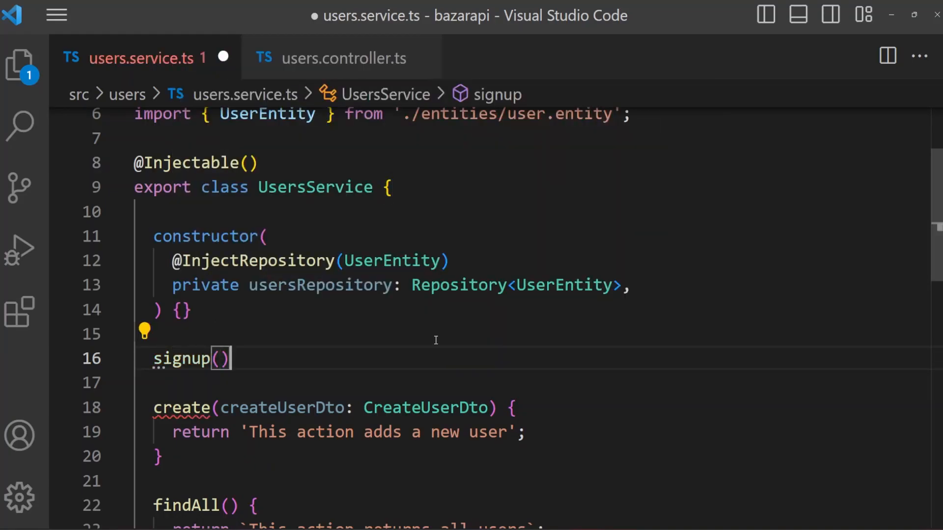
text({)
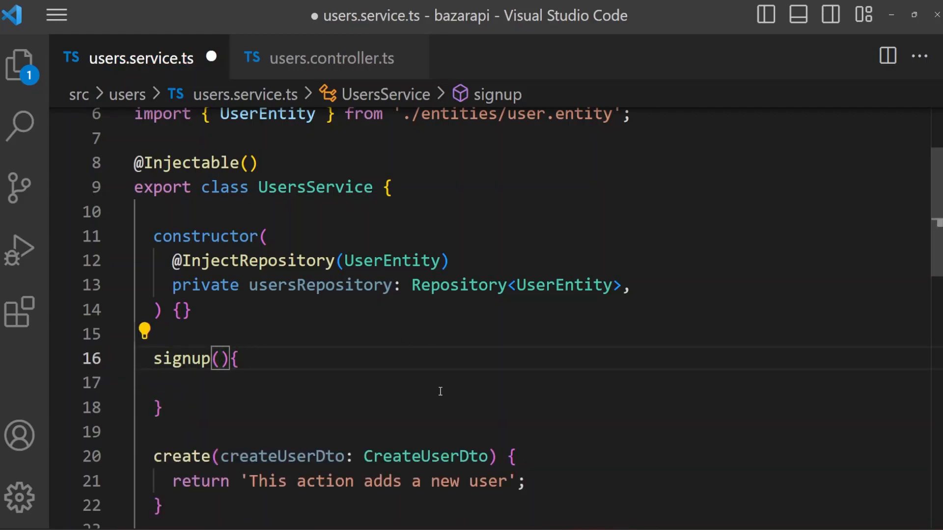
text(body:)
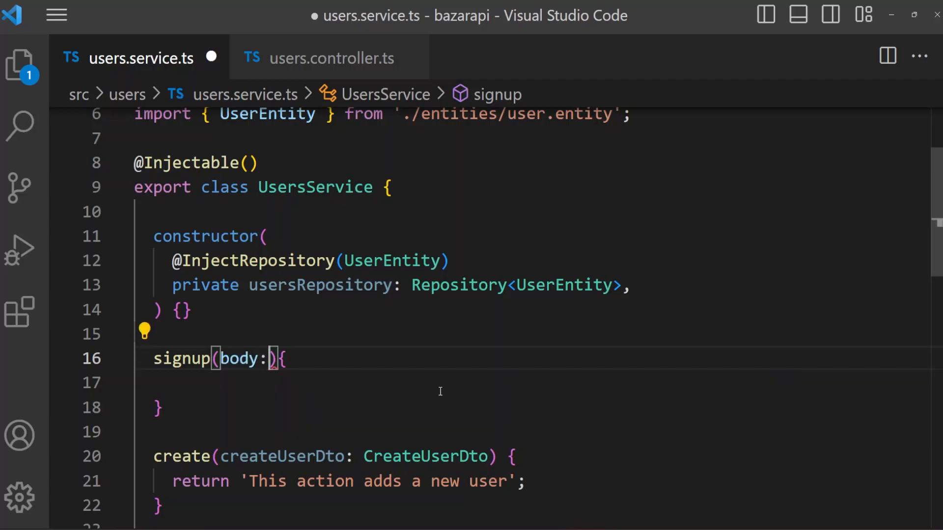
text(any)
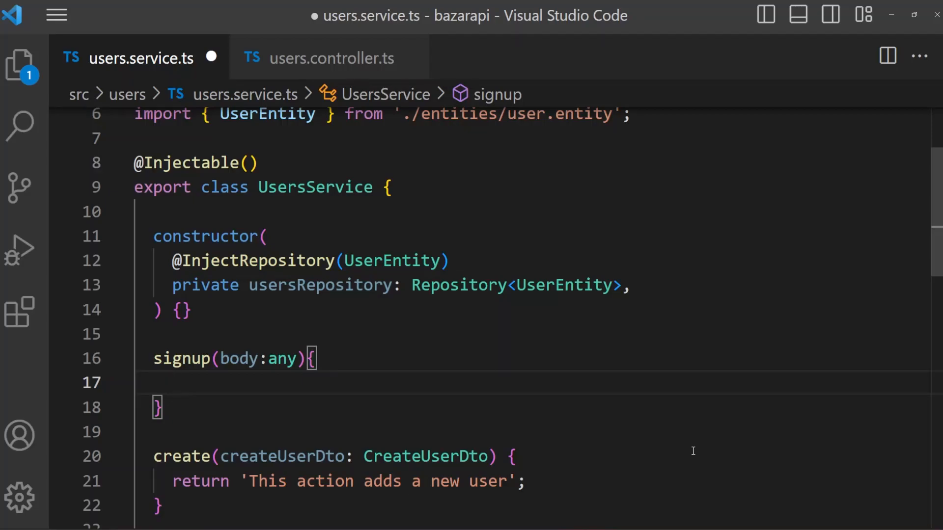
- Write const user = this.usersRepository.create(body)
text(const user=)
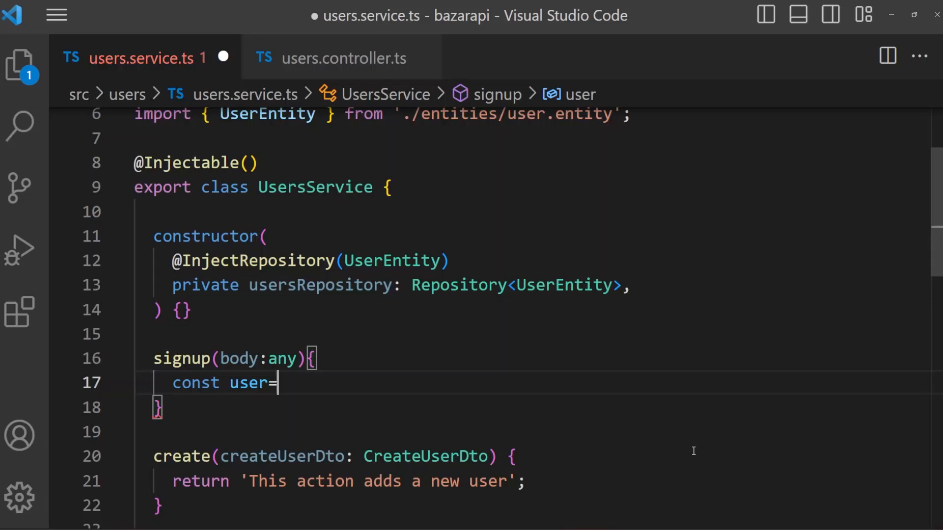
text(this.usersRepository)
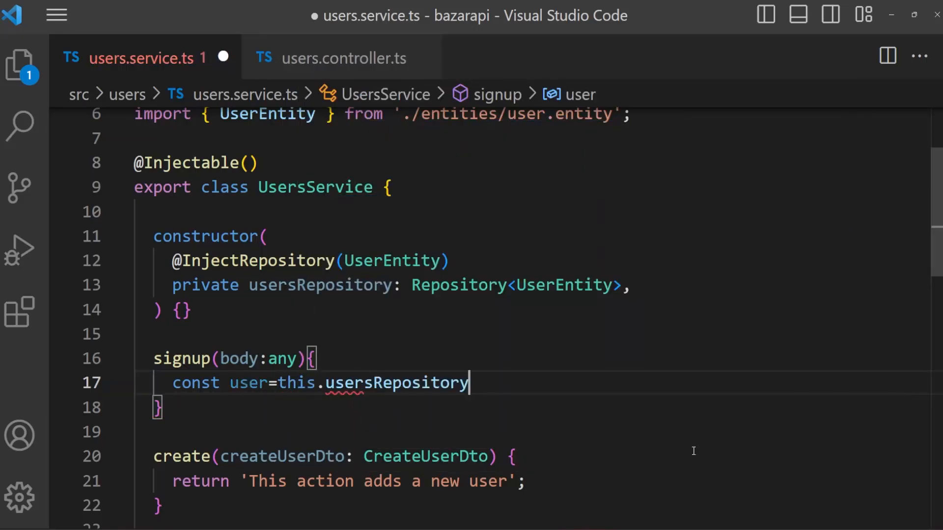
text(.create)
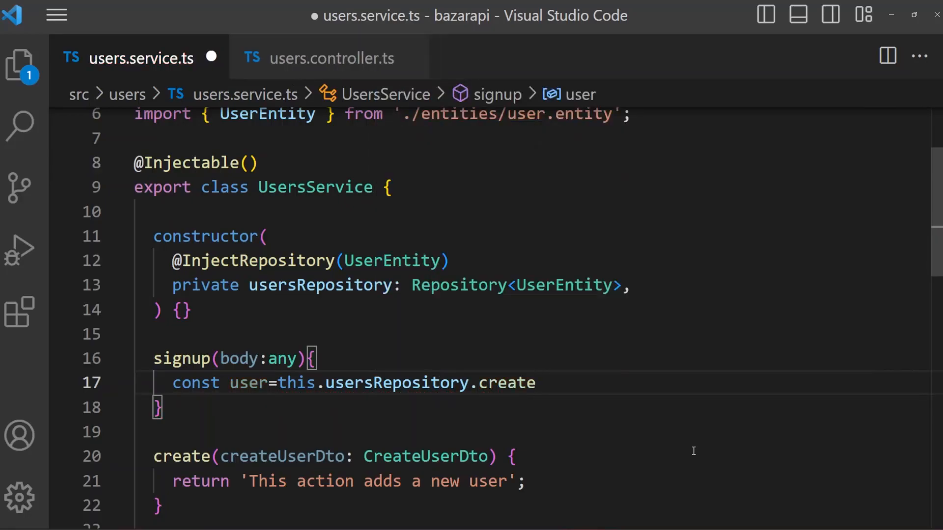
text(()
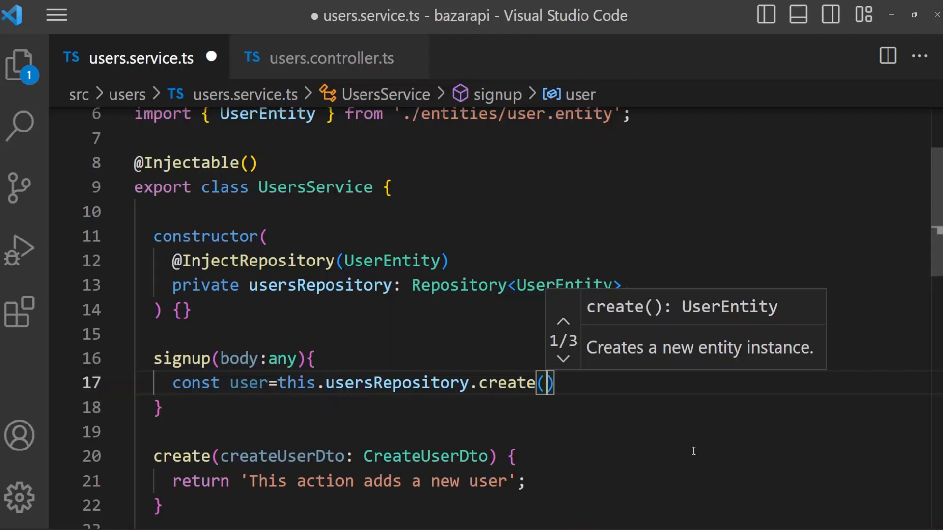
text(body)
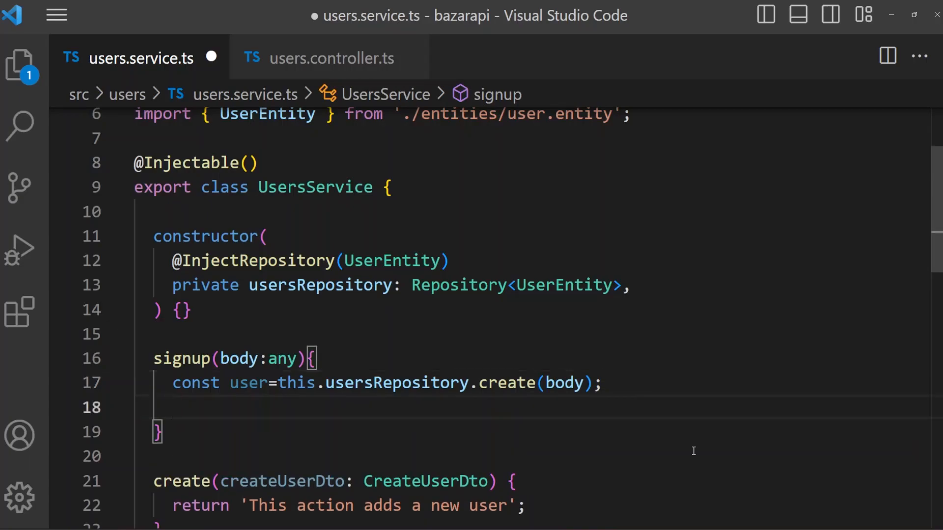
- Return await this.usersRepository.save(user), mark signup async, and save the file
text(return)
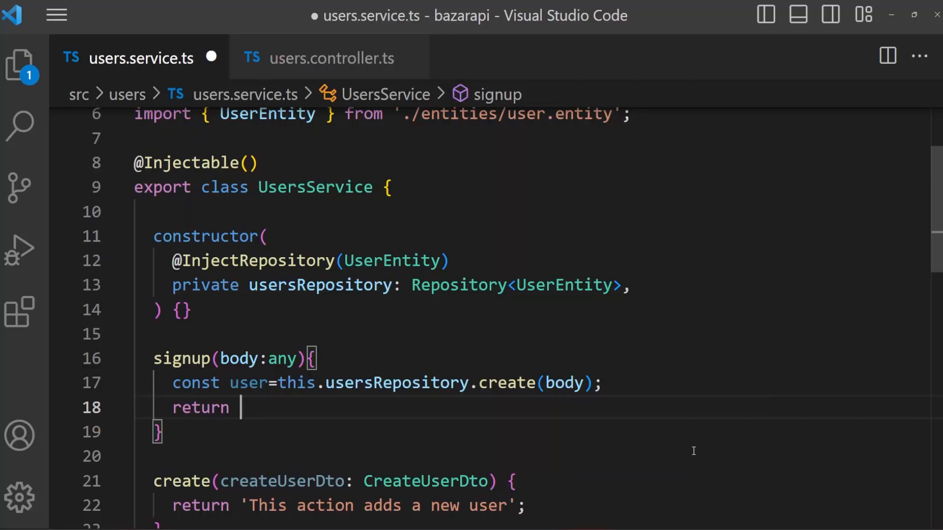
text(this.)
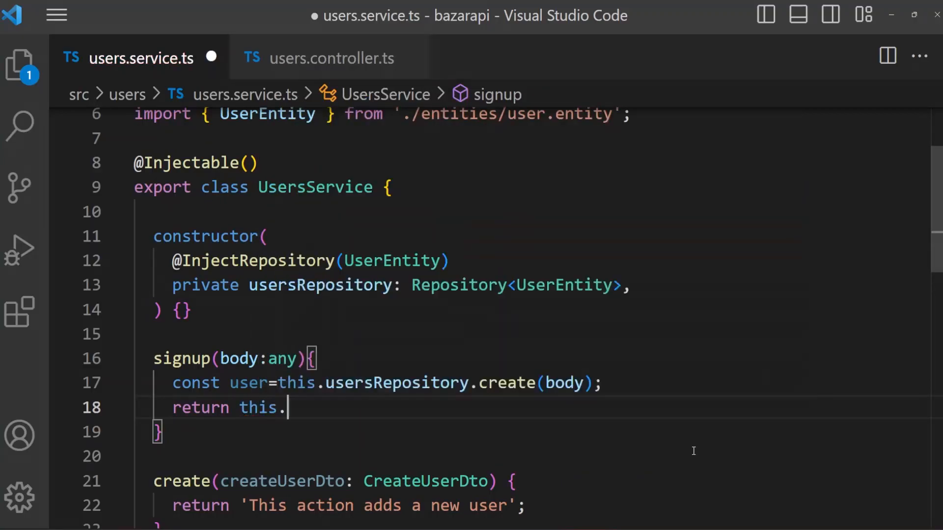
text(.)
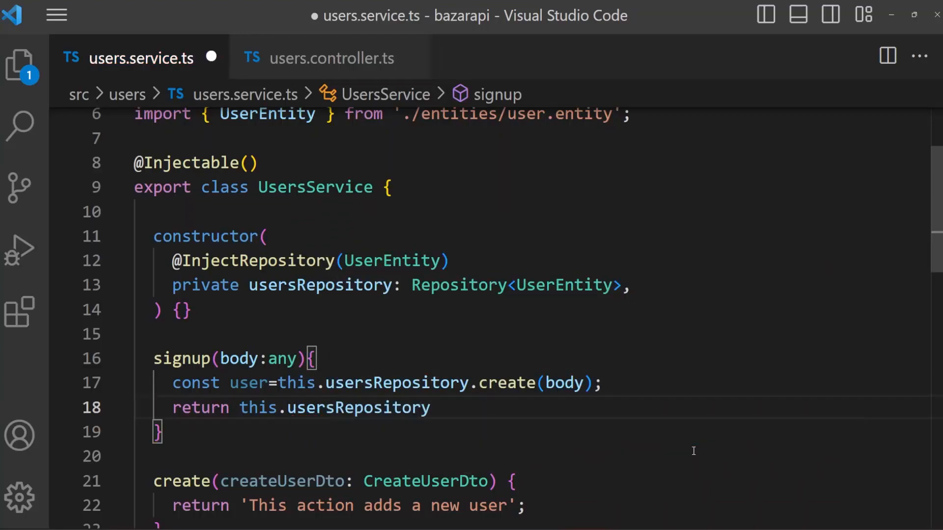
text(.save)
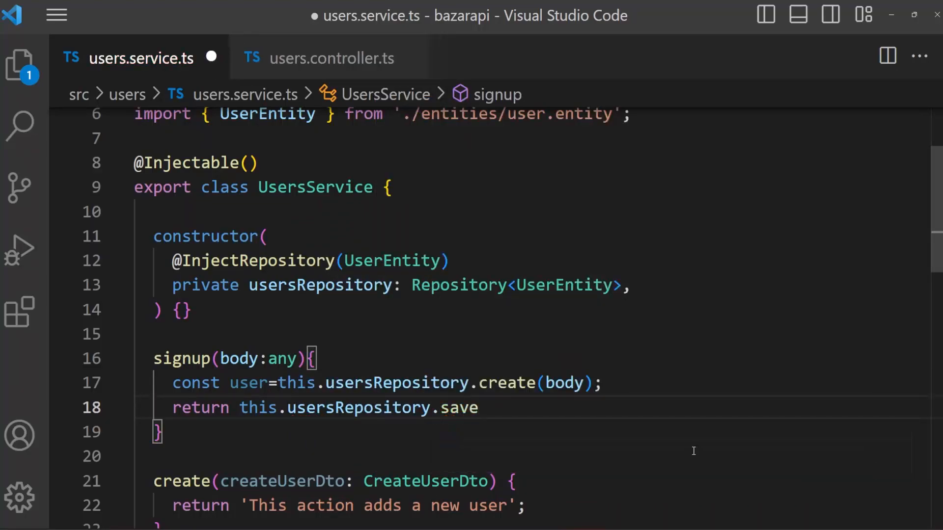
text((user);)
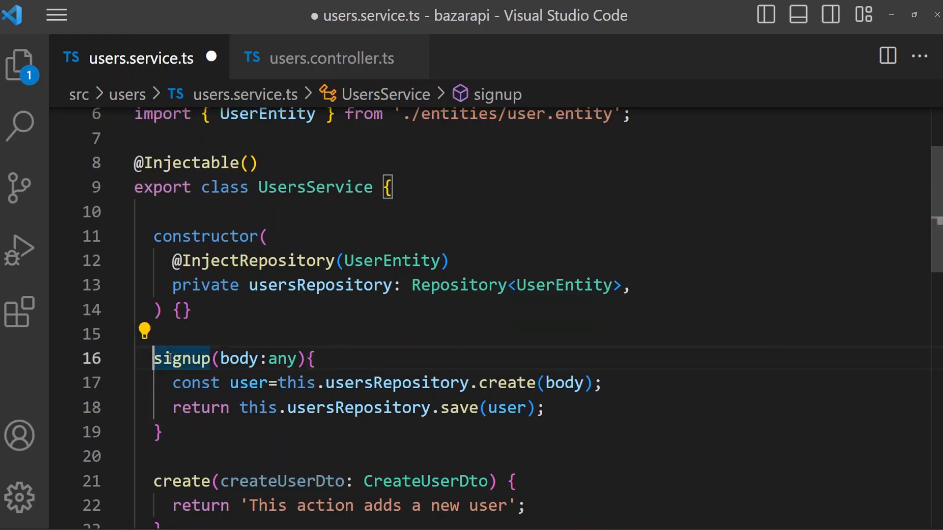
text(async)
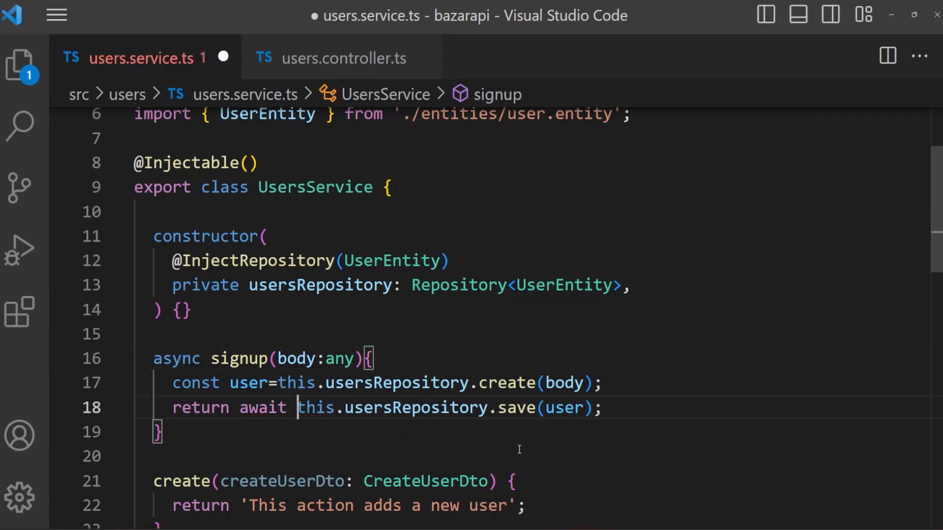
key(ctrl+s)
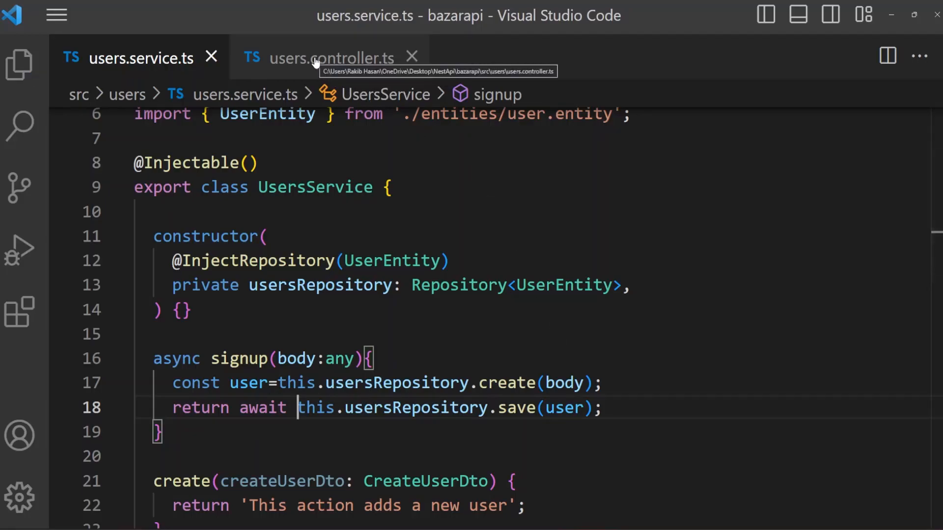
- Make the controller's signup async, returning await this.usersService.signup(body), and save
click(331, 58)
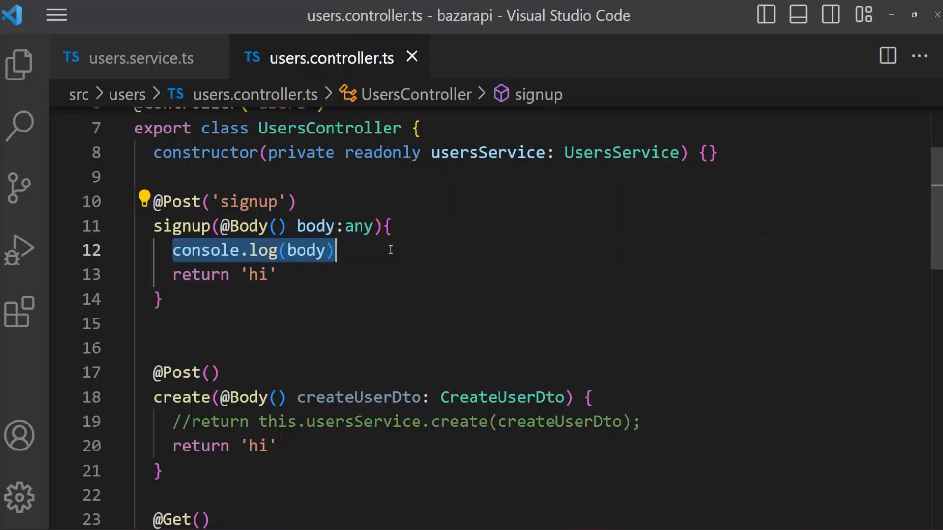
text(return)
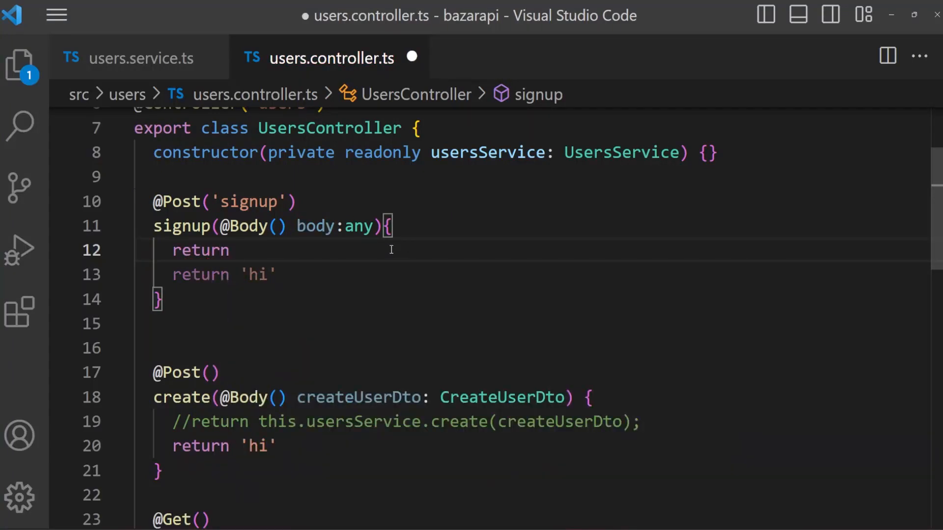
text(await)
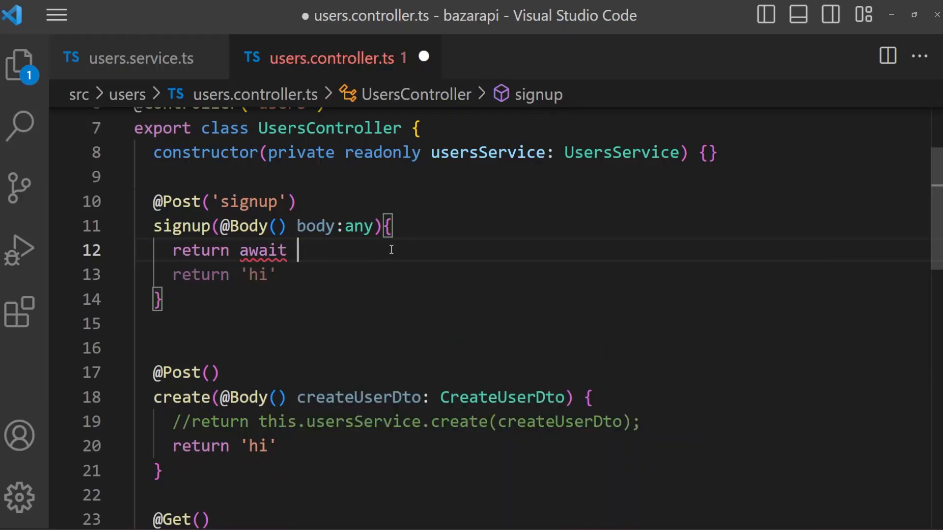
text(this.)
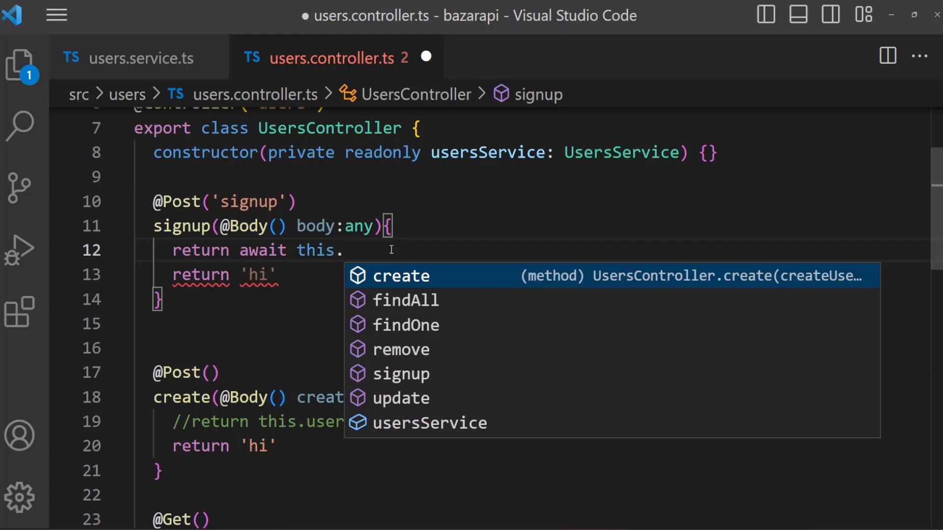
text(u)
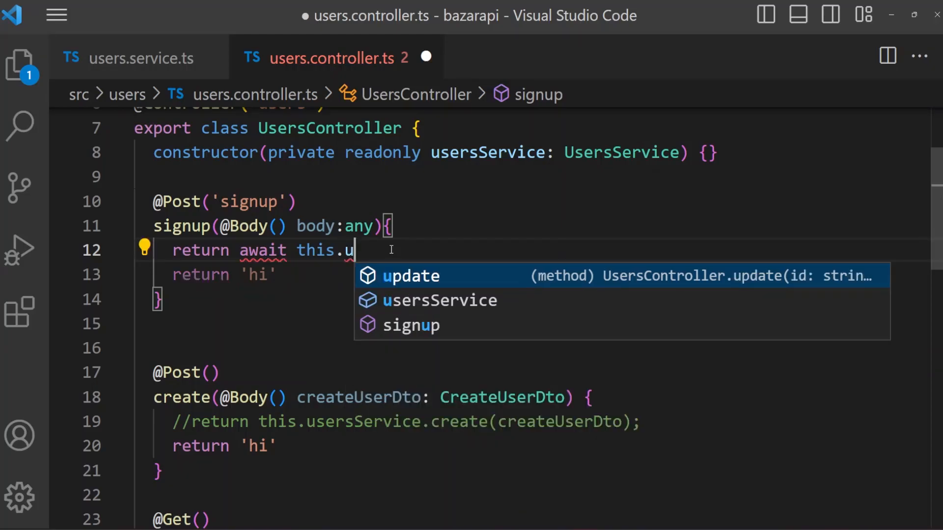
text(sersService.)
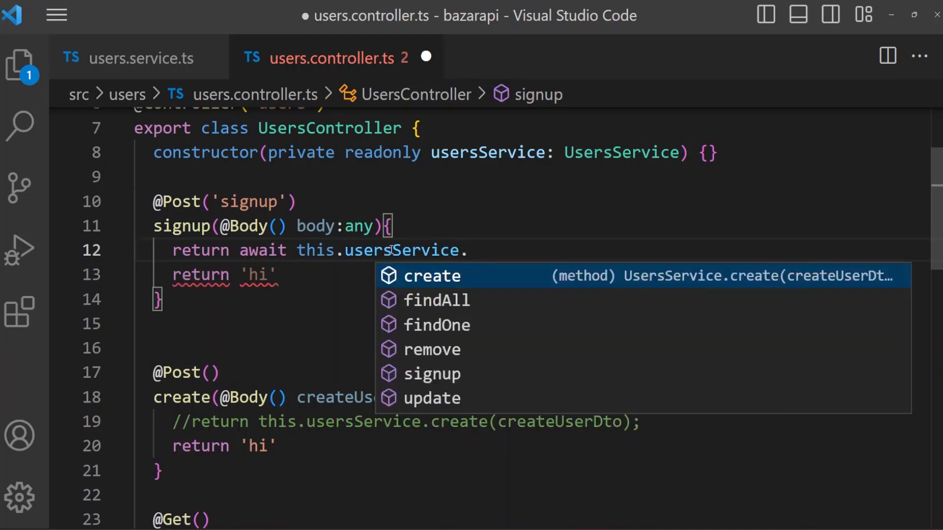
text(signup)
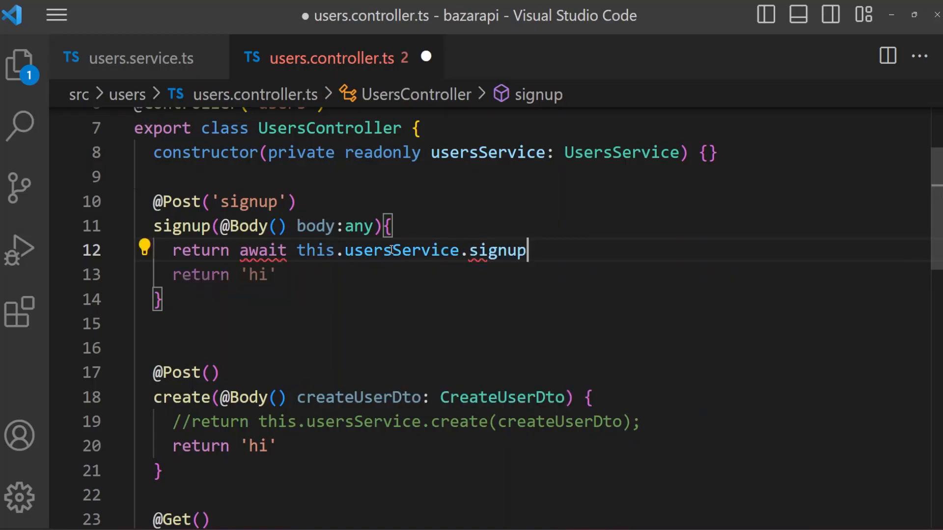
text(())
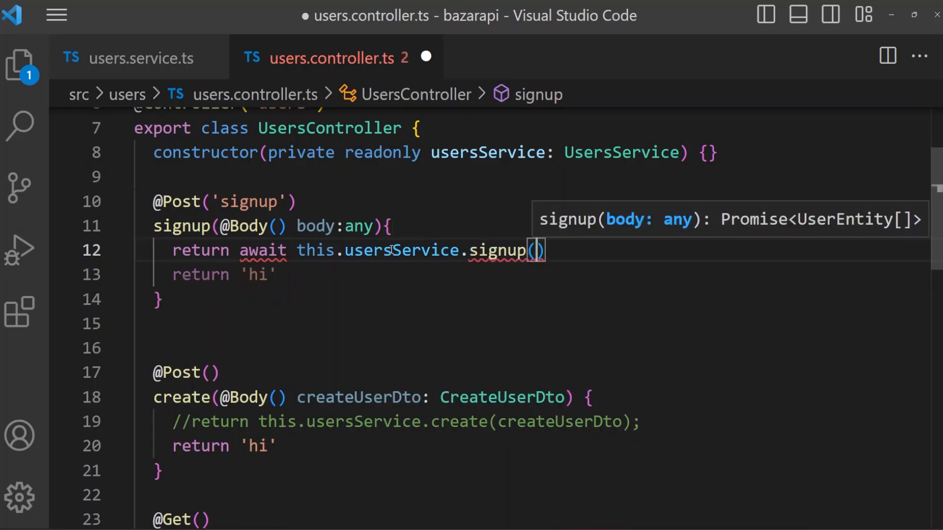
text(bo)
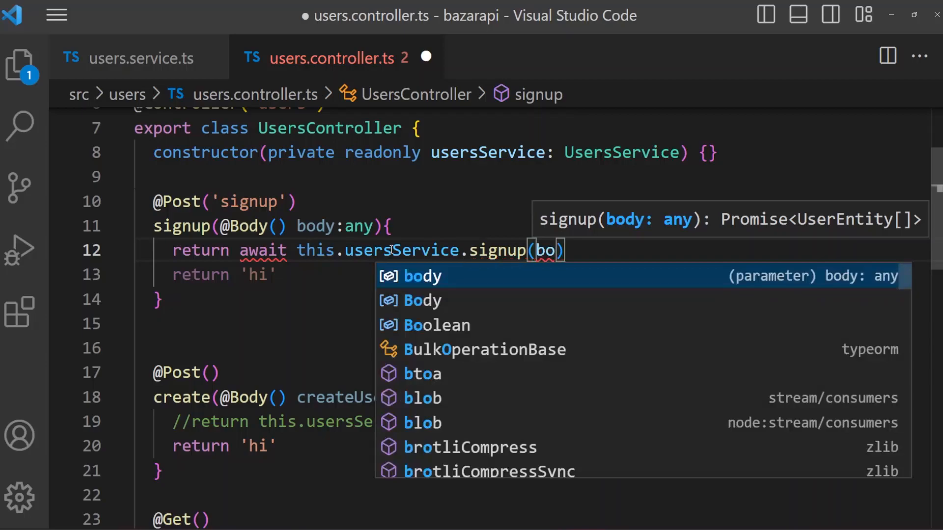
text(dy)
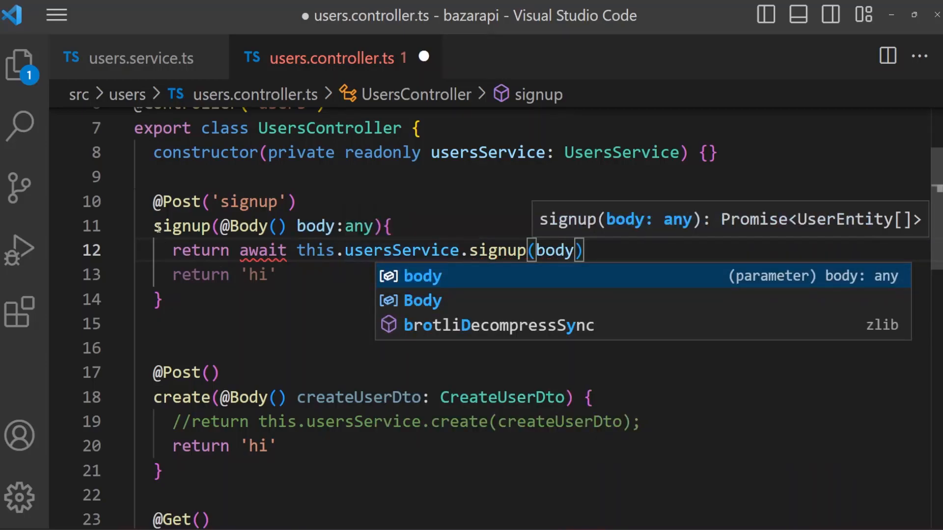
text(async)
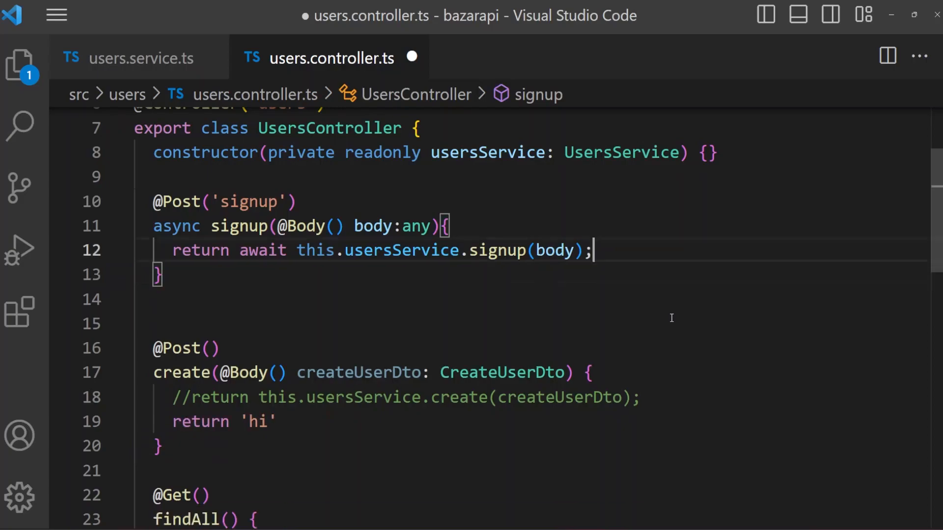
key(ctrl+s)
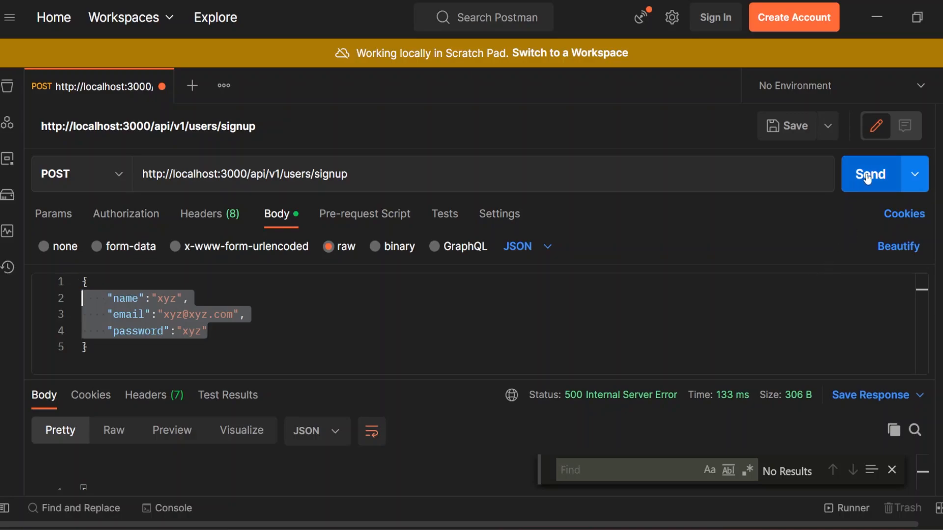
- Send the POST /api/v1/users/signup request and review the 201 Created user with id 3
click(869, 174)
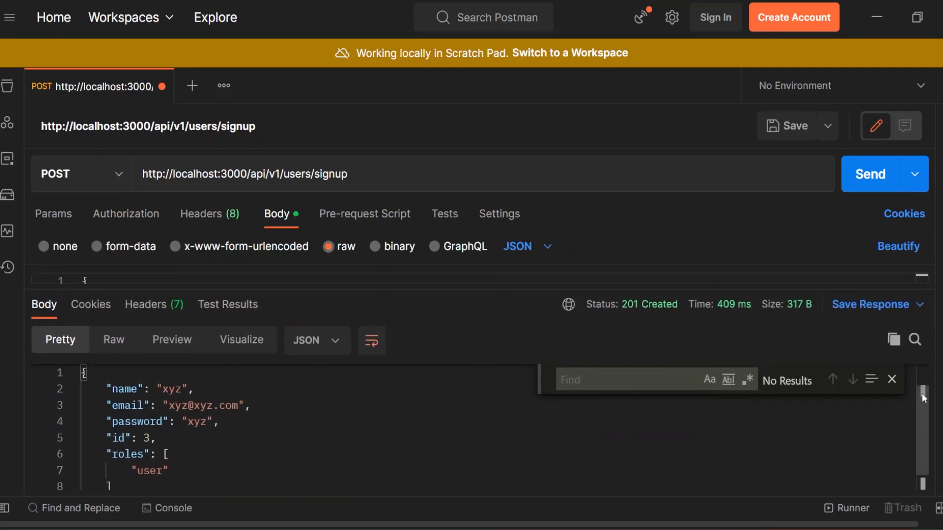
scroll(down, 3)
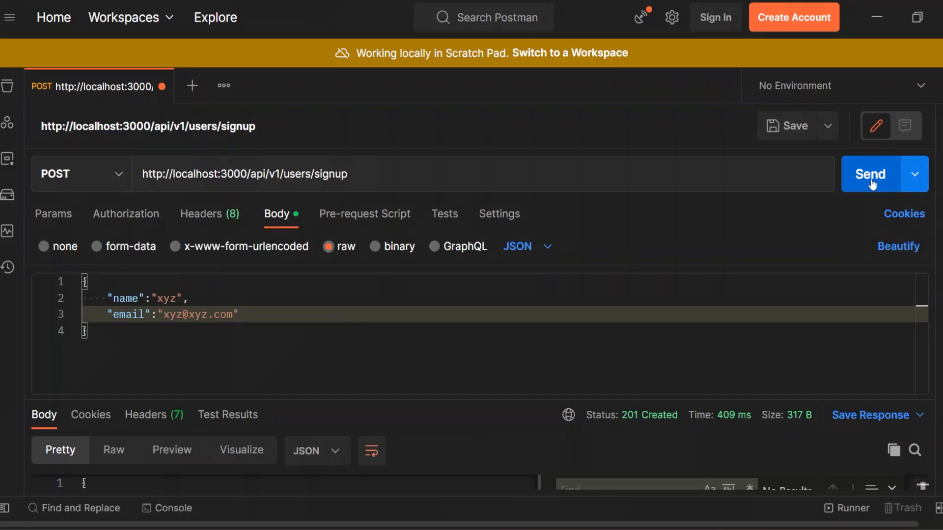
- Send the signup request without a password and get a 500 Internal Server Error
click(869, 174)
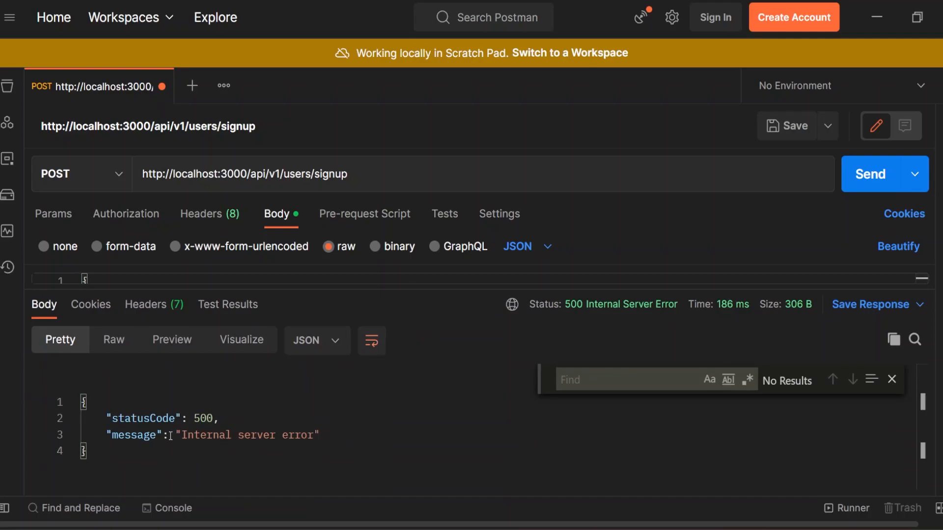
double_click(246, 434)
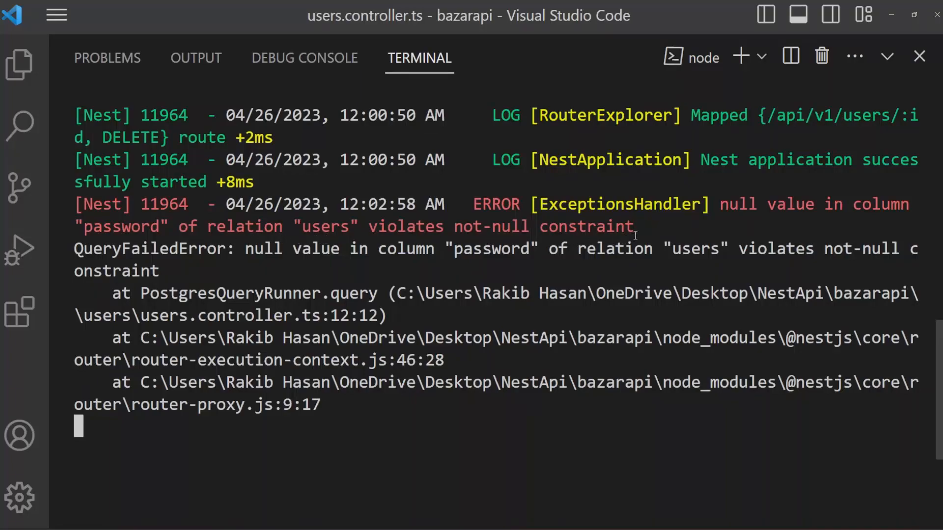
- Highlight the terminal's not-null password constraint error line
drag(74, 226, 634, 227)
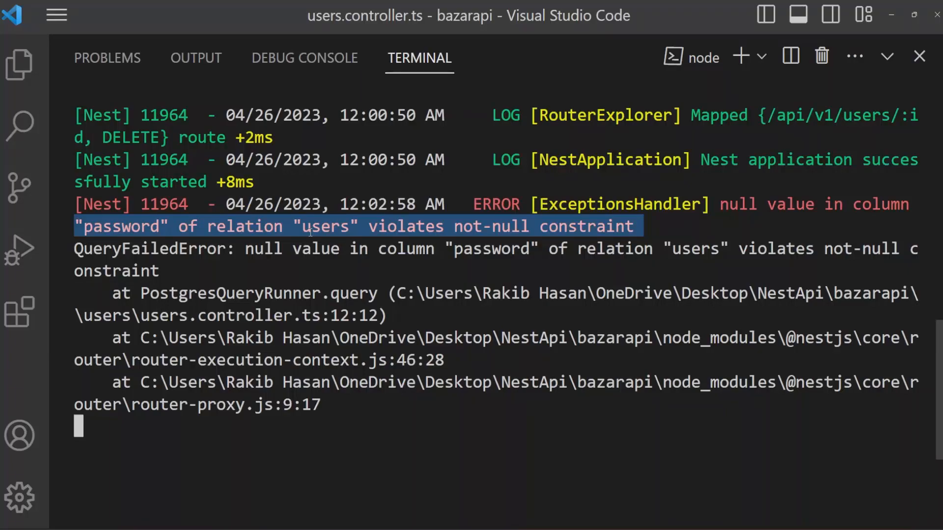
mouse_move(610, 483)
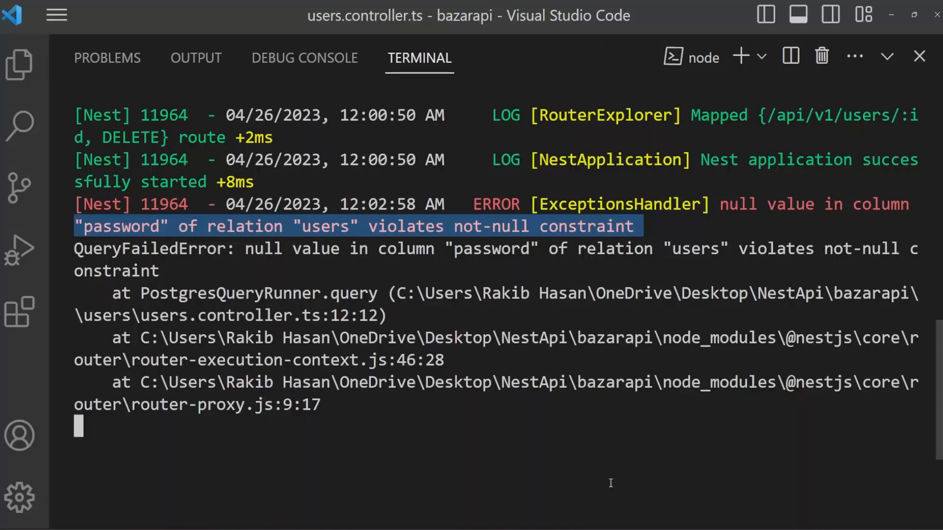
mouse_move(823, 276)
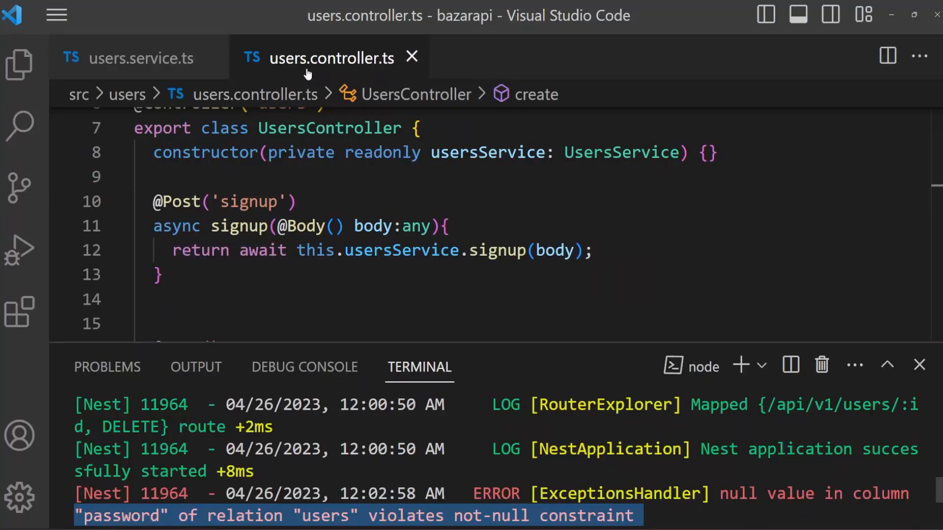
mouse_move(142, 57)
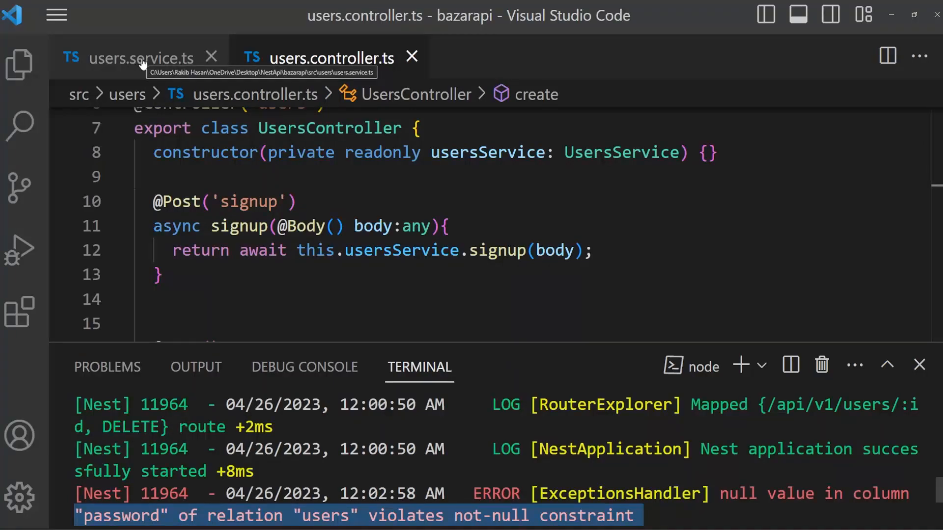